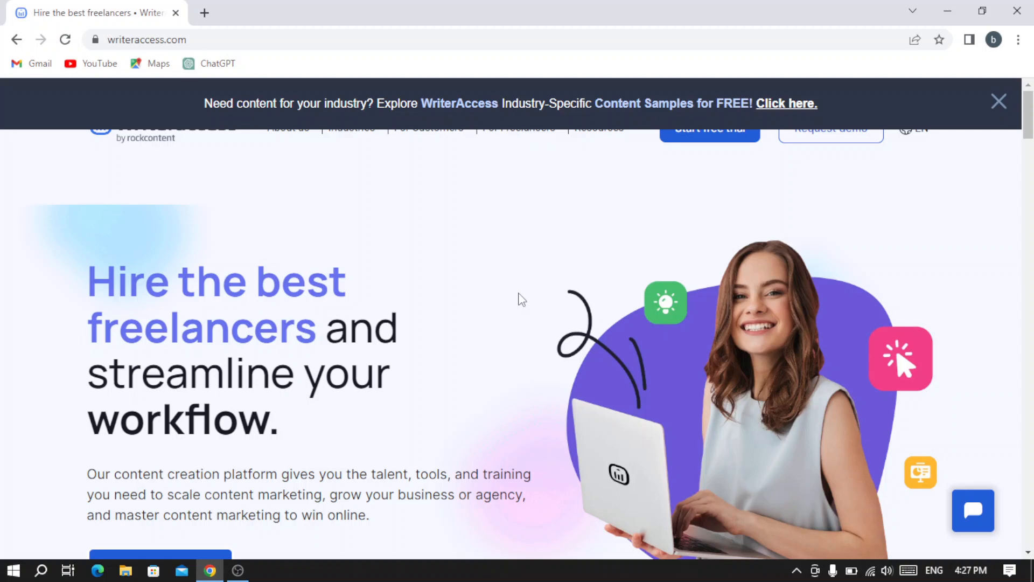
{"action": "mouse_move", "coordinate": [515, 288]}
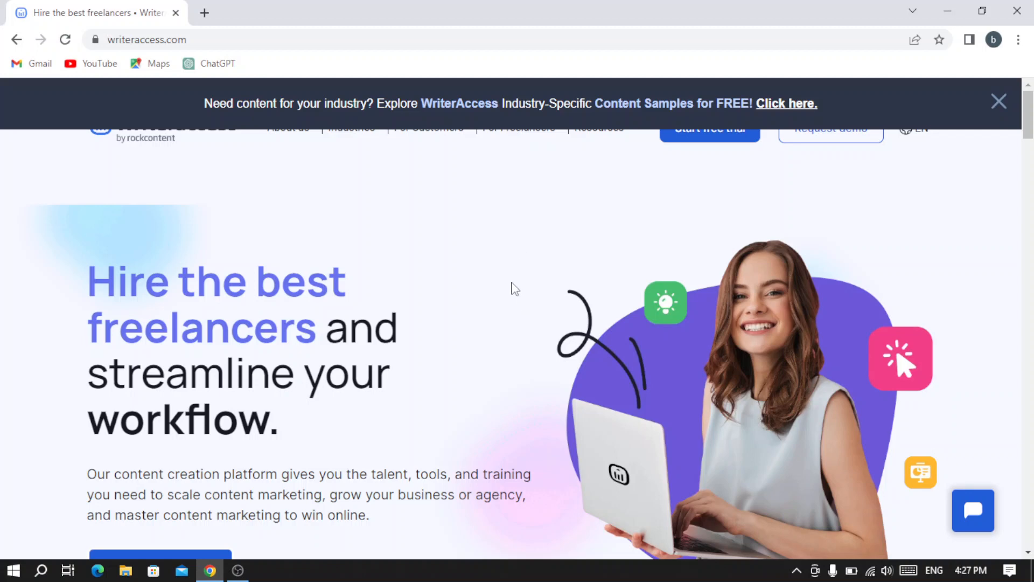
{"action": "mouse_move", "coordinate": [356, 97]}
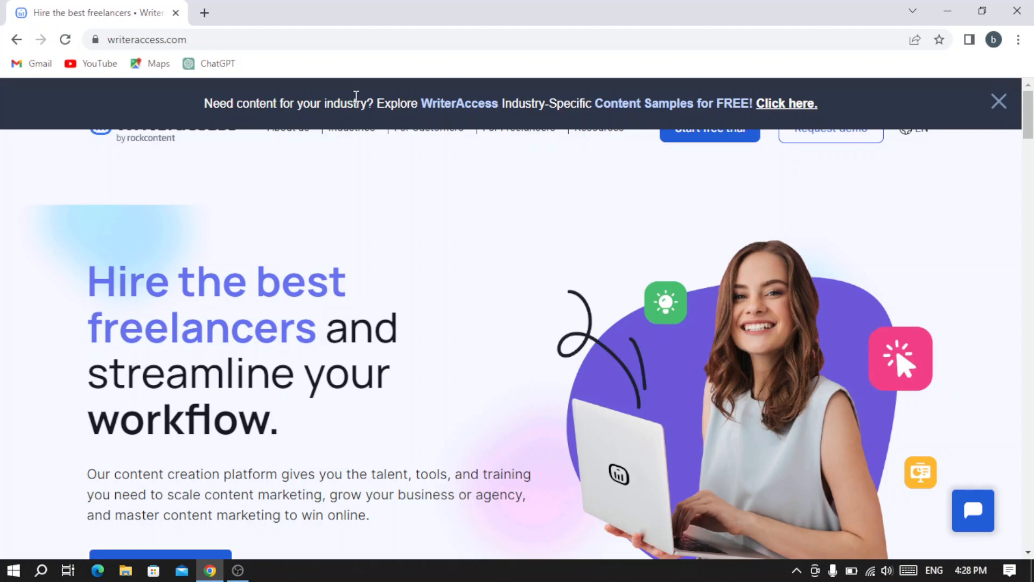
{"action": "mouse_move", "coordinate": [159, 94]}
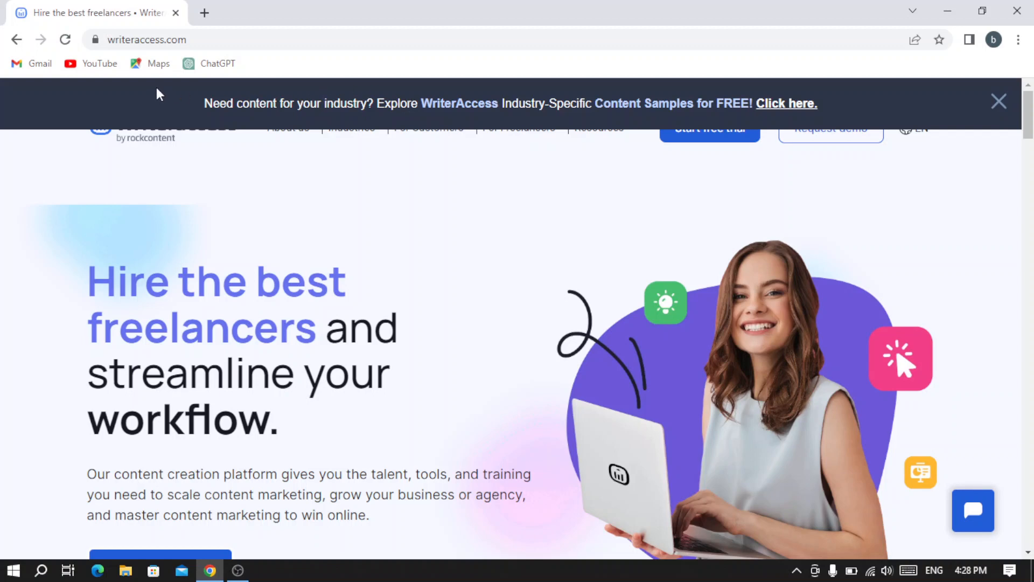
{"action": "mouse_move", "coordinate": [187, 110]}
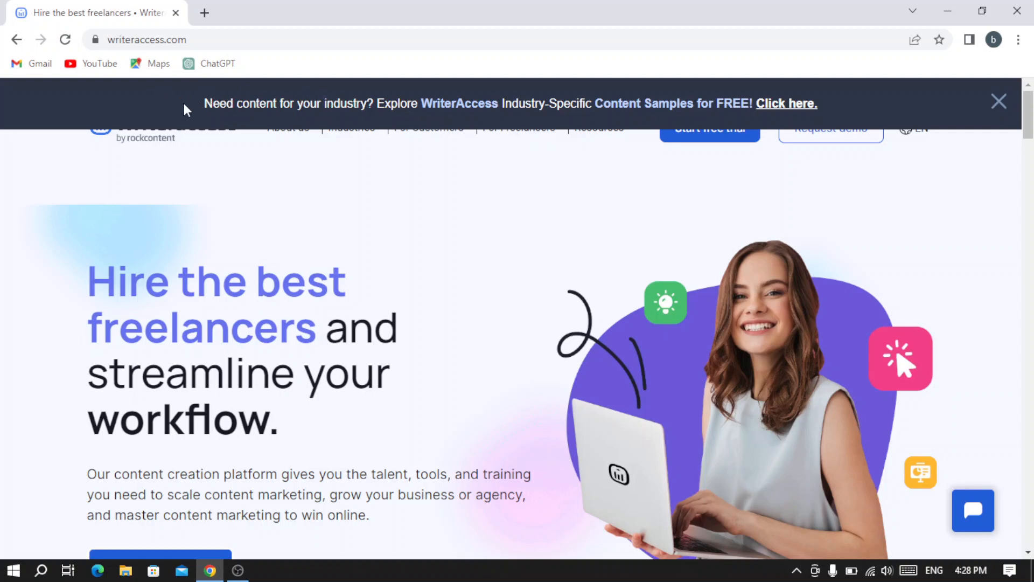
{"action": "mouse_move", "coordinate": [333, 108]}
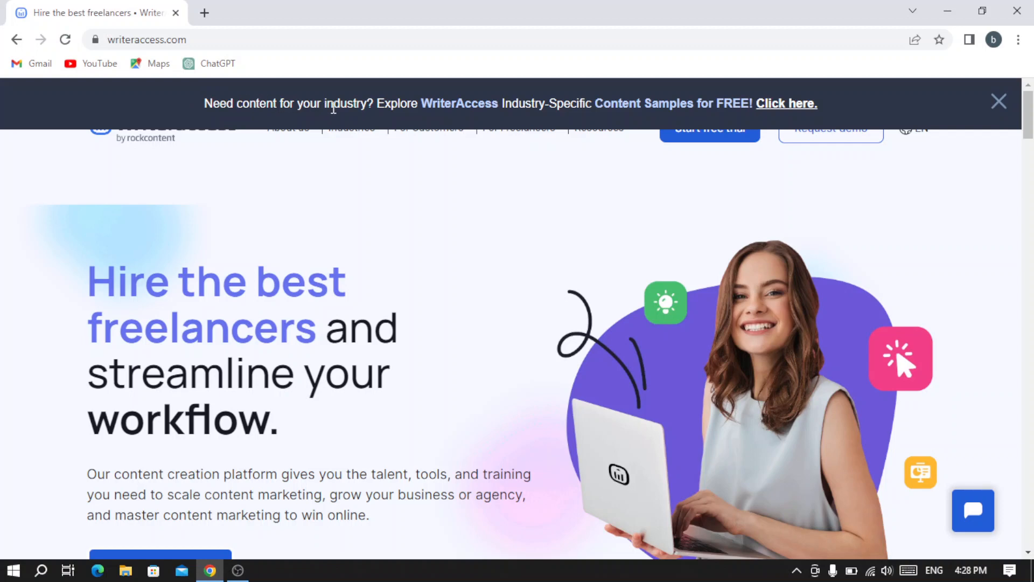
{"action": "mouse_move", "coordinate": [525, 99]}
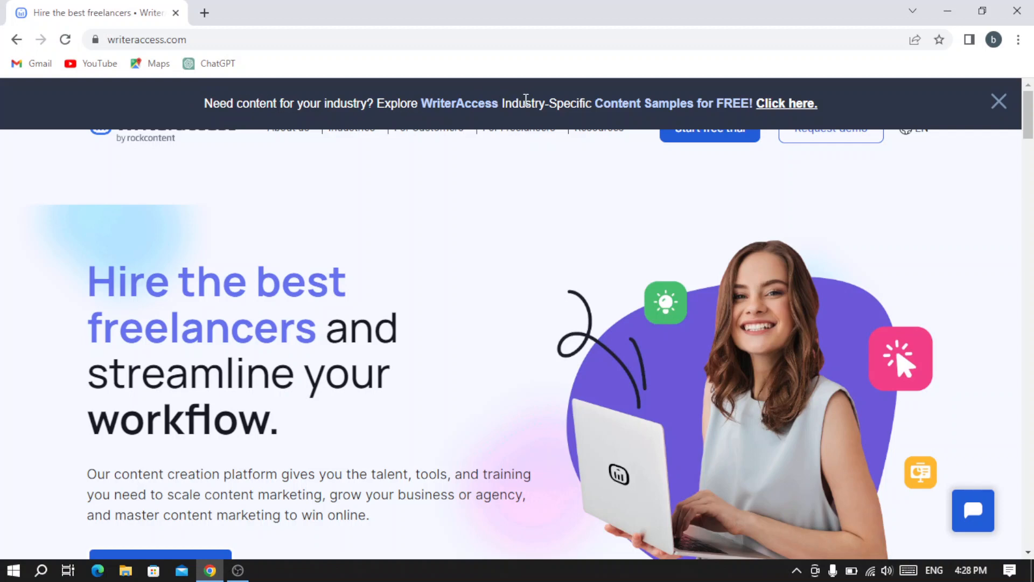
{"action": "mouse_move", "coordinate": [617, 98]}
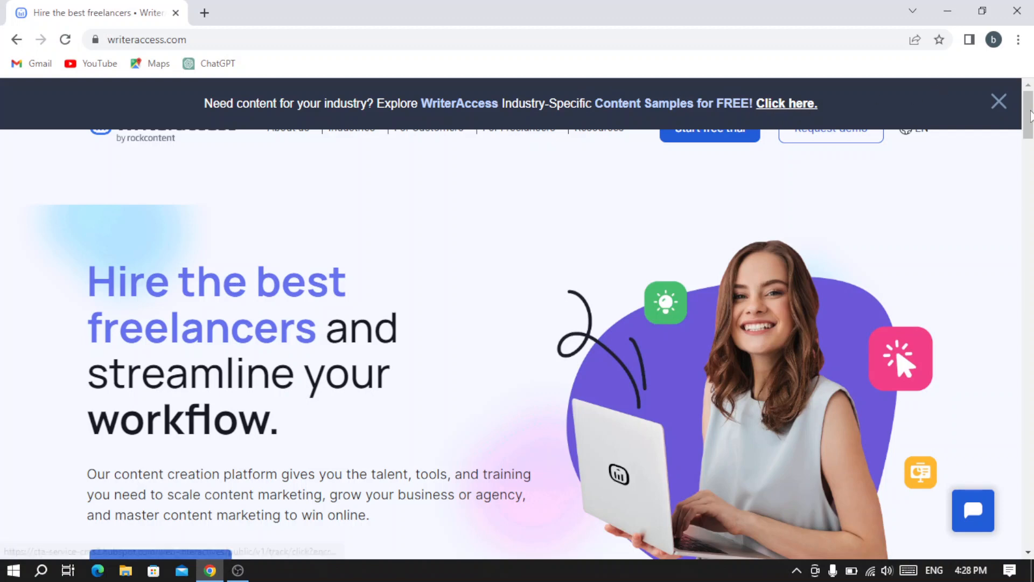
- Close the content-samples promo banner at the top and scroll down the homepage
{"action": "left_click", "coordinate": [998, 102]}
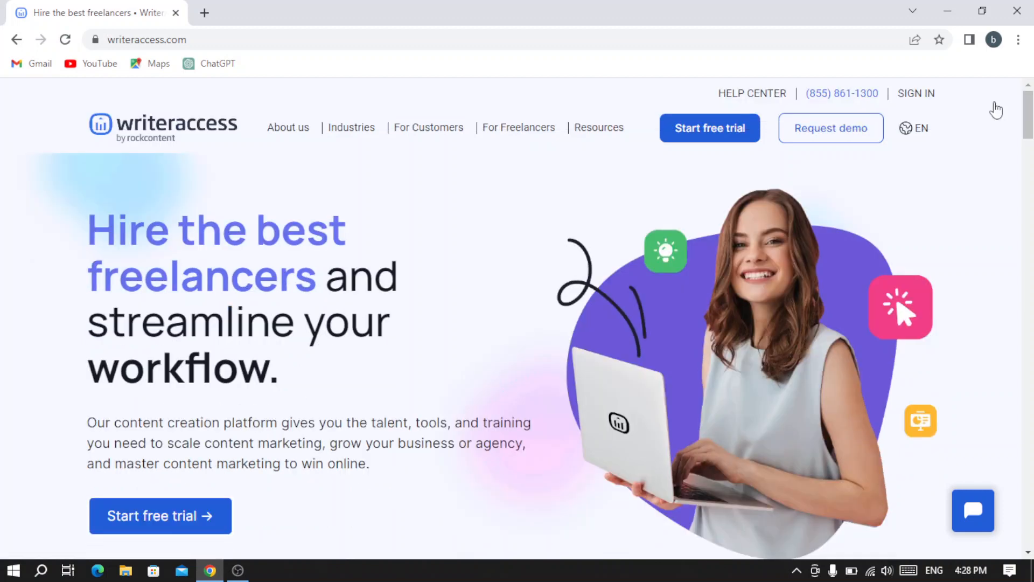
{"action": "mouse_move", "coordinate": [406, 234]}
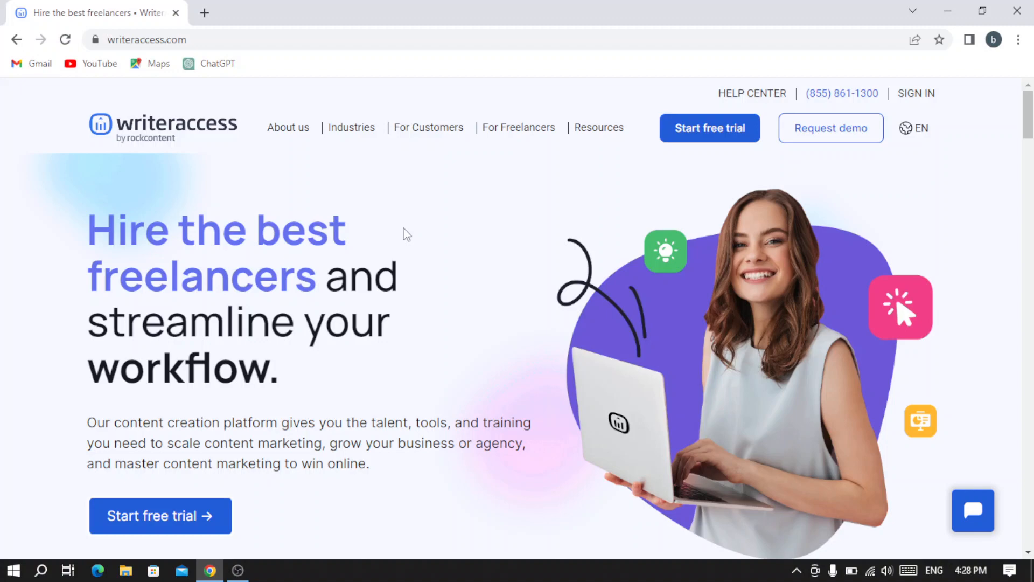
{"action": "scroll", "scroll_direction": "down", "scroll_amount": 3}
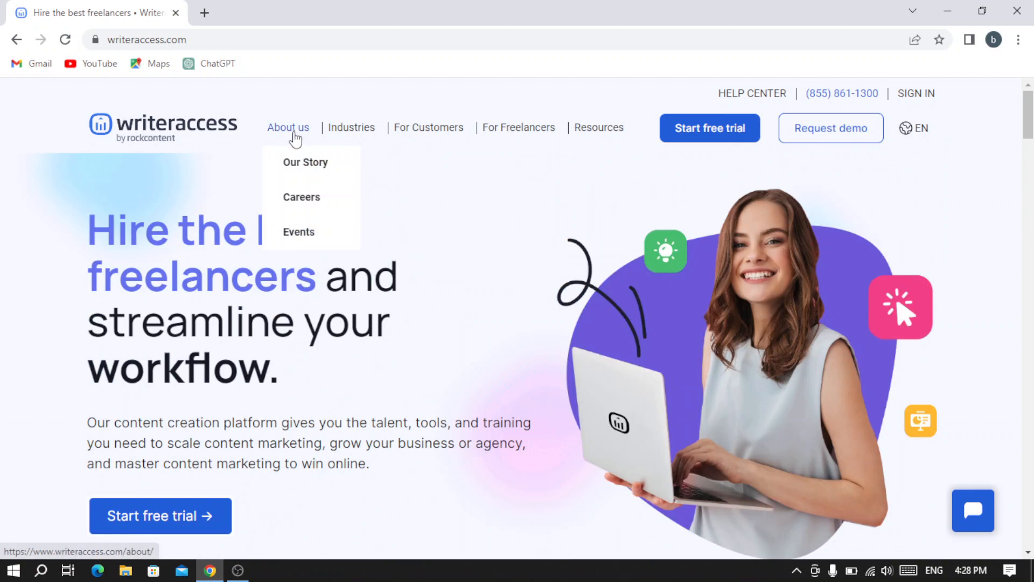
{"action": "mouse_move", "coordinate": [305, 162]}
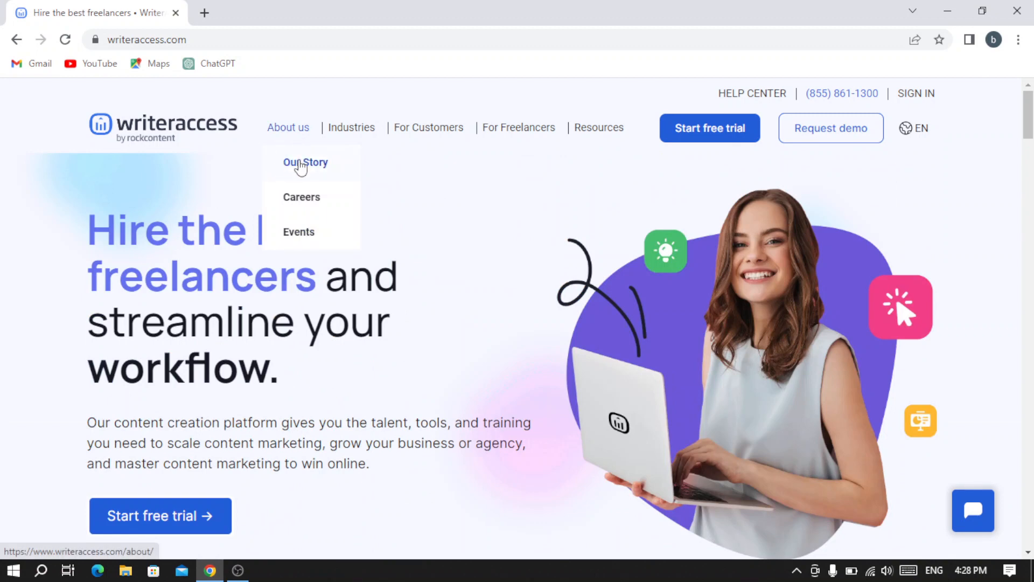
{"action": "mouse_move", "coordinate": [302, 201]}
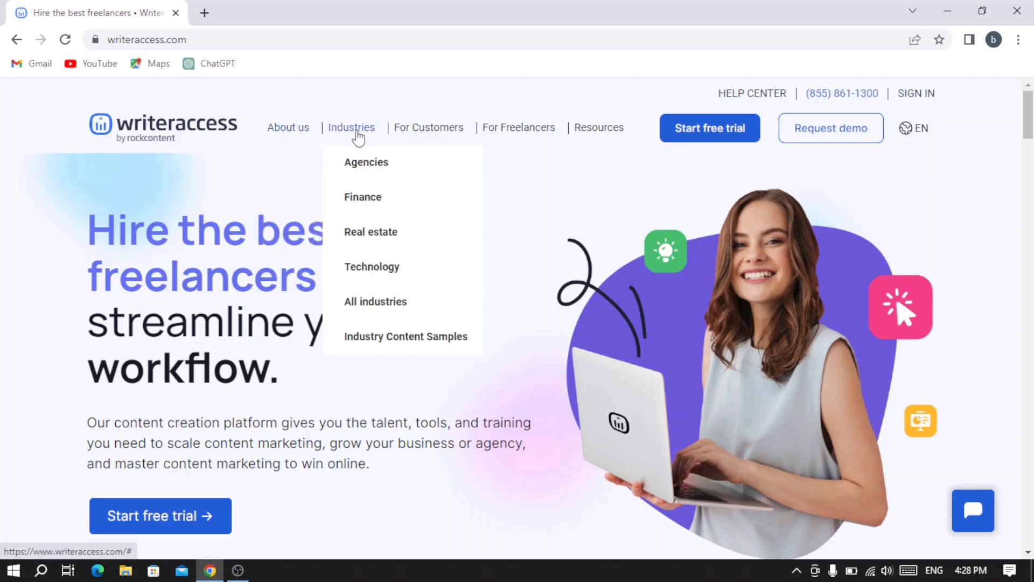
{"action": "mouse_move", "coordinate": [366, 162]}
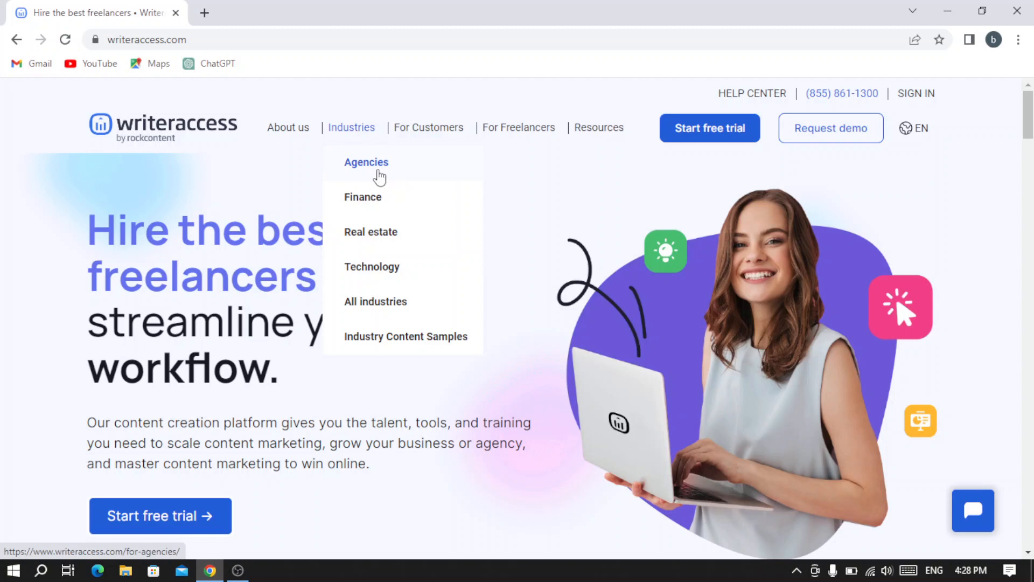
{"action": "mouse_move", "coordinate": [384, 236]}
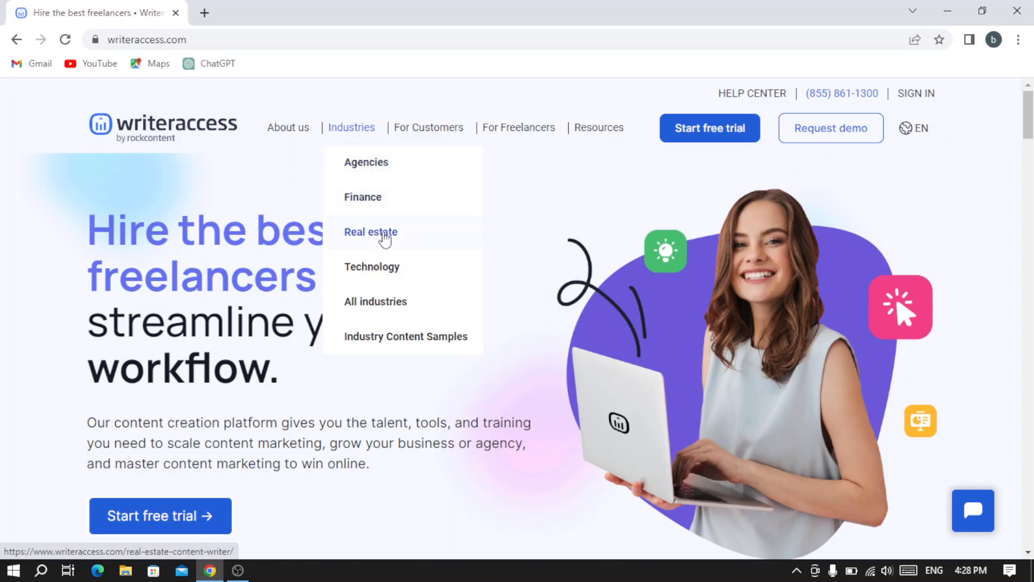
{"action": "mouse_move", "coordinate": [375, 301]}
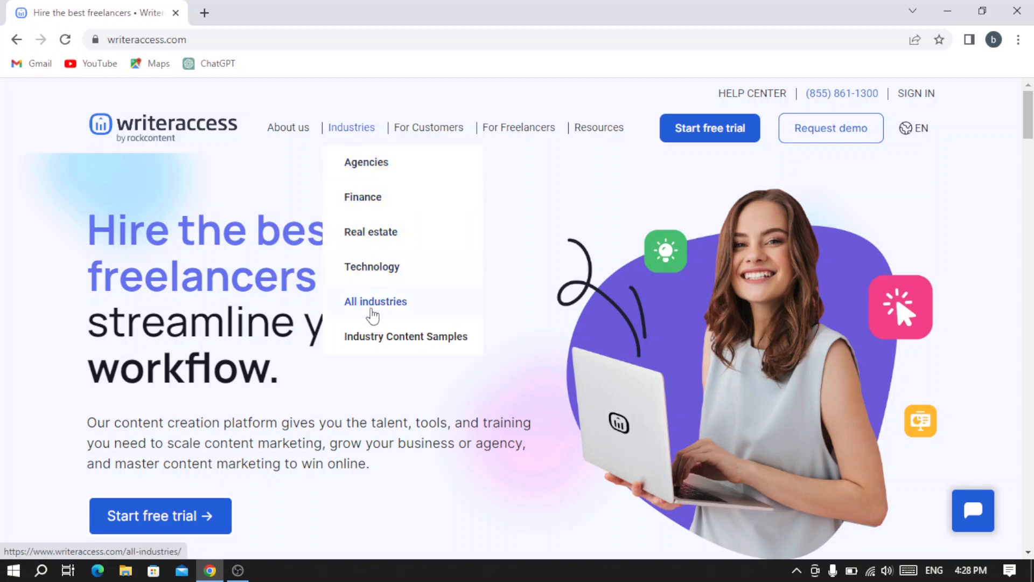
{"action": "mouse_move", "coordinate": [407, 336]}
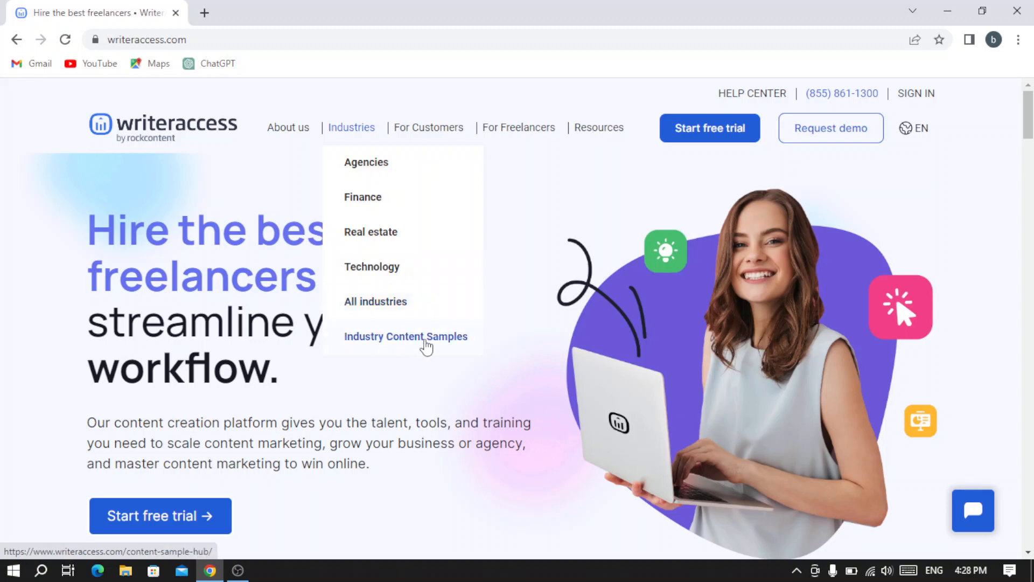
{"action": "mouse_move", "coordinate": [440, 112]}
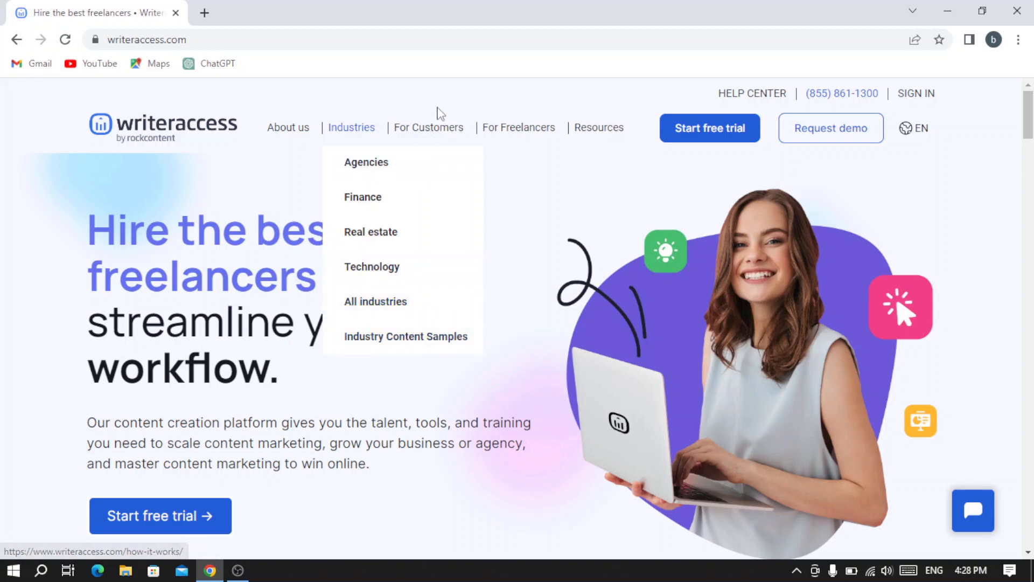
{"action": "mouse_move", "coordinate": [379, 228]}
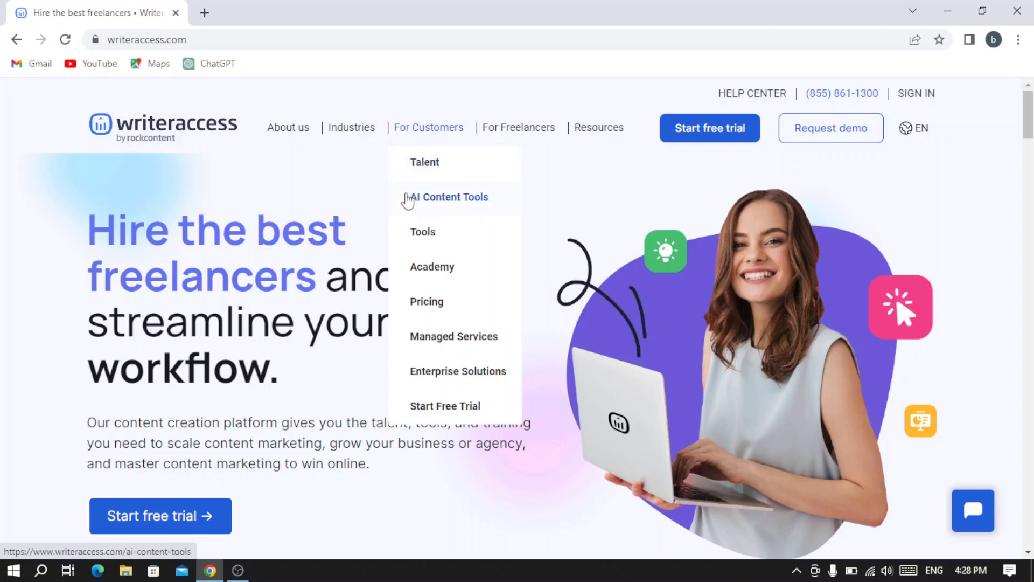
{"action": "mouse_move", "coordinate": [433, 268]}
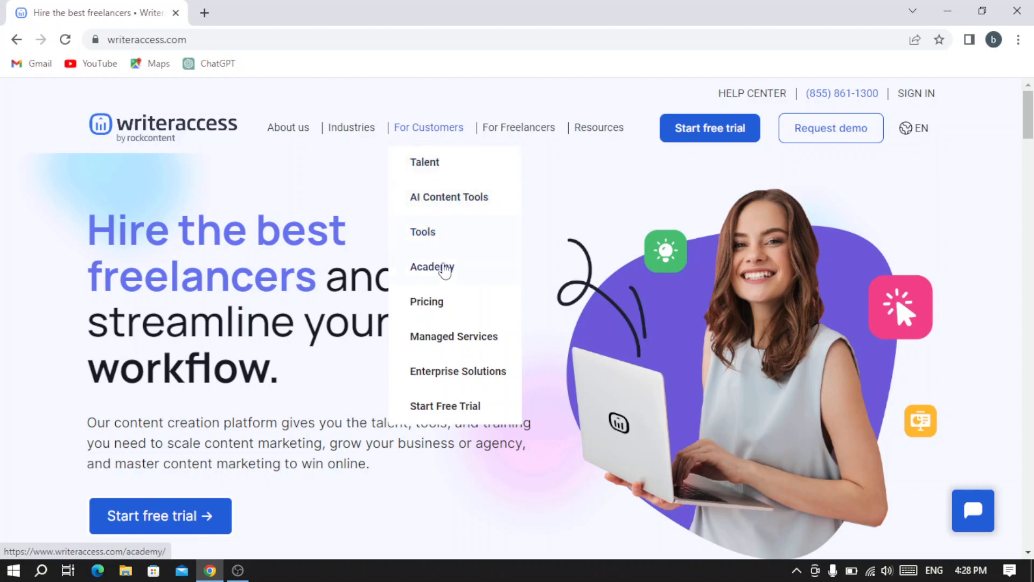
{"action": "mouse_move", "coordinate": [482, 158]}
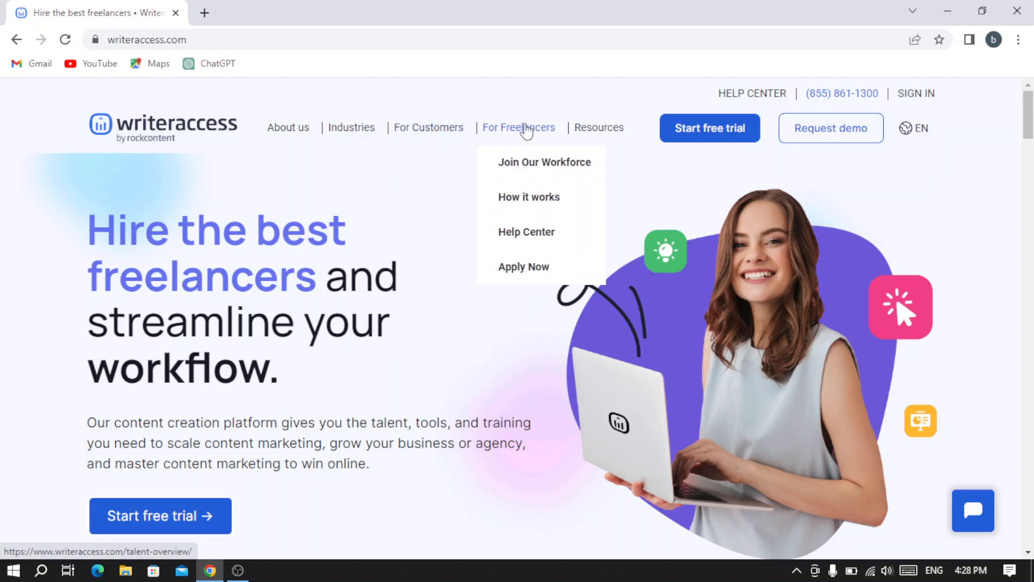
{"action": "mouse_move", "coordinate": [535, 162]}
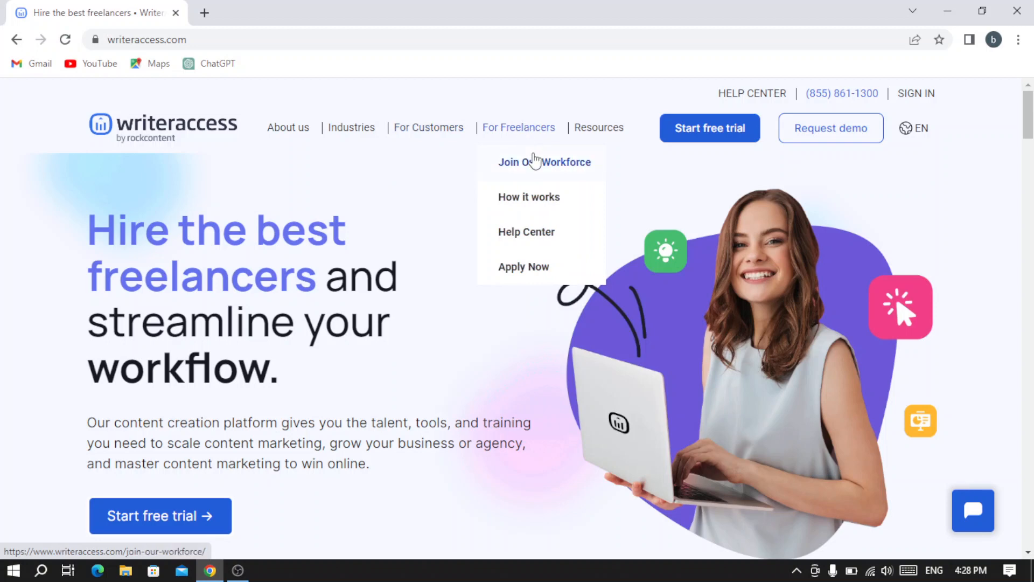
{"action": "mouse_move", "coordinate": [538, 164]}
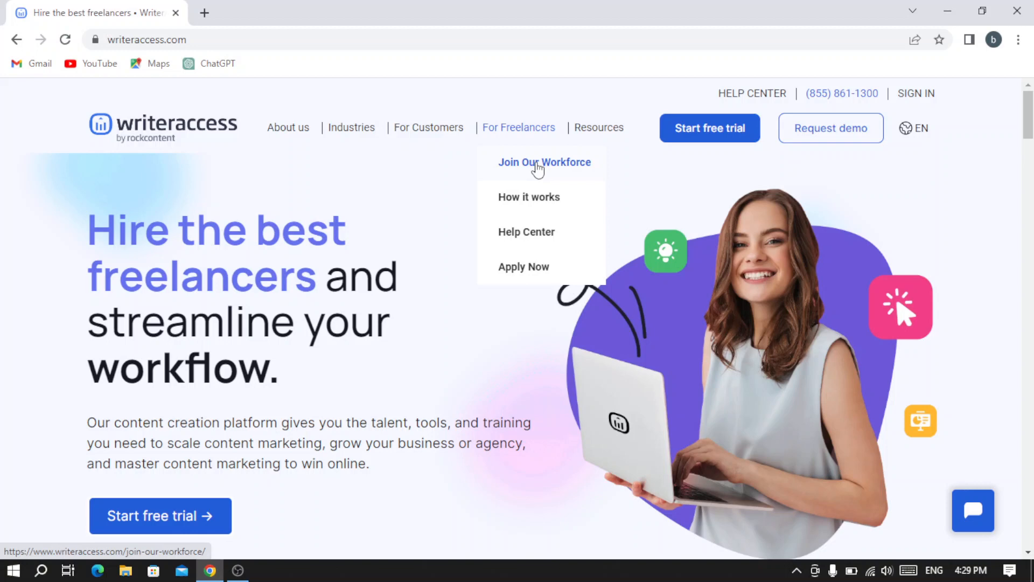
{"action": "mouse_move", "coordinate": [529, 197]}
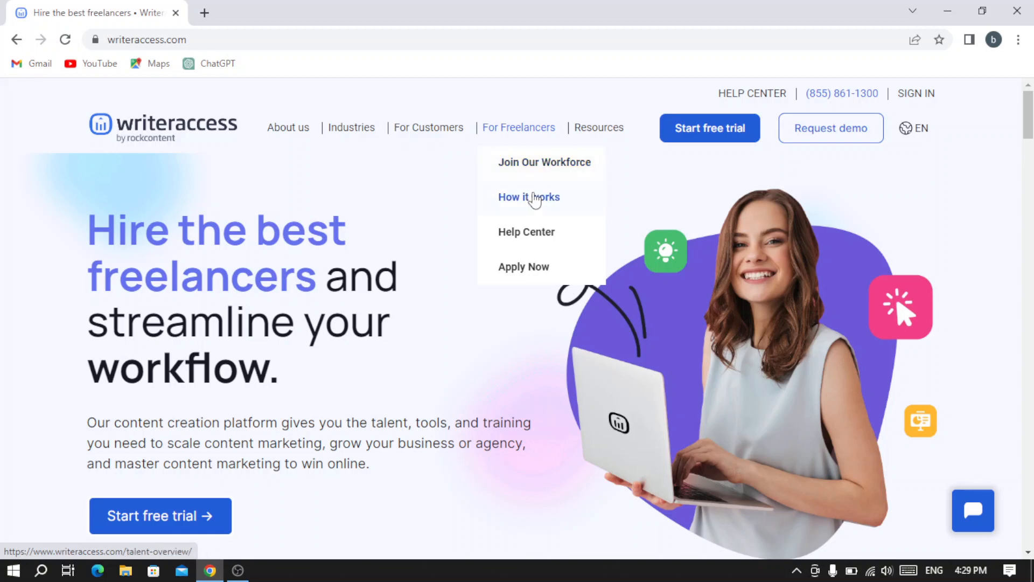
{"action": "mouse_move", "coordinate": [526, 232]}
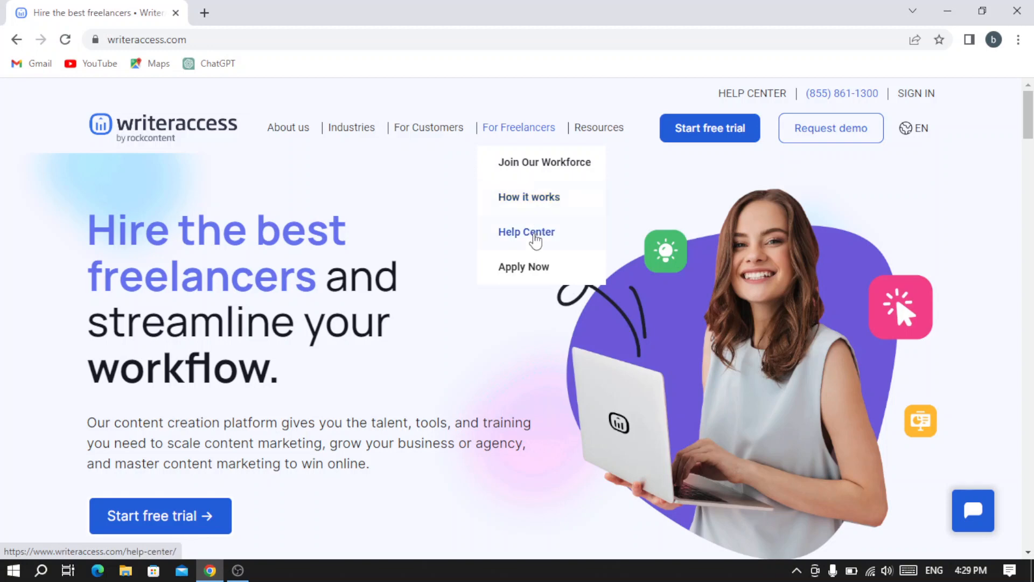
{"action": "mouse_move", "coordinate": [524, 267]}
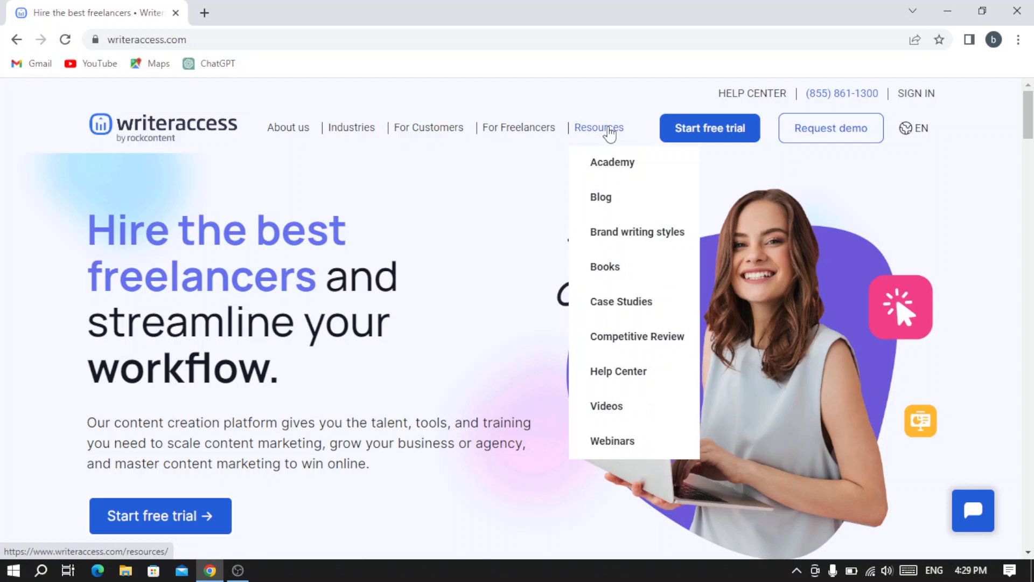
{"action": "mouse_move", "coordinate": [636, 232]}
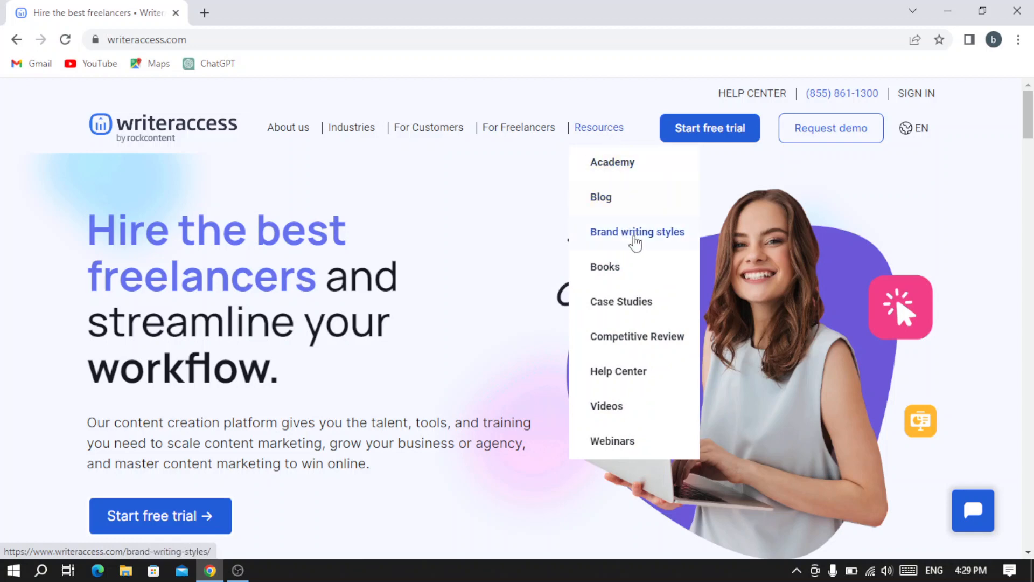
{"action": "mouse_move", "coordinate": [612, 162]}
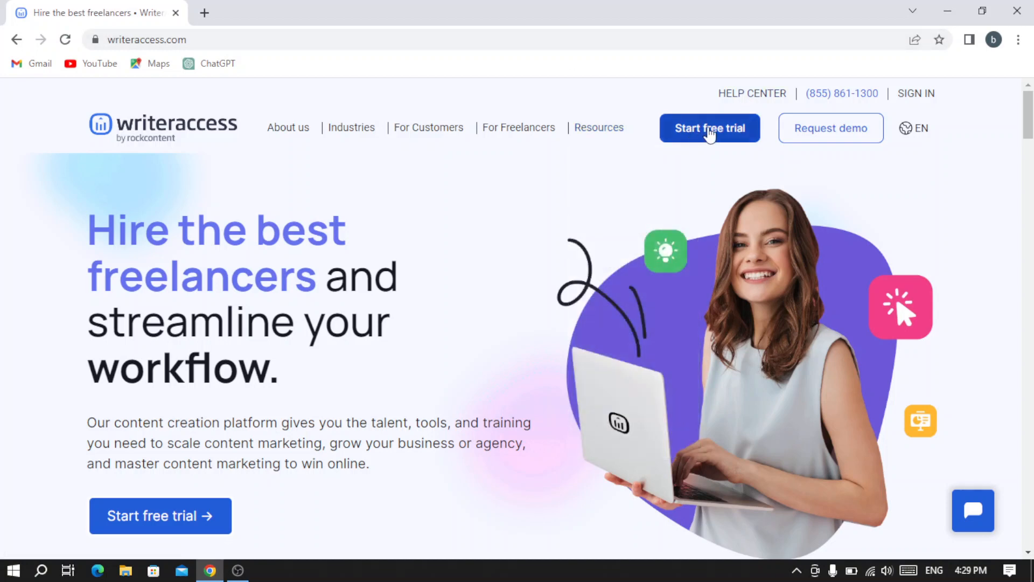
{"action": "mouse_move", "coordinate": [705, 130]}
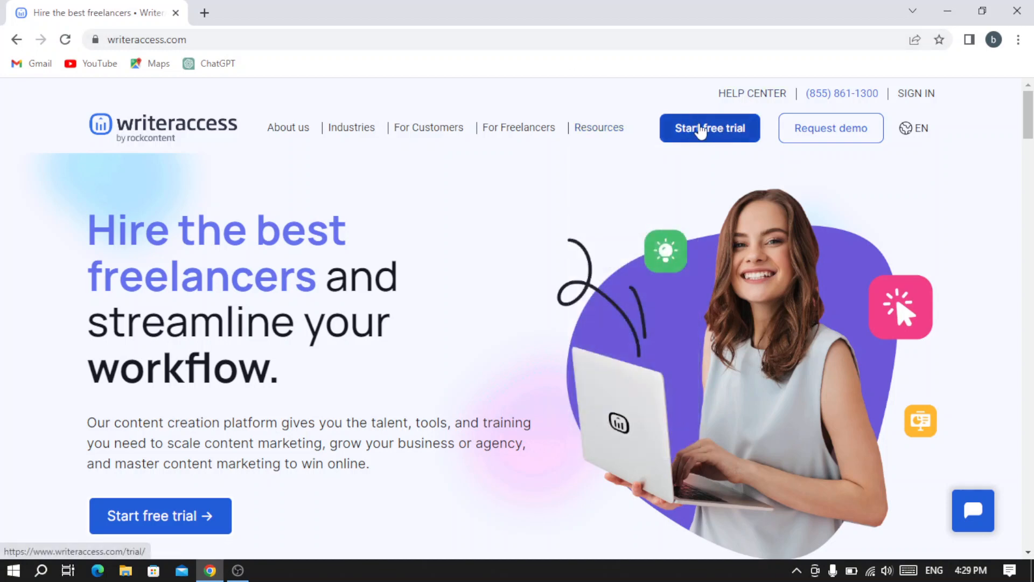
- Open the 'Start free trial' signup page and browse its 'Create your account' form
{"action": "left_click", "coordinate": [710, 128]}
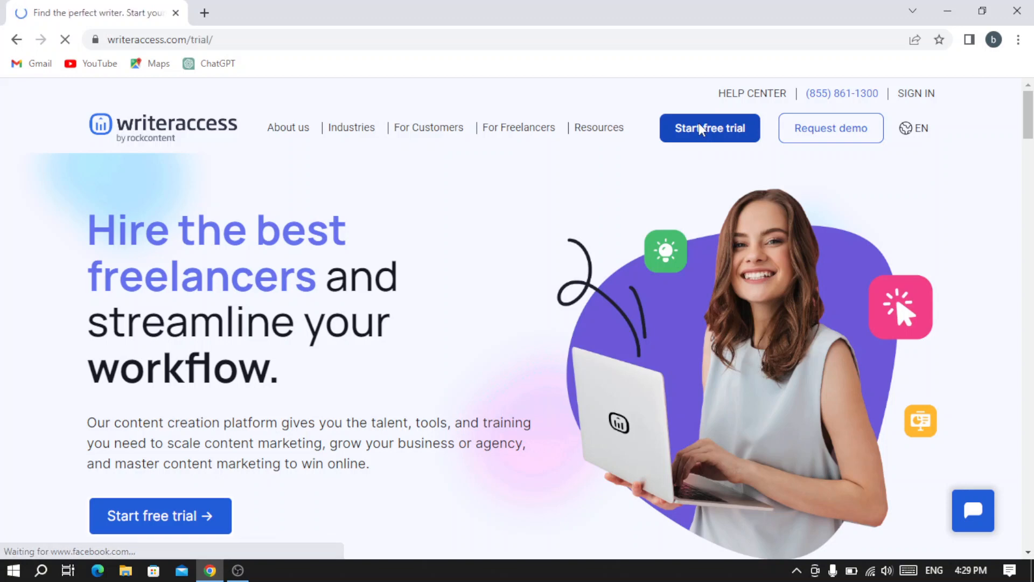
{"action": "left_click", "coordinate": [710, 128]}
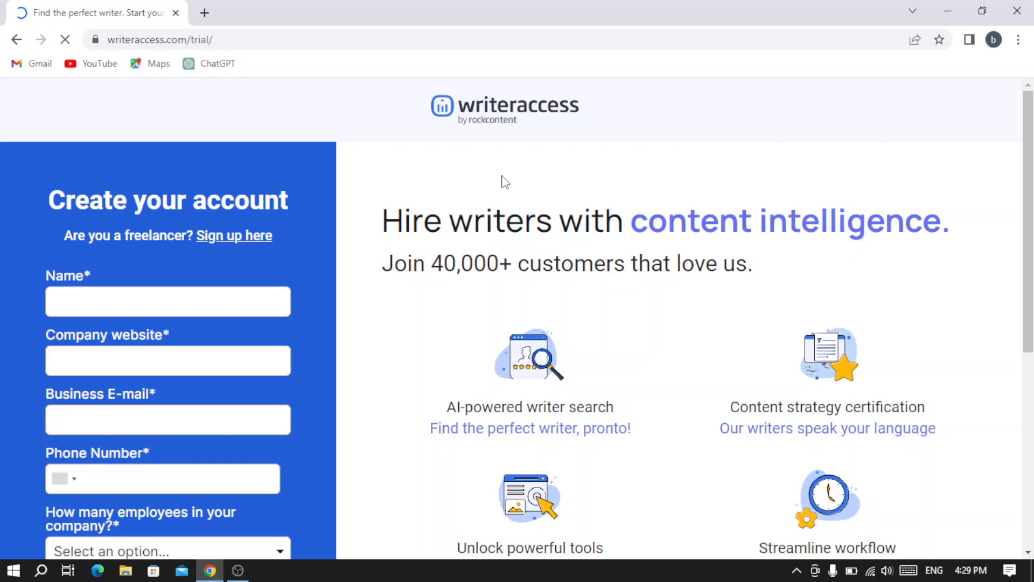
{"action": "scroll", "scroll_direction": "down", "scroll_amount": 3}
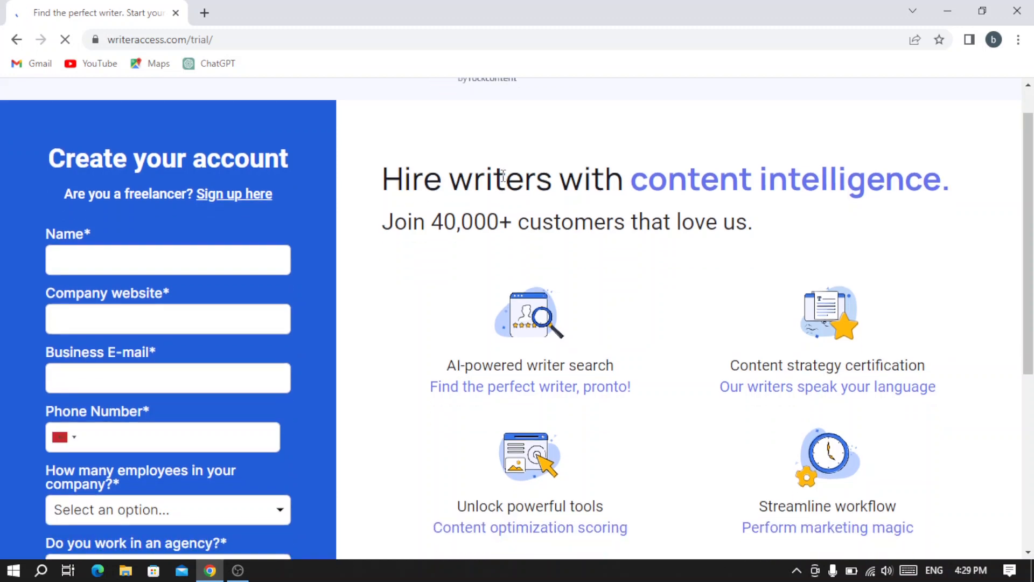
{"action": "scroll", "scroll_direction": "up", "scroll_amount": 3}
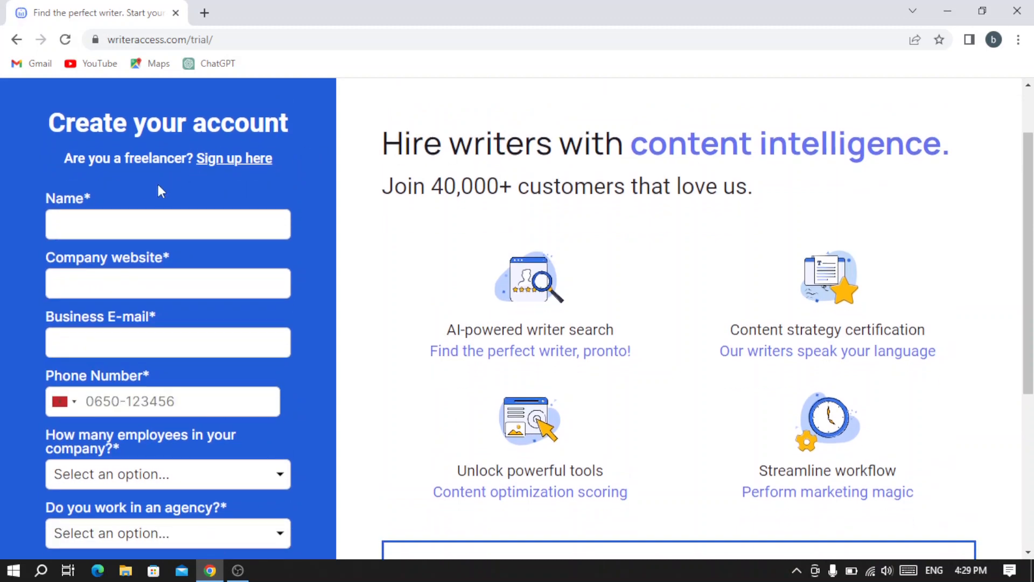
{"action": "mouse_move", "coordinate": [329, 237]}
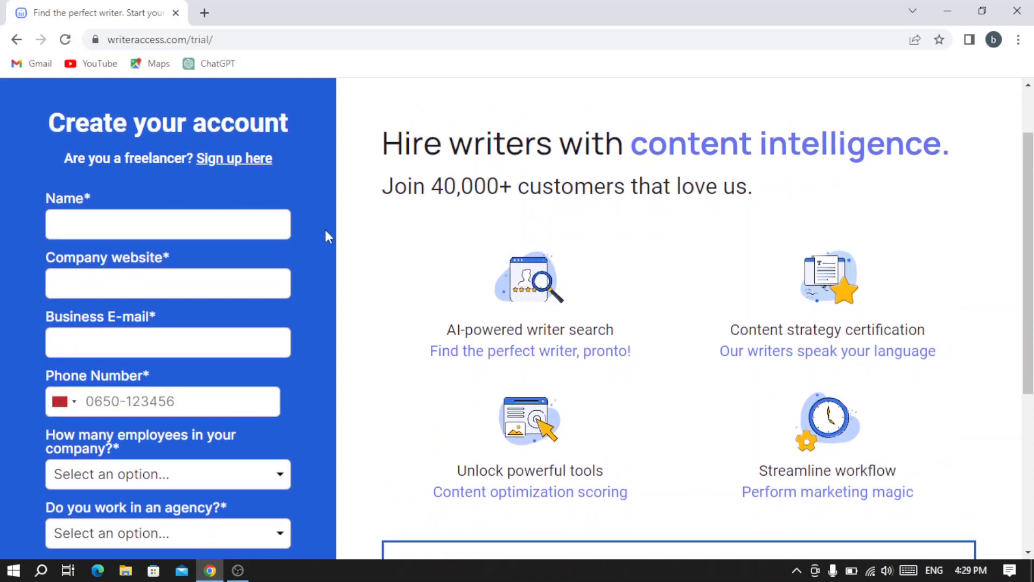
{"action": "scroll", "scroll_direction": "down", "scroll_amount": 3}
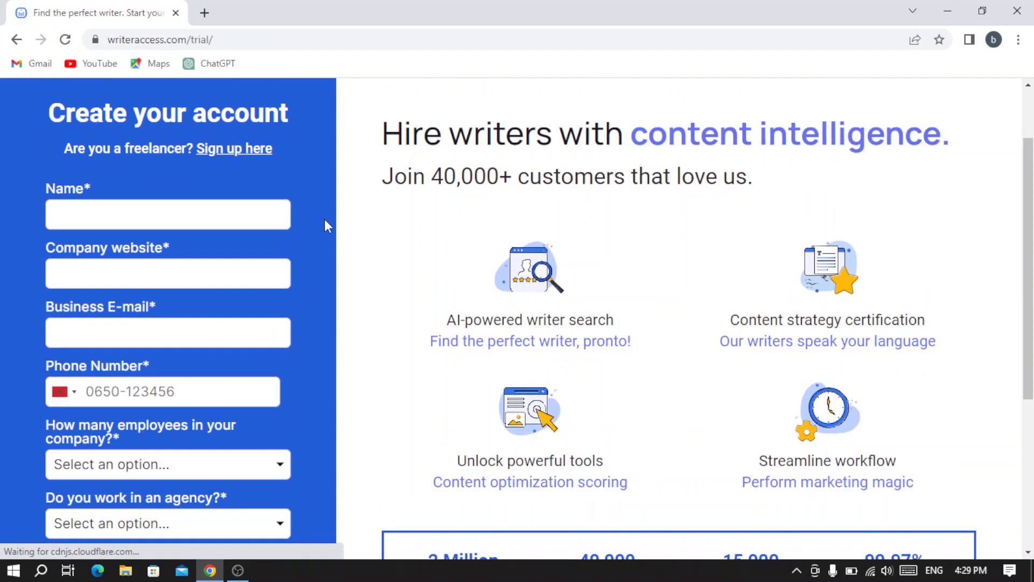
{"action": "scroll", "scroll_direction": "up", "scroll_amount": 3}
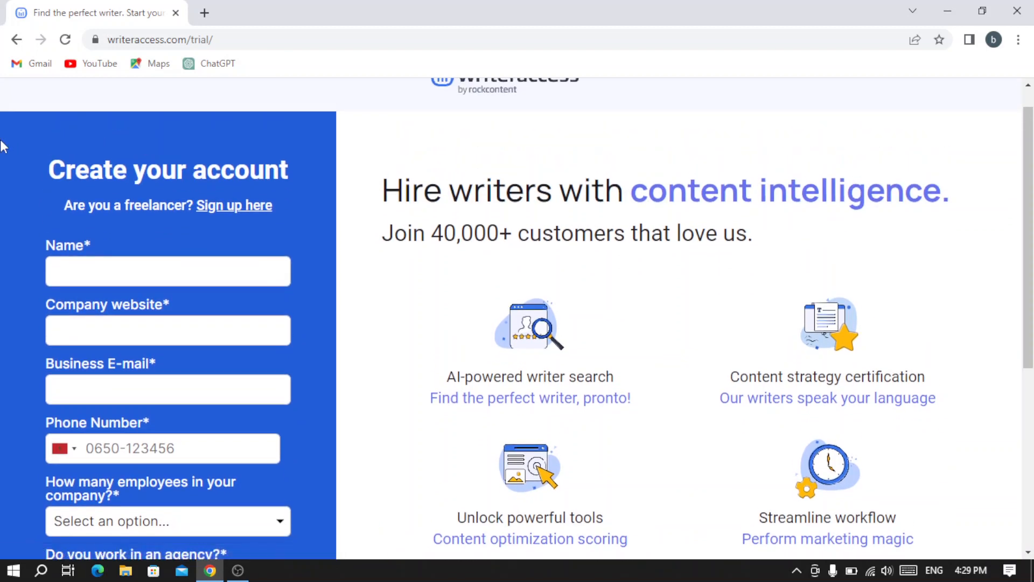
{"action": "mouse_move", "coordinate": [43, 187]}
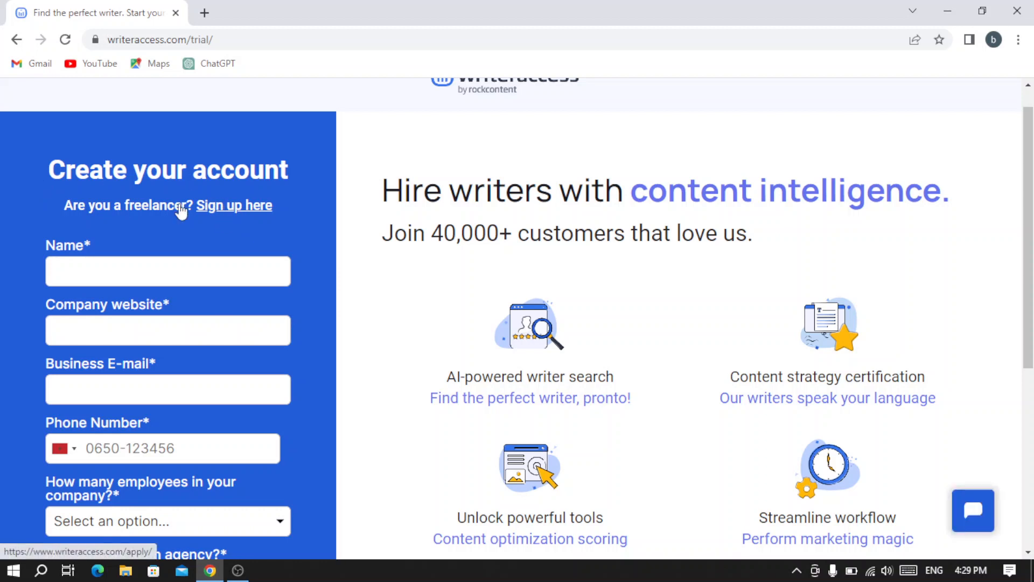
{"action": "left_click", "coordinate": [167, 271]}
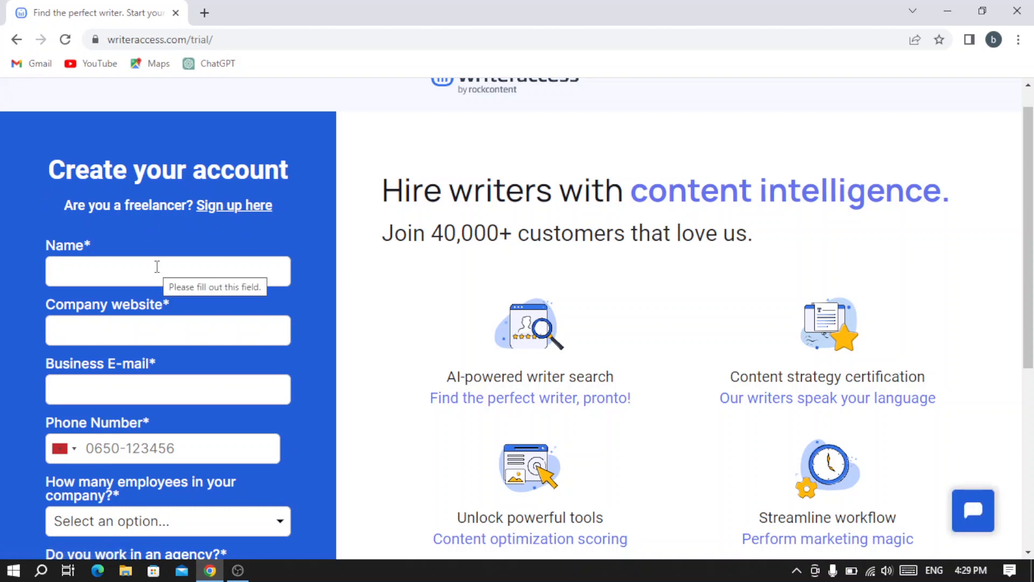
{"action": "scroll", "scroll_direction": "down", "scroll_amount": 3}
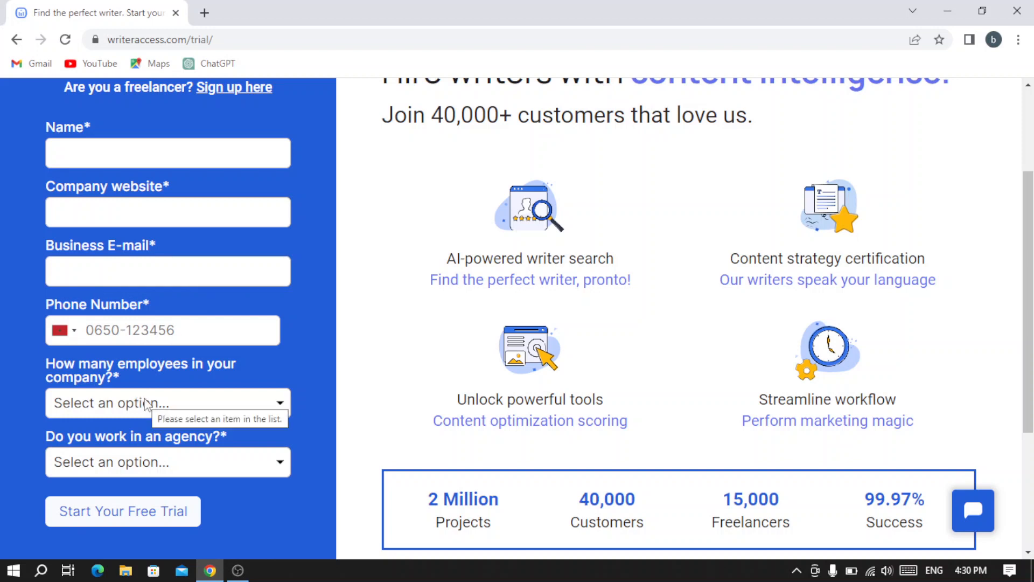
{"action": "mouse_move", "coordinate": [199, 397]}
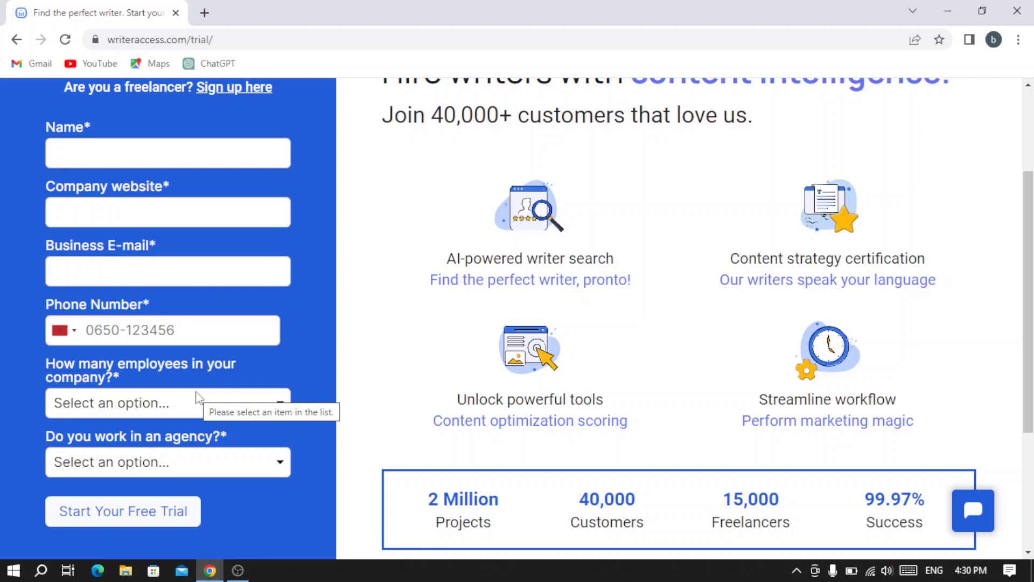
{"action": "mouse_move", "coordinate": [201, 452]}
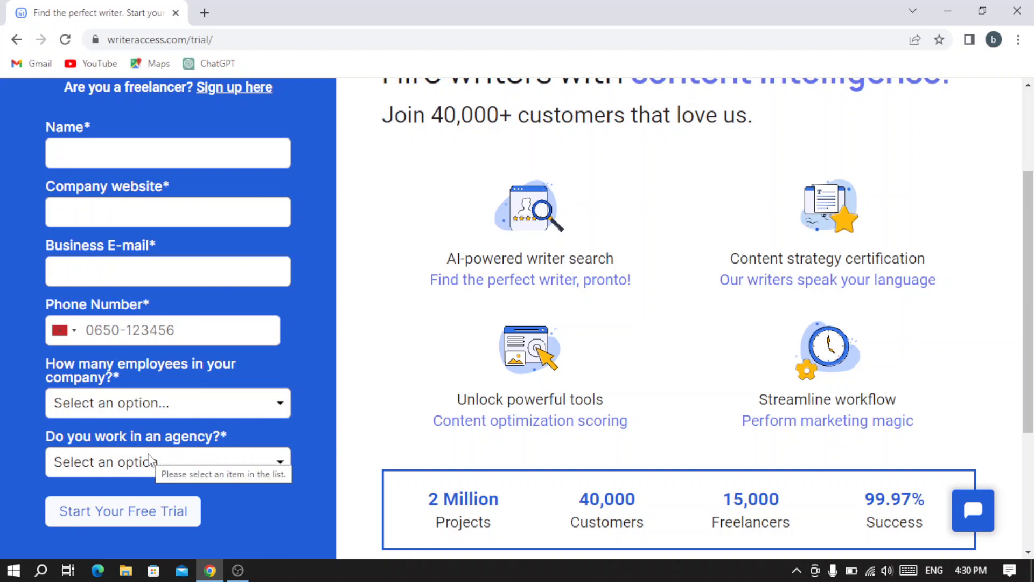
{"action": "mouse_move", "coordinate": [134, 497]}
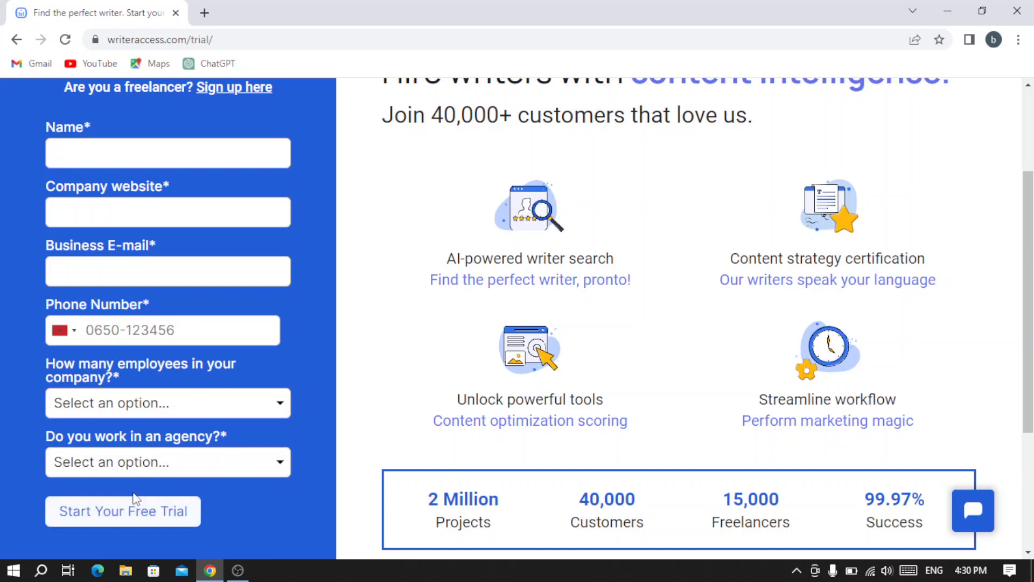
{"action": "mouse_move", "coordinate": [209, 374]}
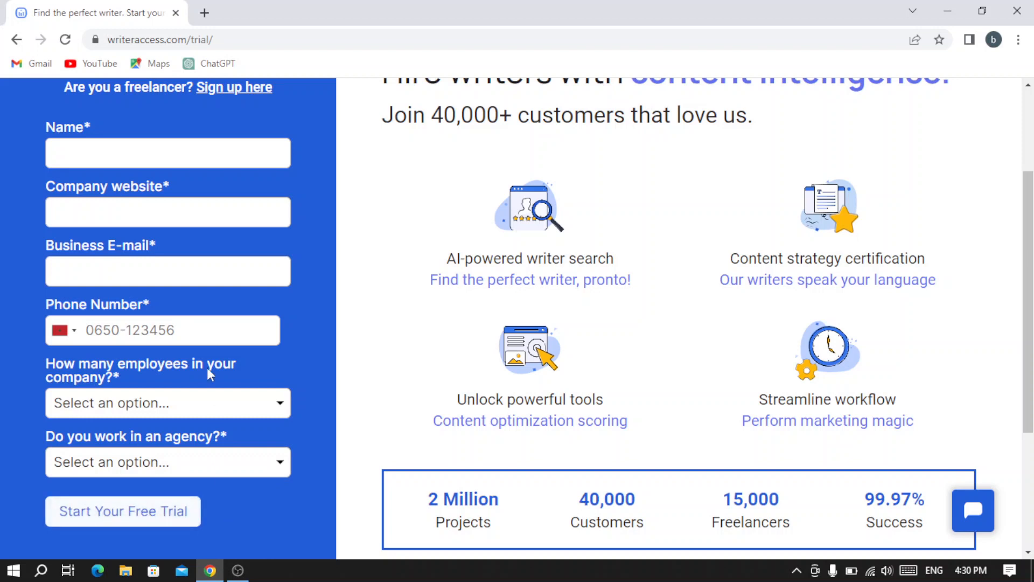
{"action": "scroll", "scroll_direction": "up", "scroll_amount": 3}
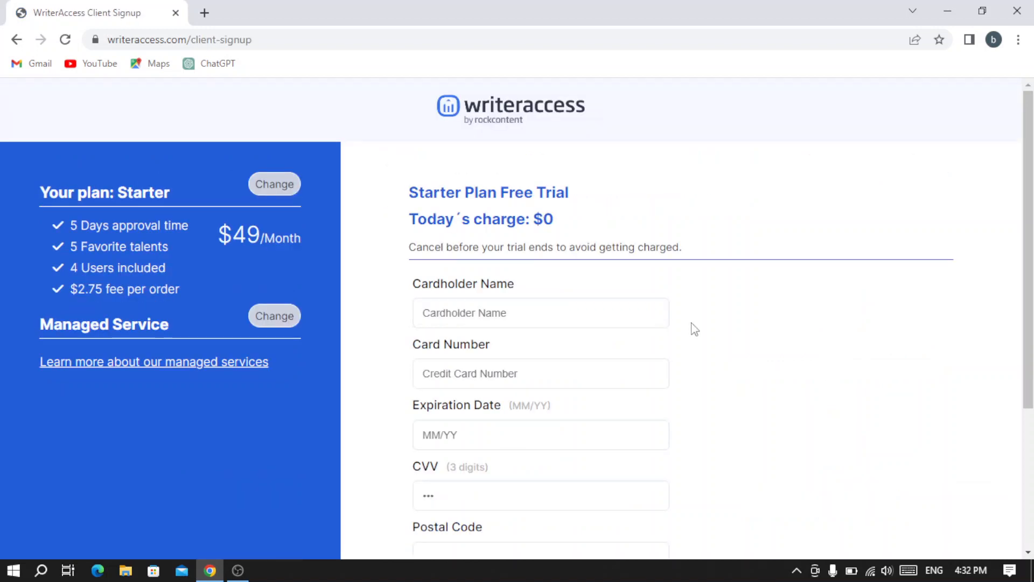
- Scroll the Starter plan card form to the postal code, terms notice and subscribe option
{"action": "scroll", "scroll_direction": "up", "scroll_amount": 3}
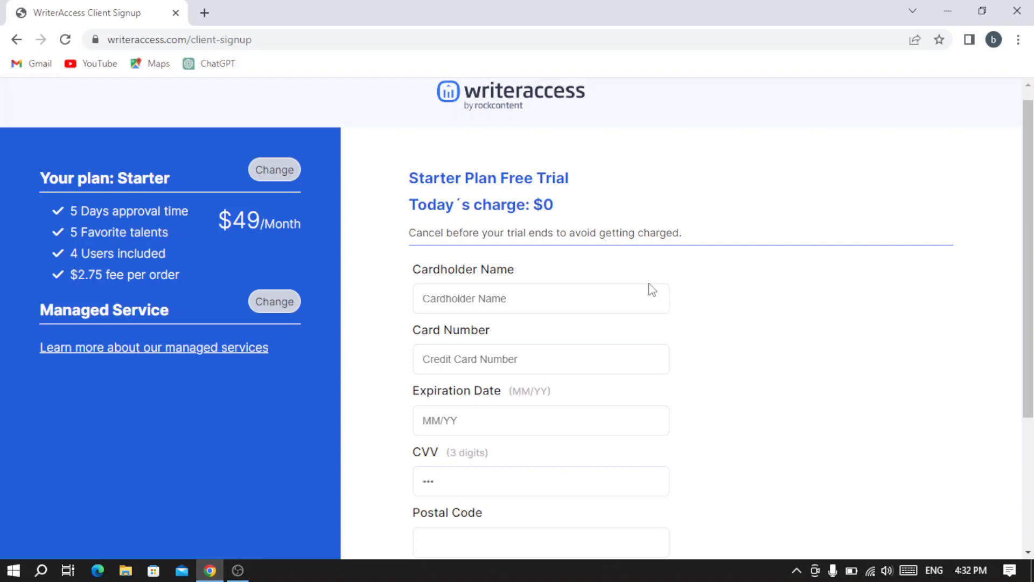
{"action": "scroll", "scroll_direction": "down", "scroll_amount": 3}
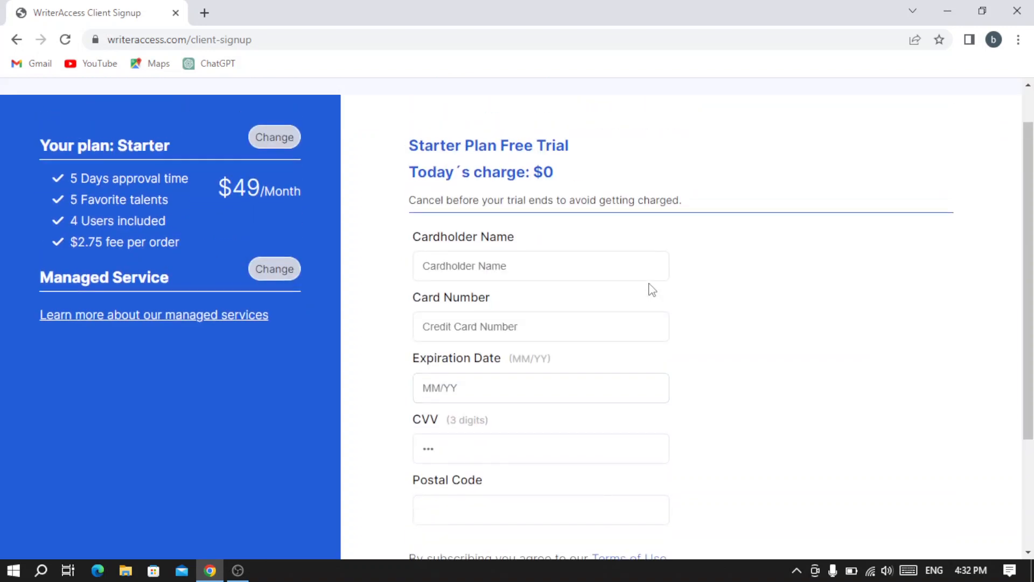
{"action": "mouse_move", "coordinate": [421, 241]}
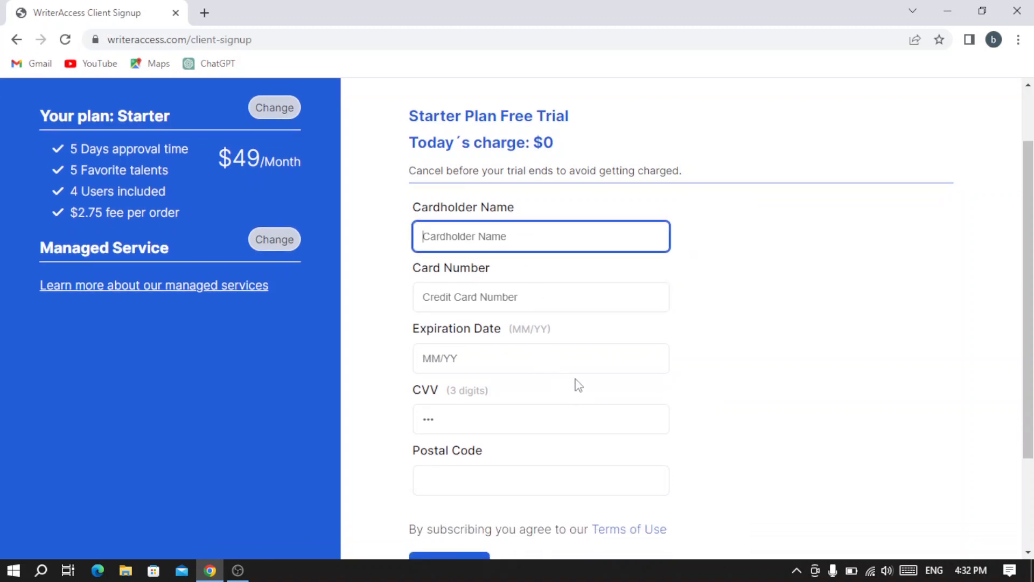
{"action": "scroll", "scroll_direction": "down", "scroll_amount": 3}
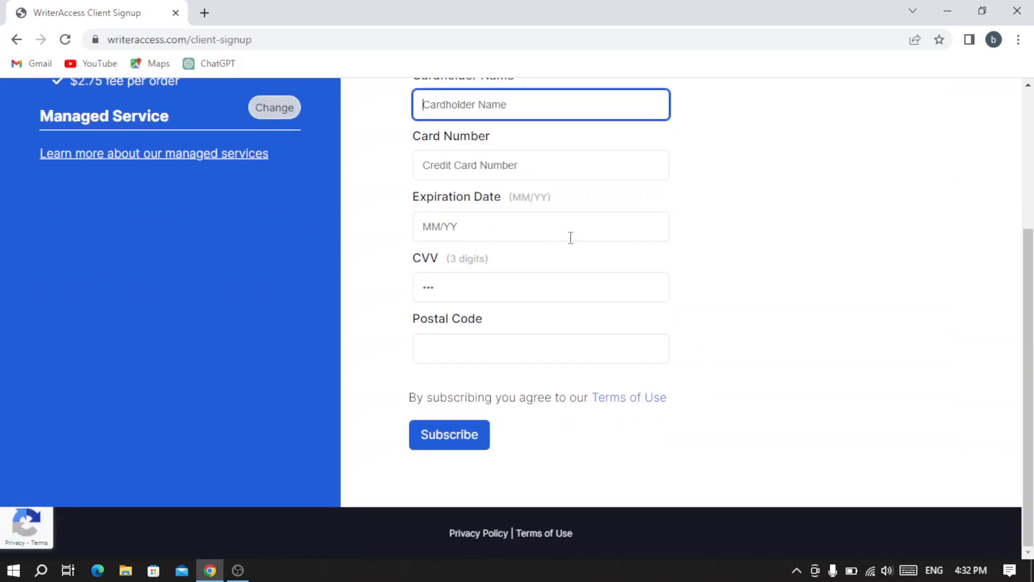
{"action": "mouse_move", "coordinate": [488, 434]}
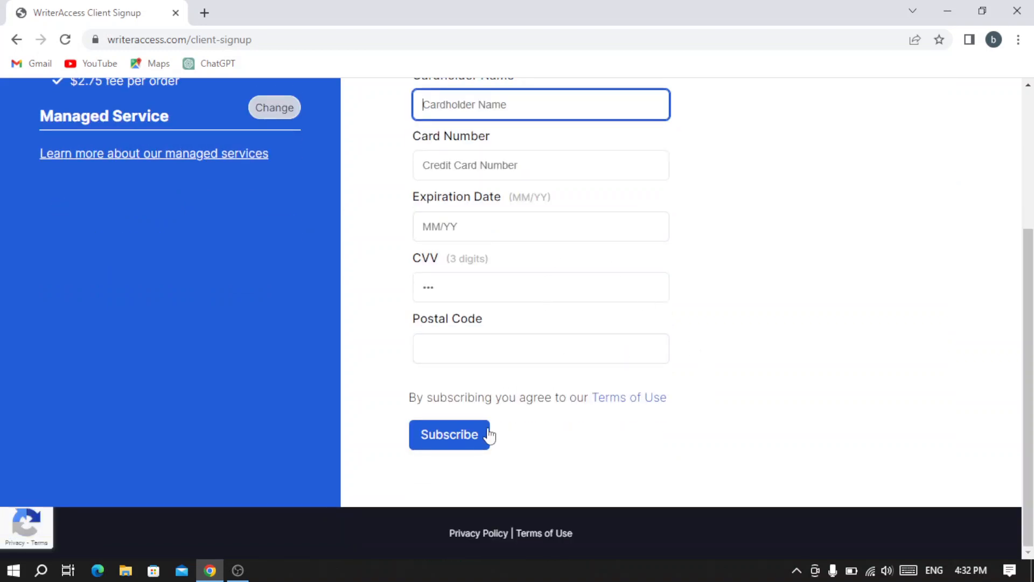
{"action": "scroll", "scroll_direction": "up", "scroll_amount": 3}
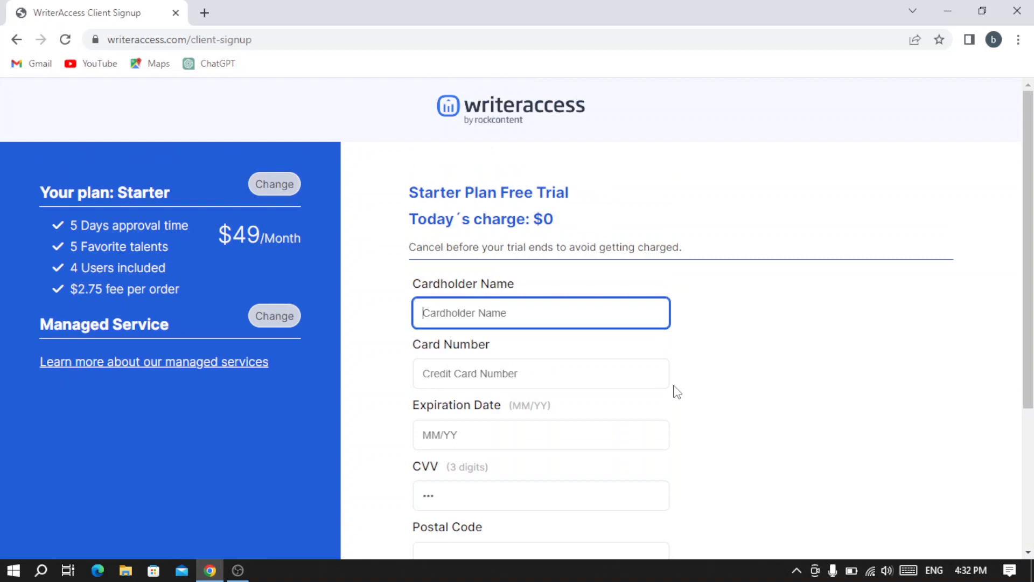
{"action": "mouse_move", "coordinate": [409, 188]}
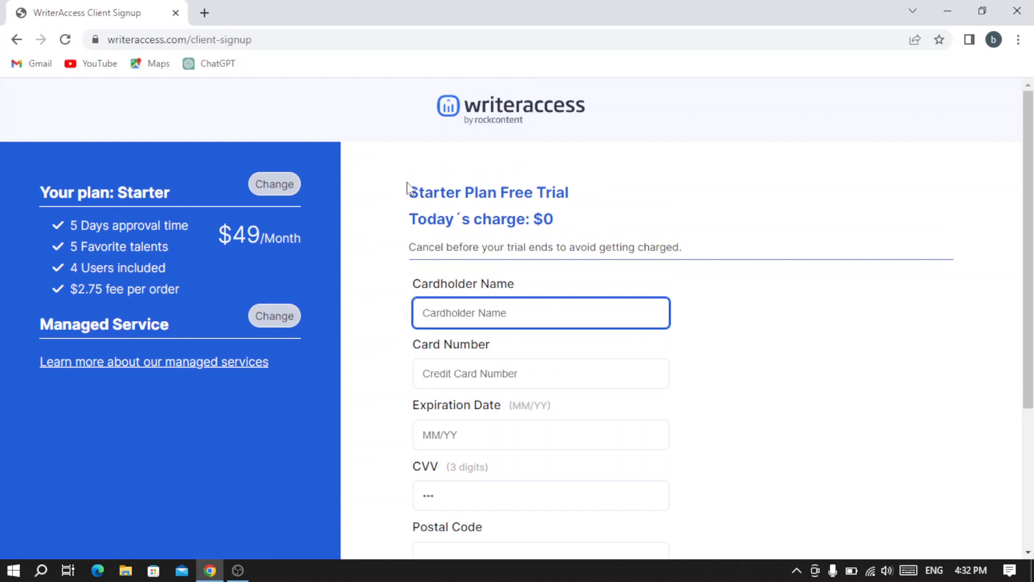
{"action": "mouse_move", "coordinate": [433, 216]}
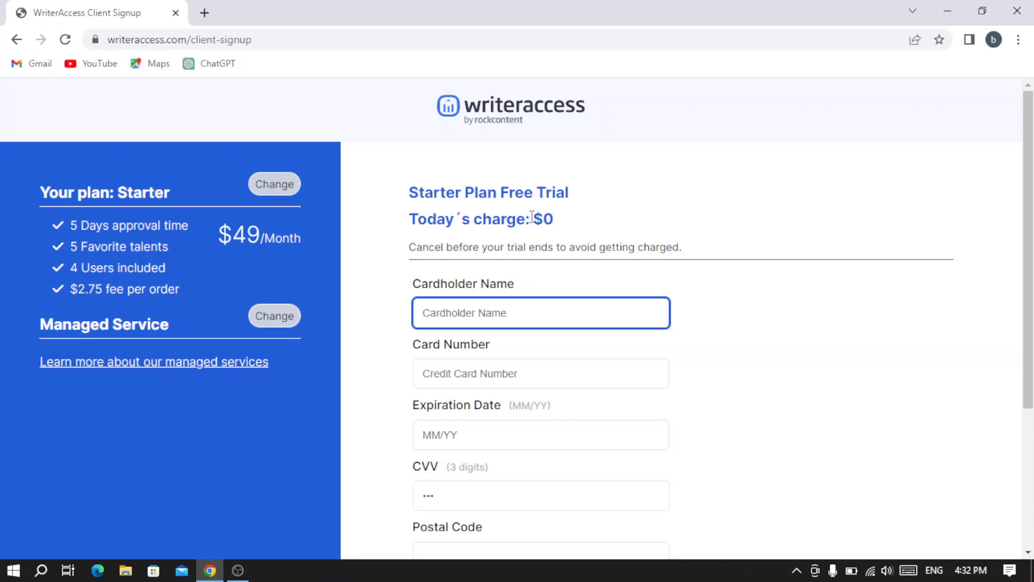
{"action": "mouse_move", "coordinate": [547, 218]}
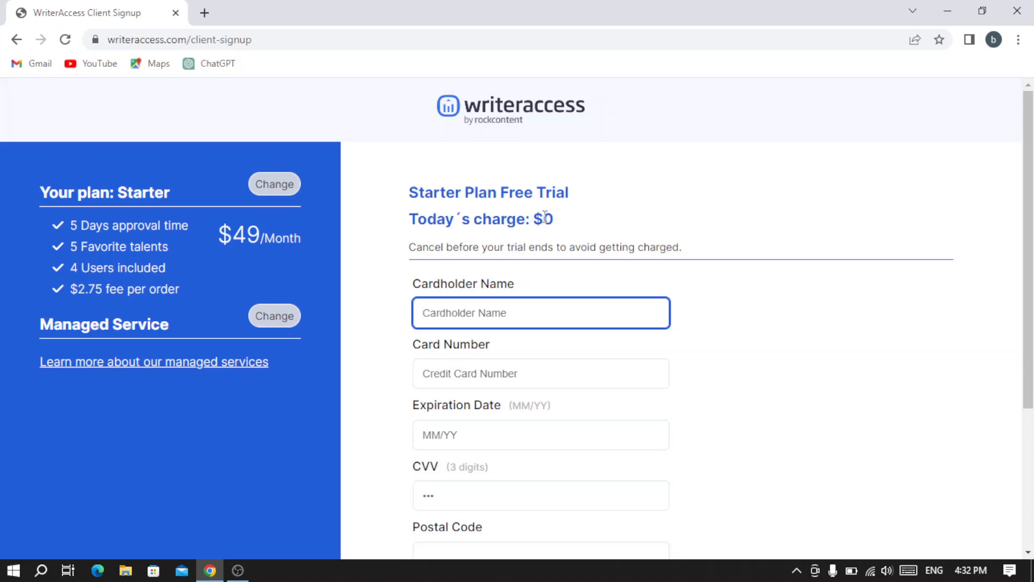
{"action": "mouse_move", "coordinate": [472, 245]}
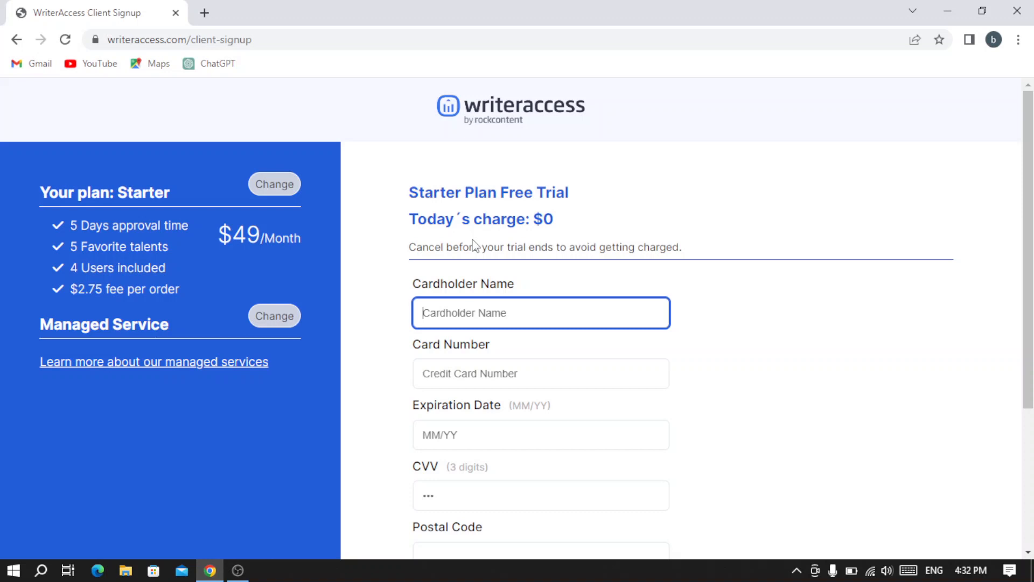
{"action": "mouse_move", "coordinate": [758, 259]}
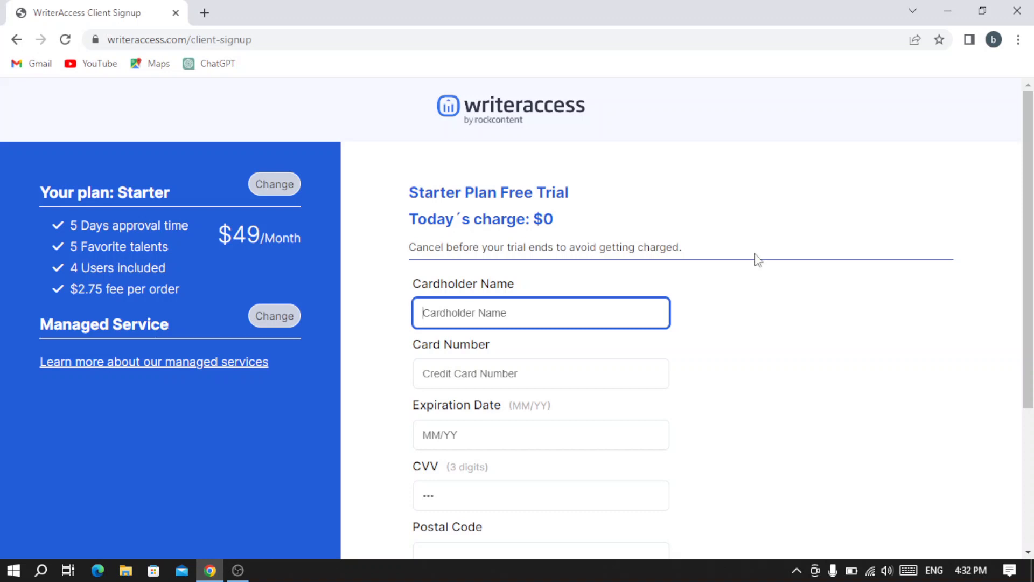
{"action": "scroll", "scroll_direction": "down", "scroll_amount": 3}
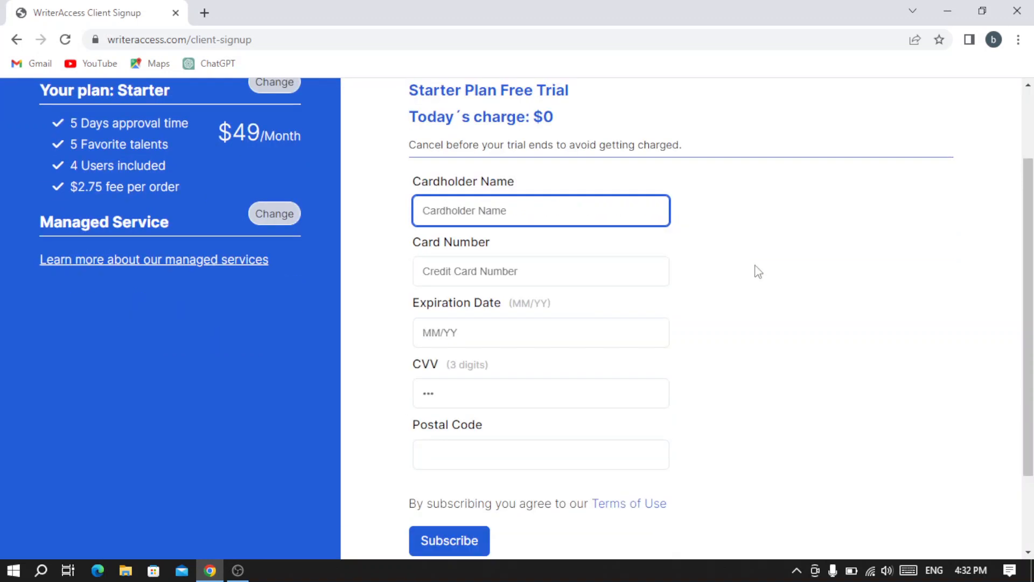
{"action": "mouse_move", "coordinate": [187, 145]}
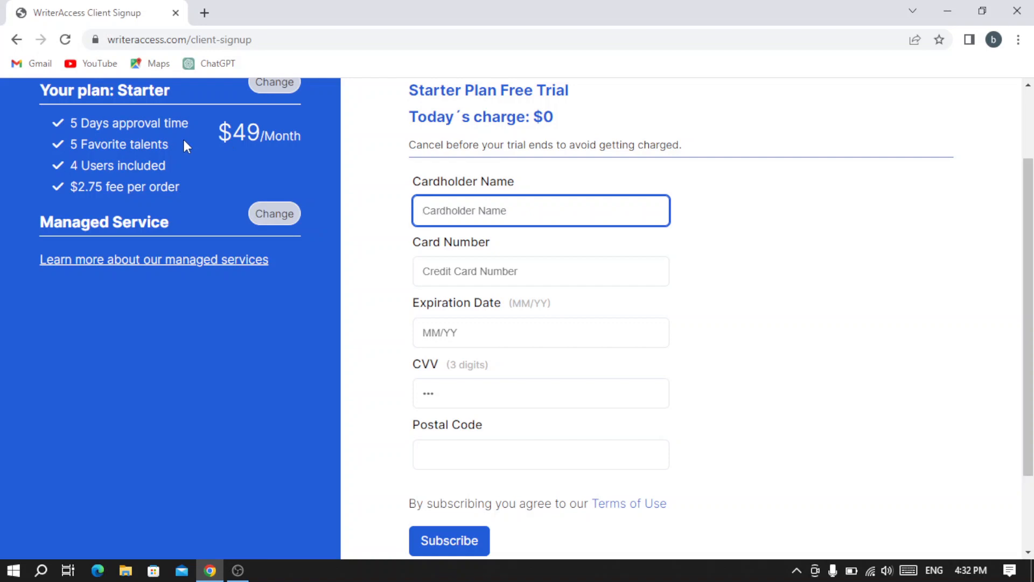
{"action": "scroll", "scroll_direction": "up", "scroll_amount": 3}
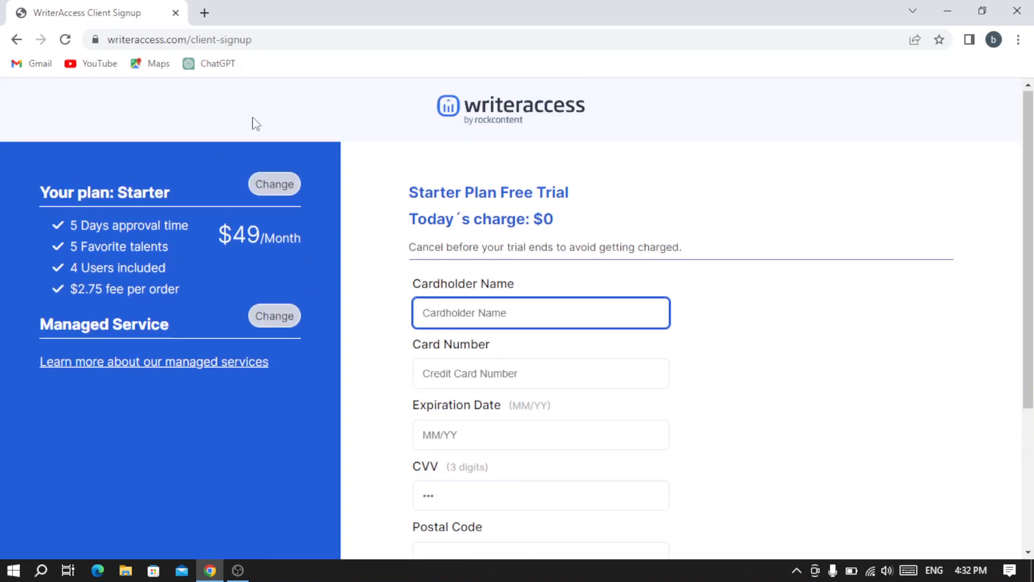
{"action": "left_click", "coordinate": [273, 184]}
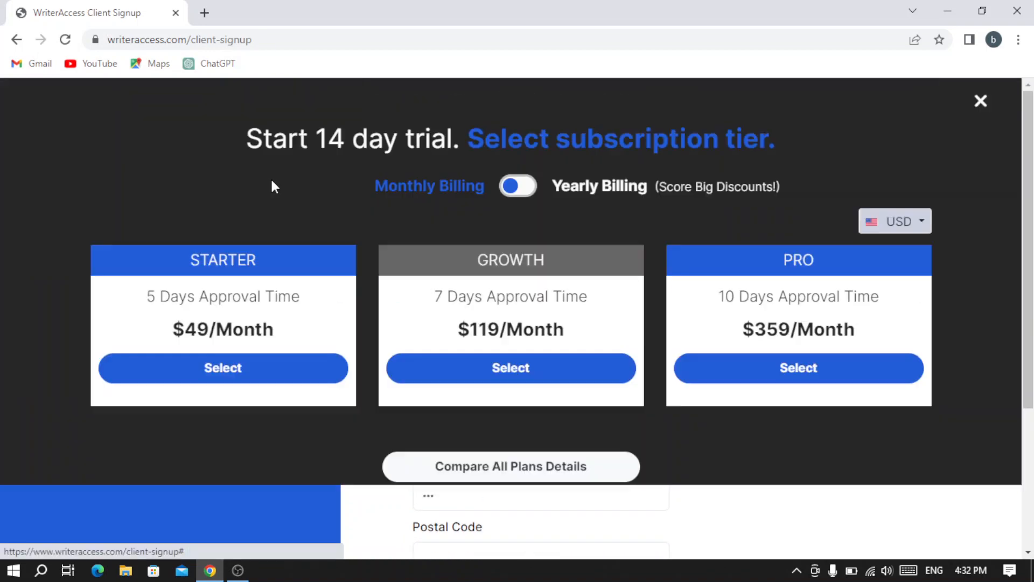
{"action": "scroll", "scroll_direction": "up", "scroll_amount": 3}
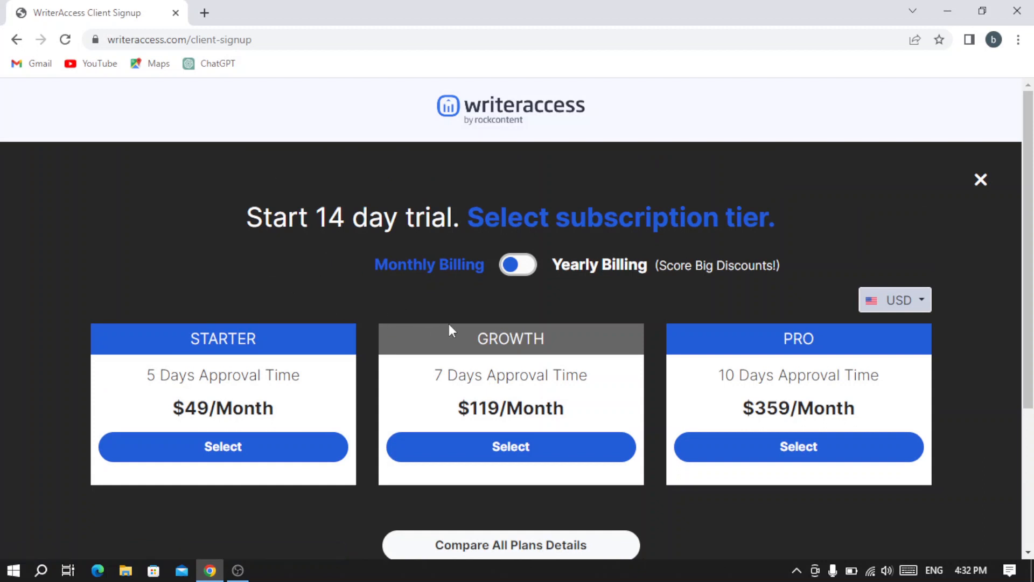
{"action": "mouse_move", "coordinate": [496, 403]}
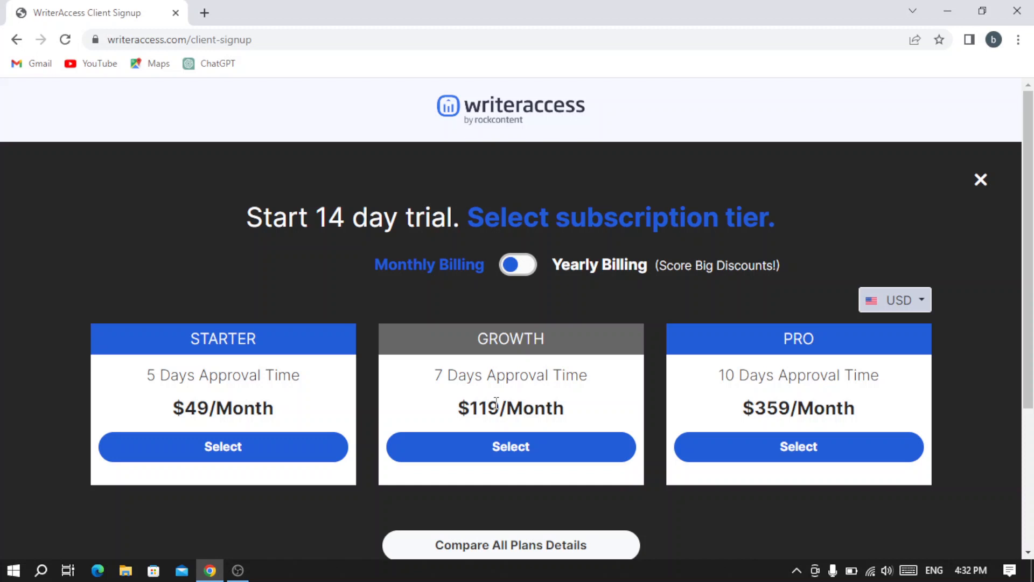
{"action": "mouse_move", "coordinate": [716, 389]}
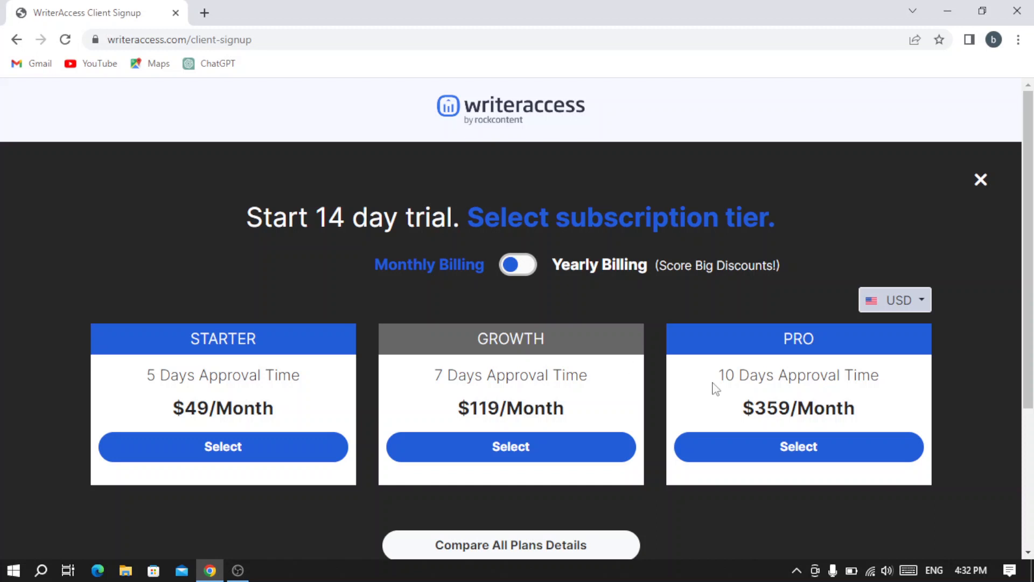
{"action": "mouse_move", "coordinate": [704, 382]}
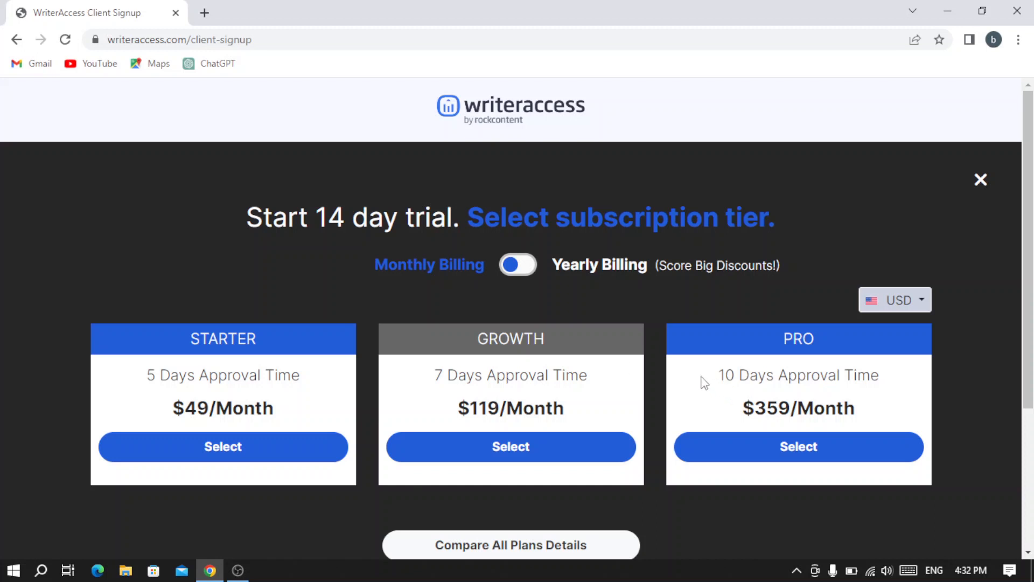
{"action": "mouse_move", "coordinate": [721, 375]}
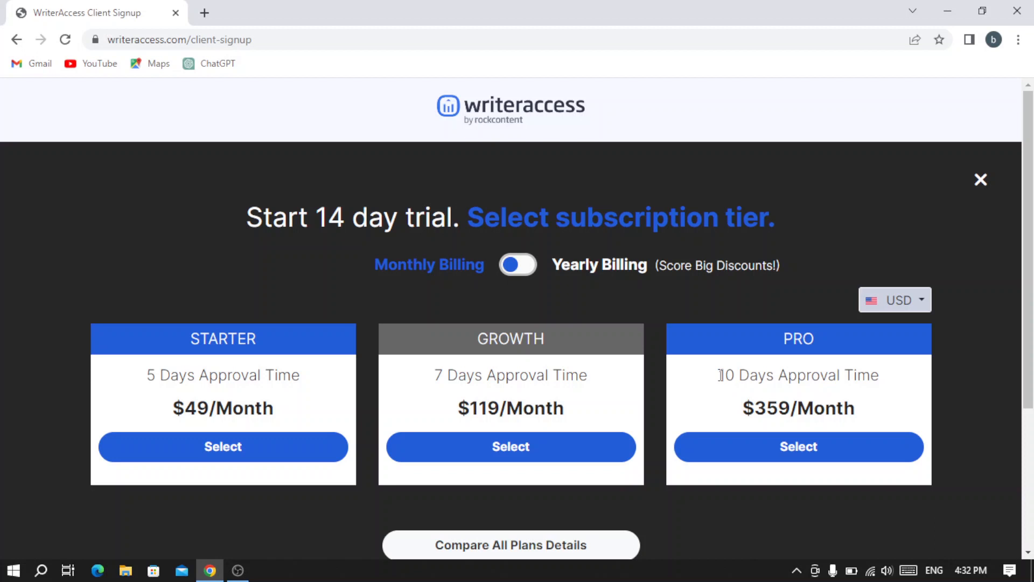
{"action": "scroll", "scroll_direction": "down", "scroll_amount": 3}
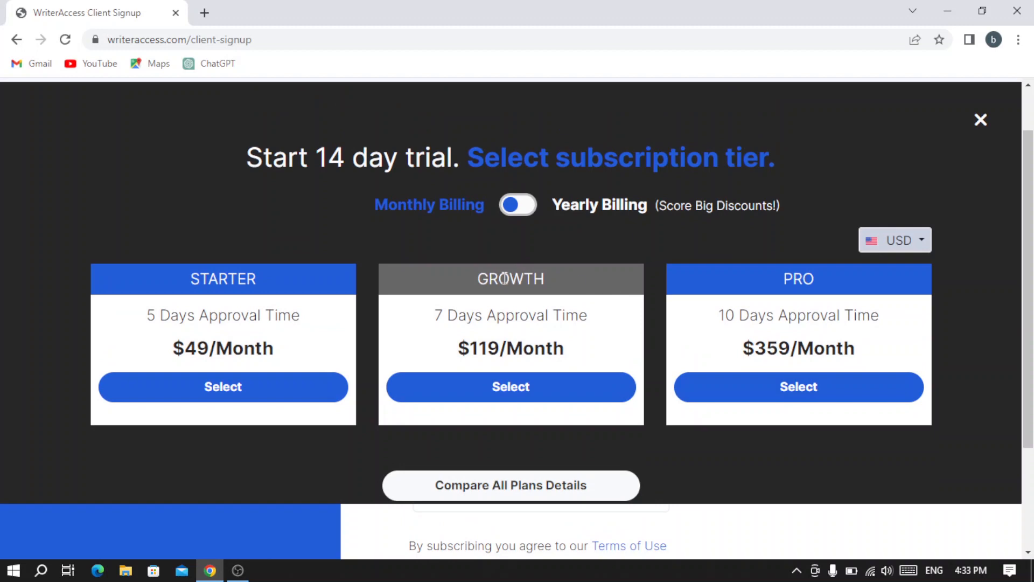
{"action": "mouse_move", "coordinate": [369, 150]}
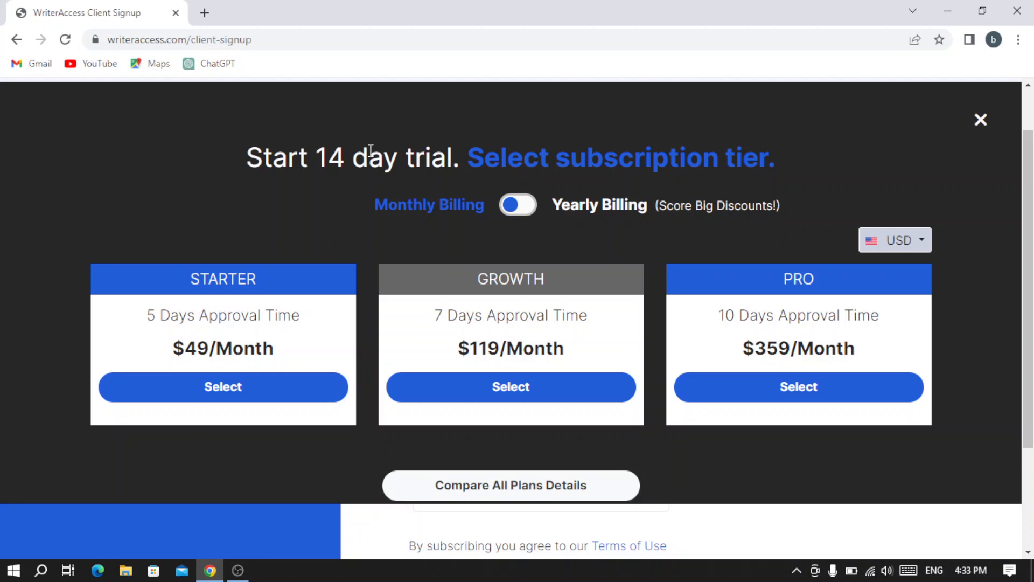
{"action": "mouse_move", "coordinate": [950, 123]}
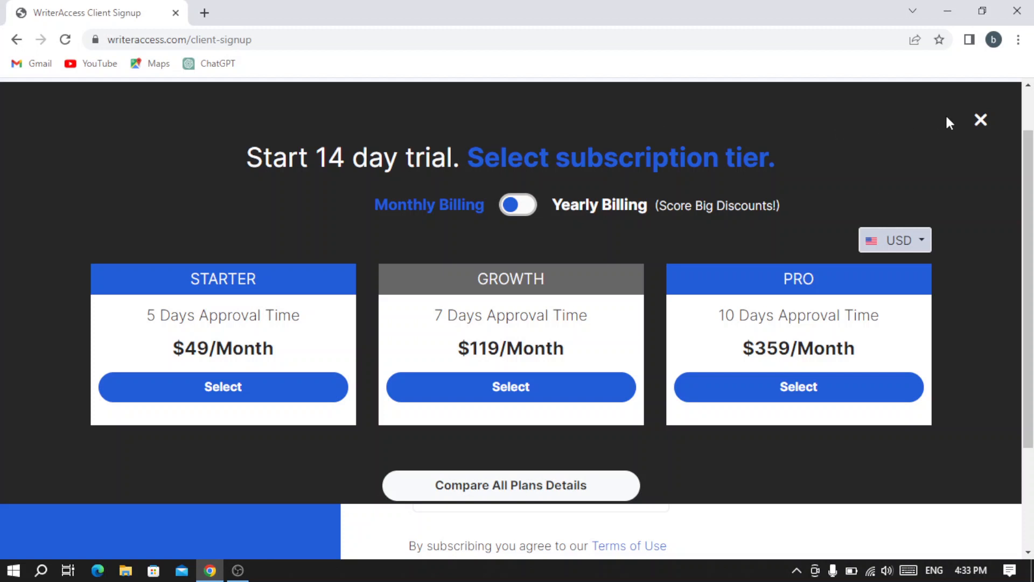
{"action": "left_click", "coordinate": [222, 387]}
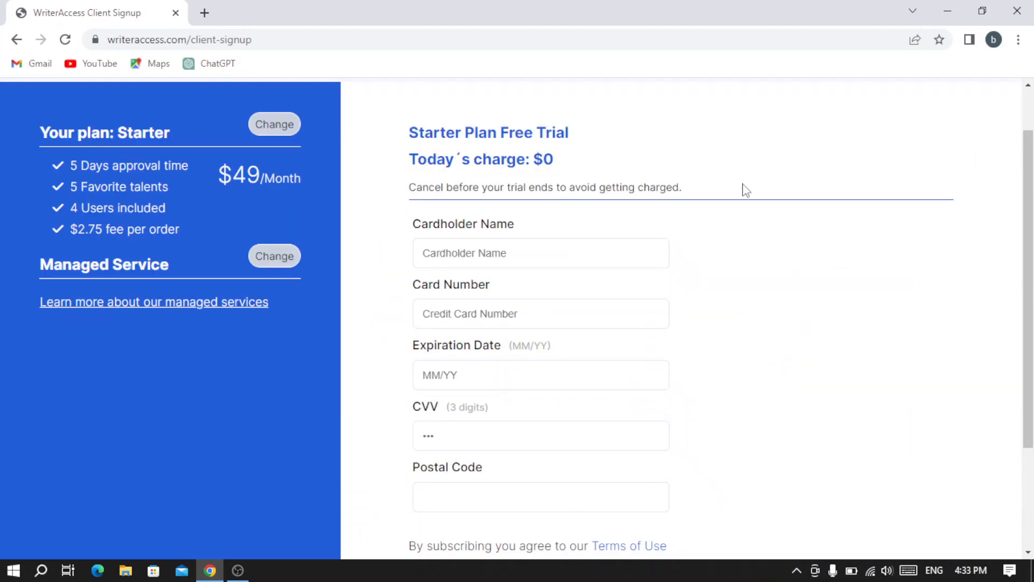
- Scroll the payment form, then go back to the filled-in free-trial signup page
{"action": "scroll", "scroll_direction": "down", "scroll_amount": 3}
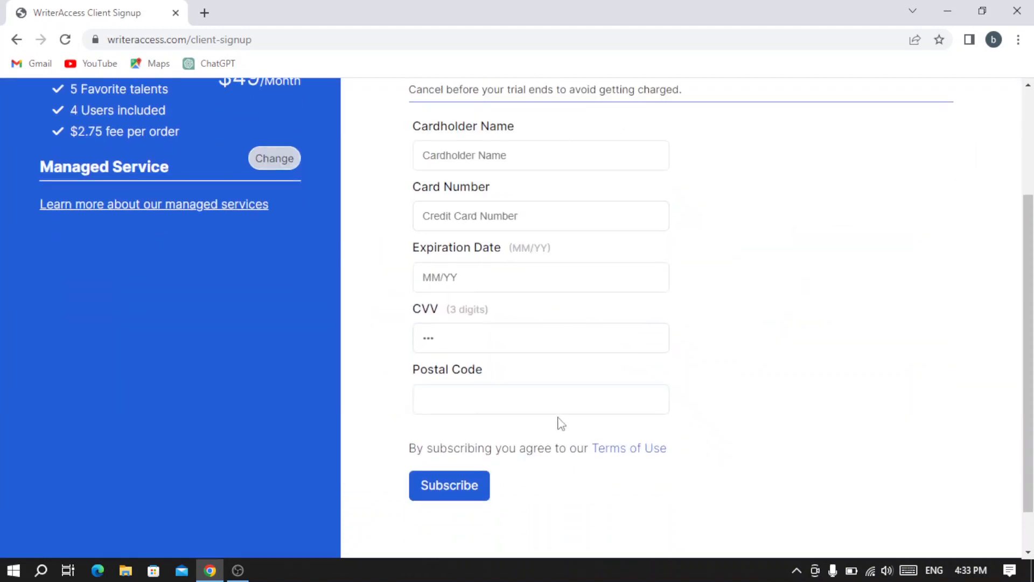
{"action": "mouse_move", "coordinate": [389, 343]}
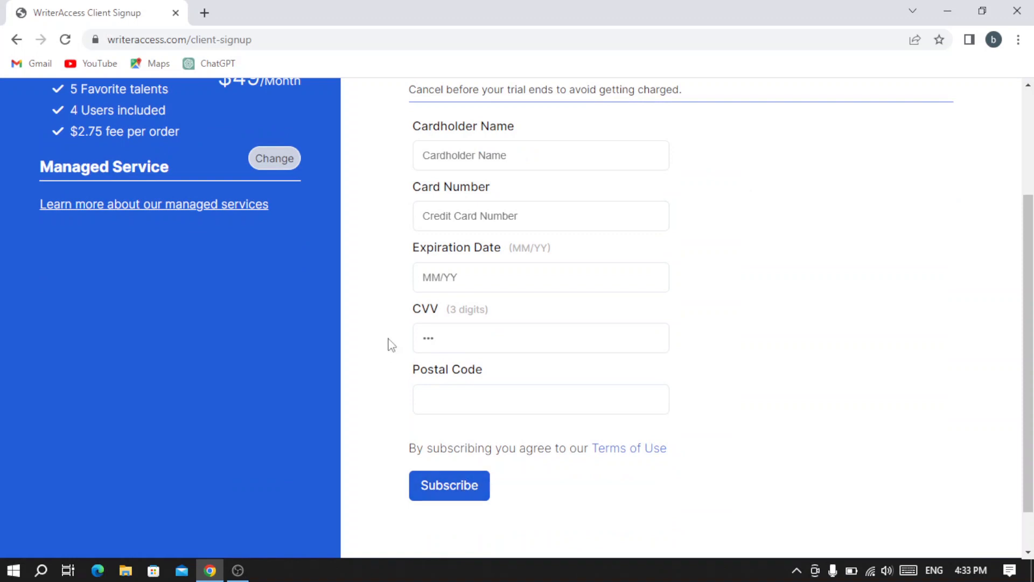
{"action": "scroll", "scroll_direction": "up", "scroll_amount": 3}
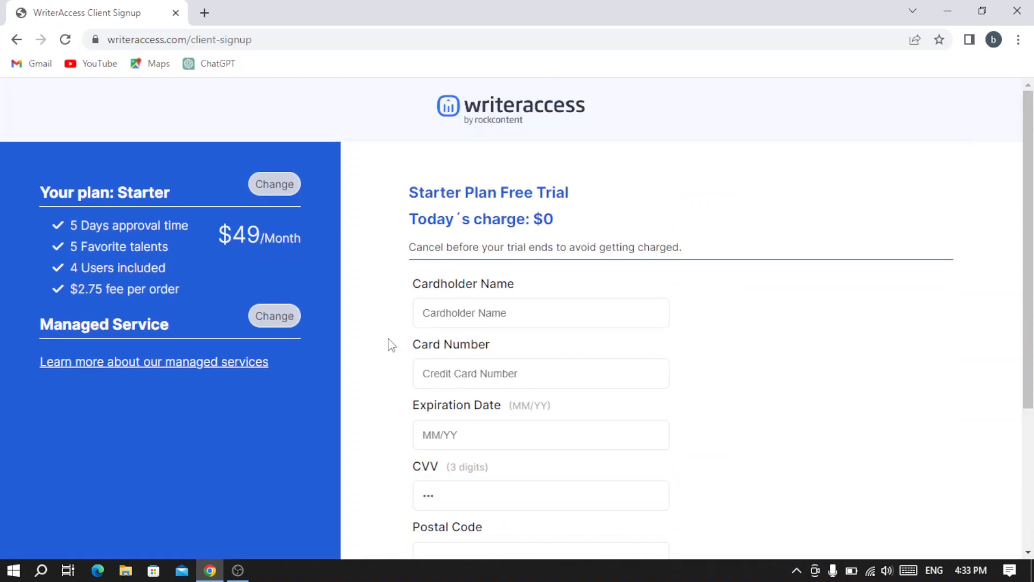
{"action": "mouse_move", "coordinate": [16, 39]}
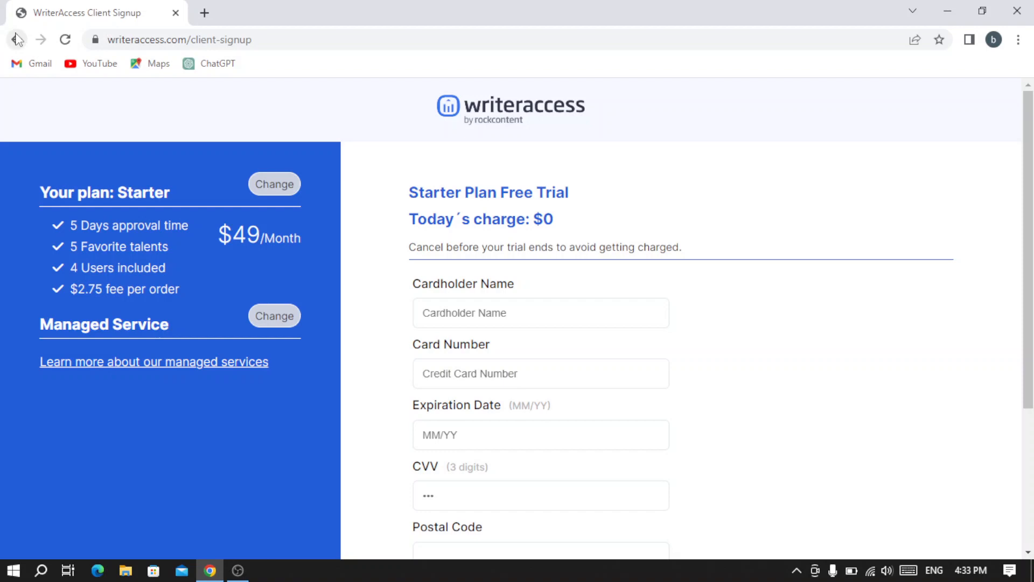
{"action": "left_click", "coordinate": [16, 39]}
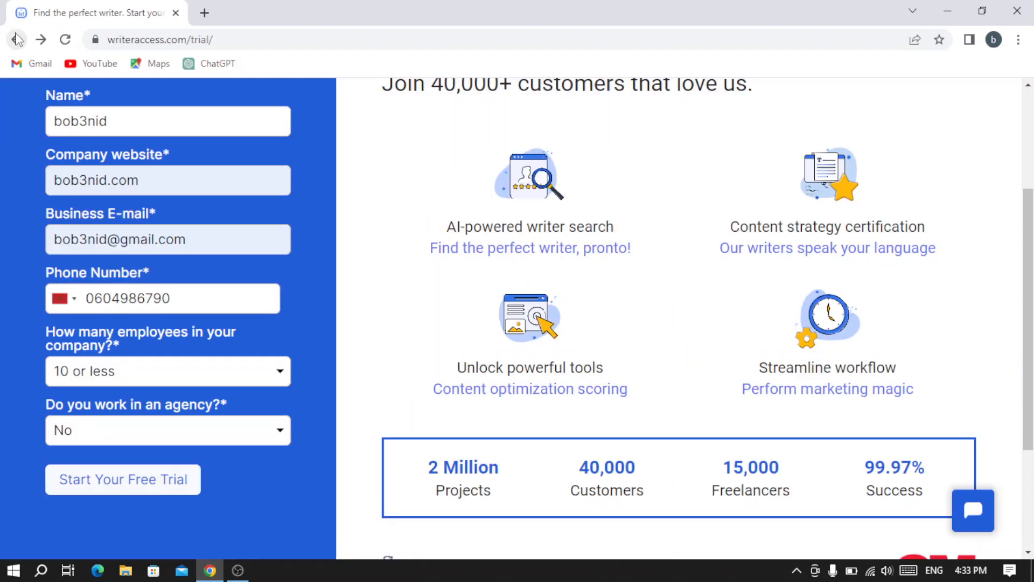
- Return to the home page and open Join Our Workforce, scrolling to the career application section
{"action": "left_click", "coordinate": [17, 39]}
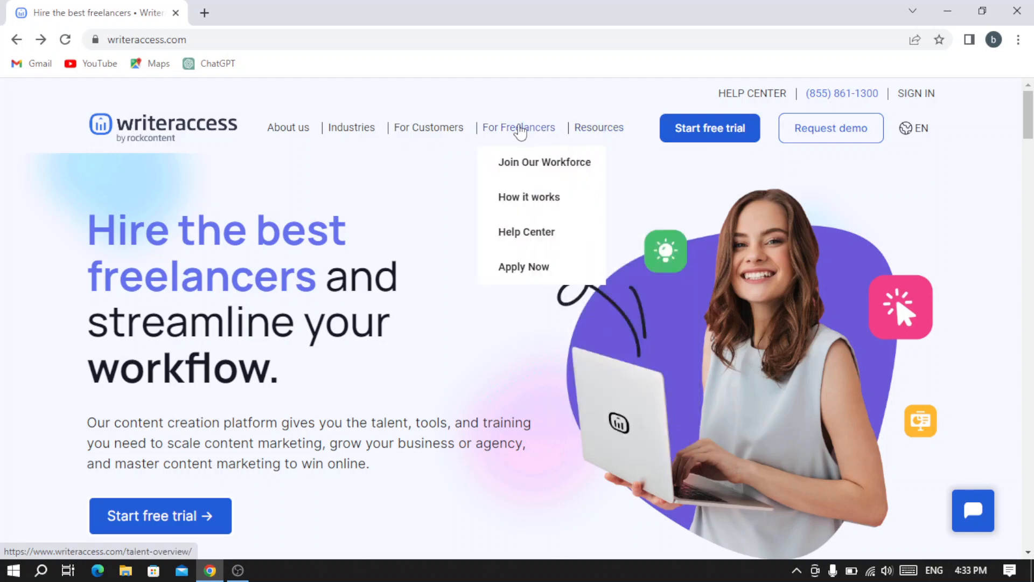
{"action": "mouse_move", "coordinate": [521, 162]}
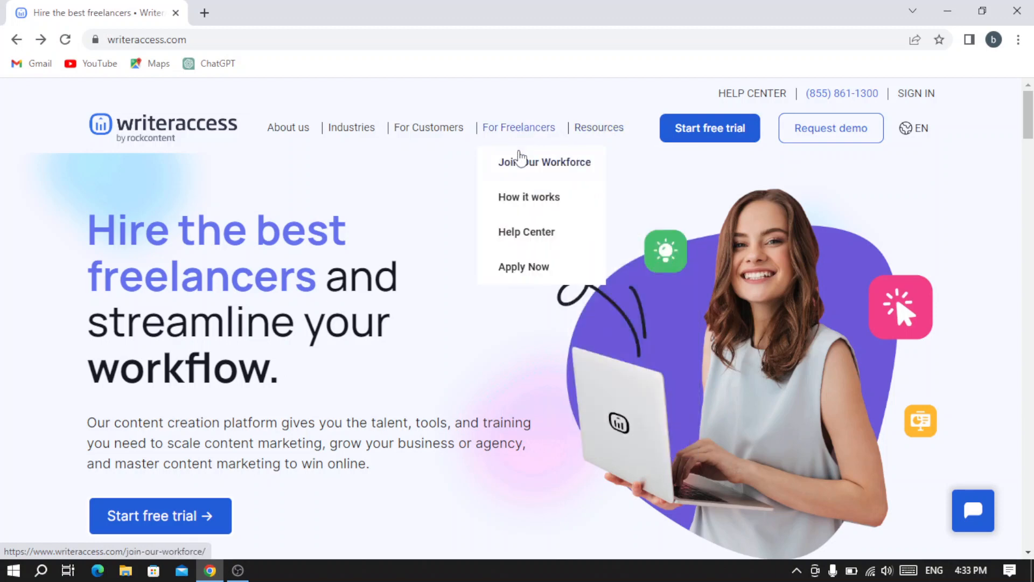
{"action": "left_click", "coordinate": [543, 162]}
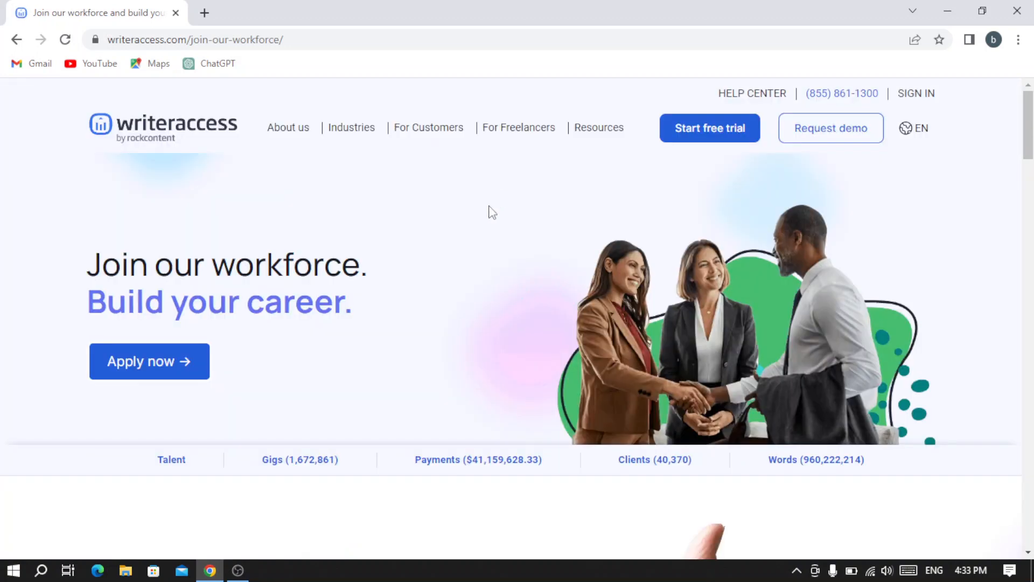
{"action": "scroll", "scroll_direction": "down", "scroll_amount": 3}
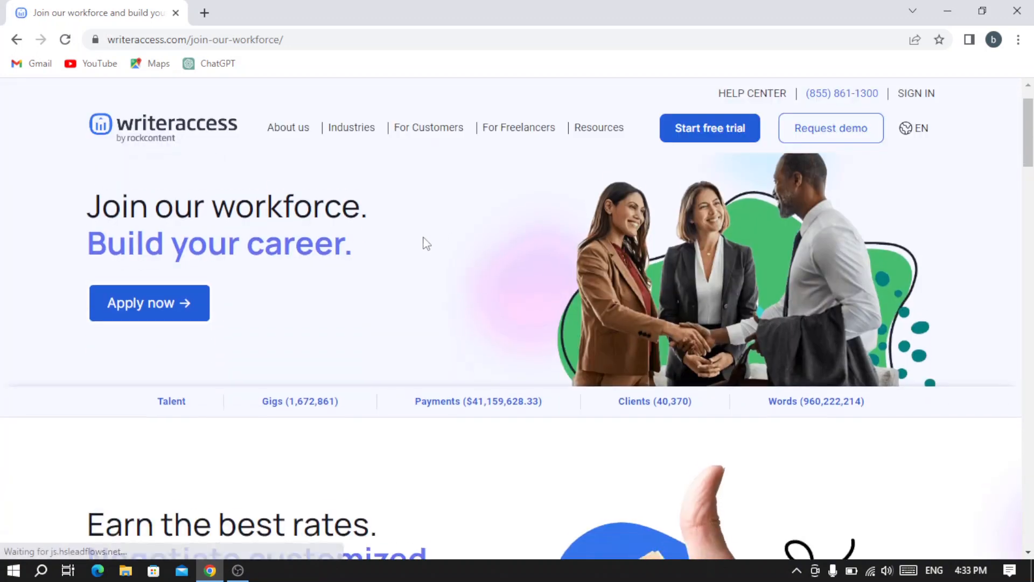
{"action": "scroll", "scroll_direction": "down", "scroll_amount": 3}
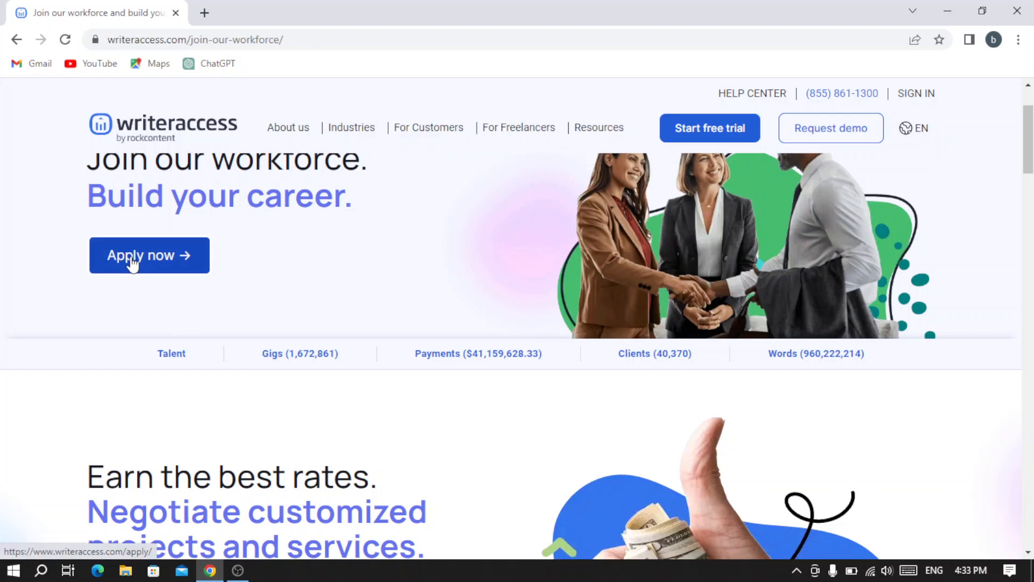
- Start the freelancer application and choose 'Sign in with LinkedIn' on the apply page
{"action": "left_click", "coordinate": [149, 256]}
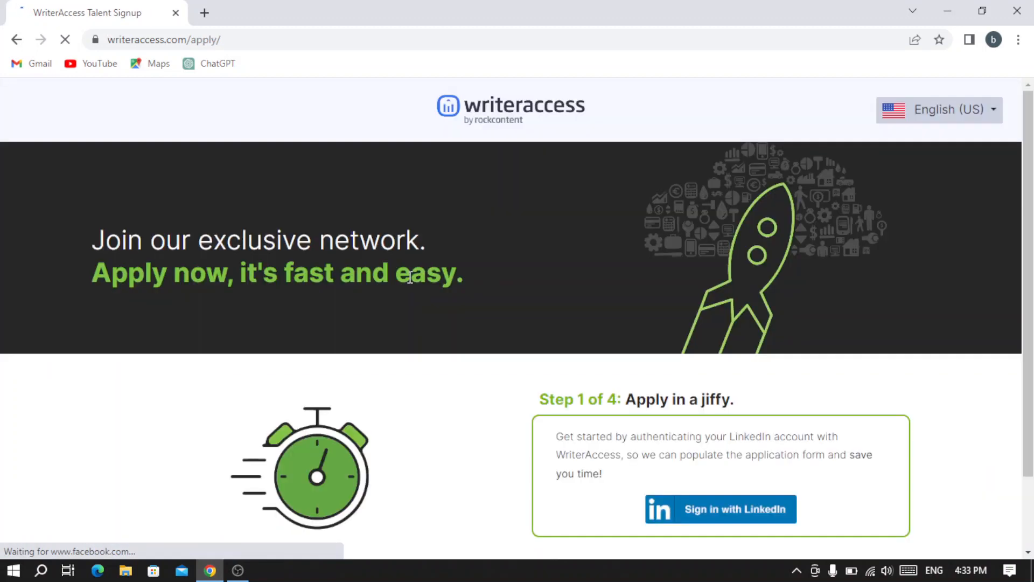
{"action": "scroll", "scroll_direction": "down", "scroll_amount": 3}
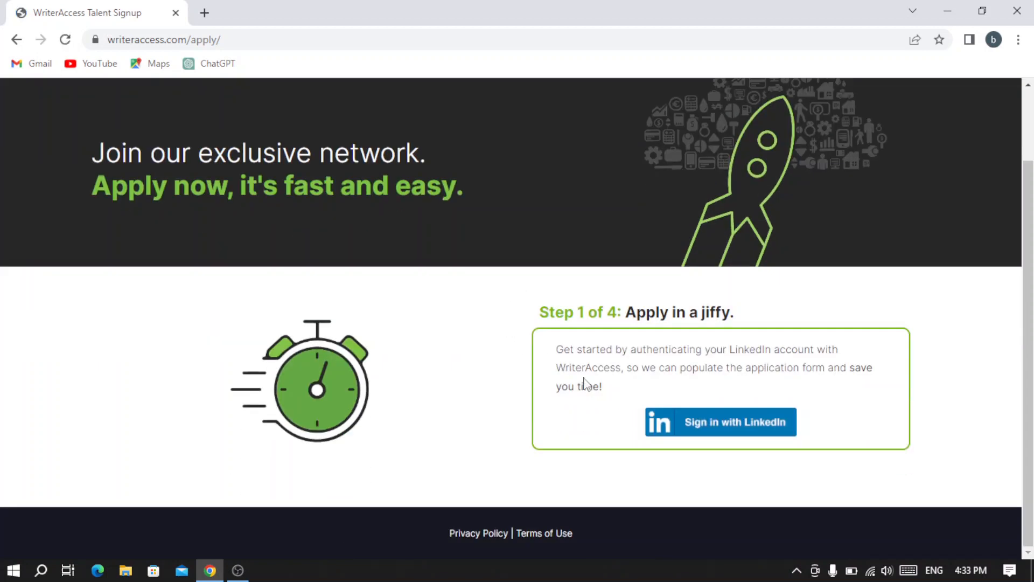
{"action": "mouse_move", "coordinate": [588, 362]}
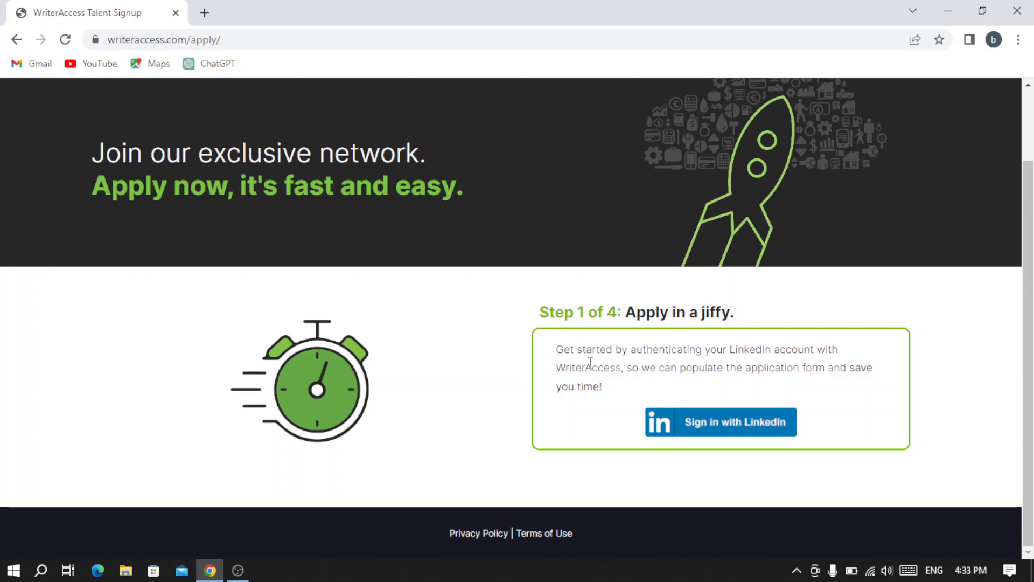
{"action": "mouse_move", "coordinate": [608, 344]}
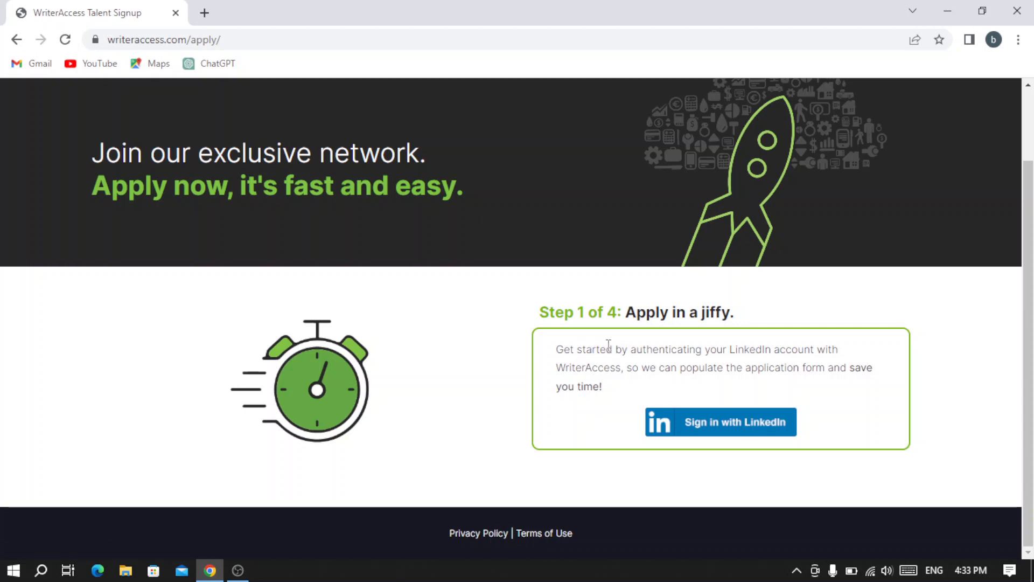
{"action": "mouse_move", "coordinate": [803, 368]}
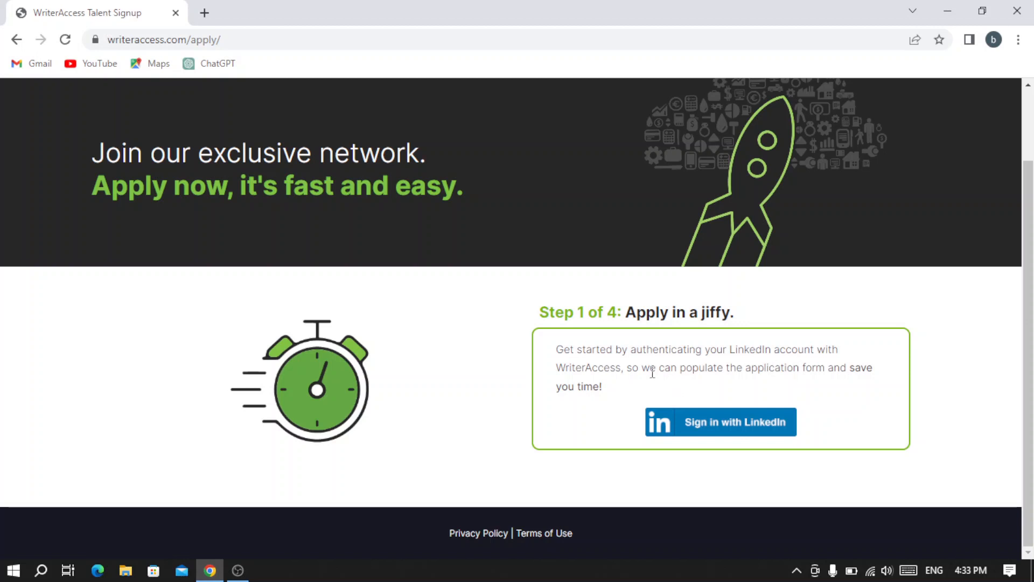
{"action": "mouse_move", "coordinate": [728, 368]}
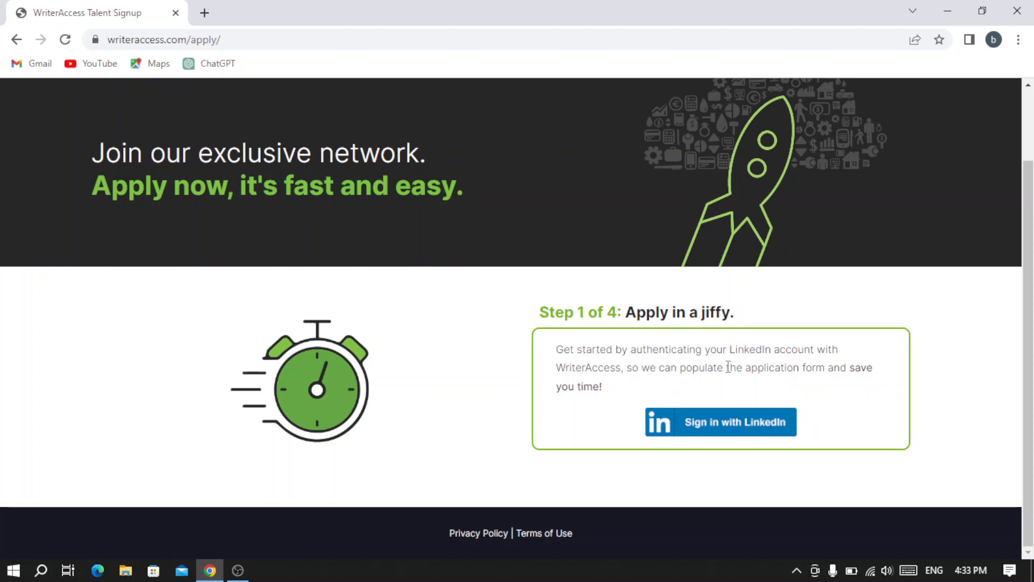
{"action": "scroll", "scroll_direction": "up", "scroll_amount": 3}
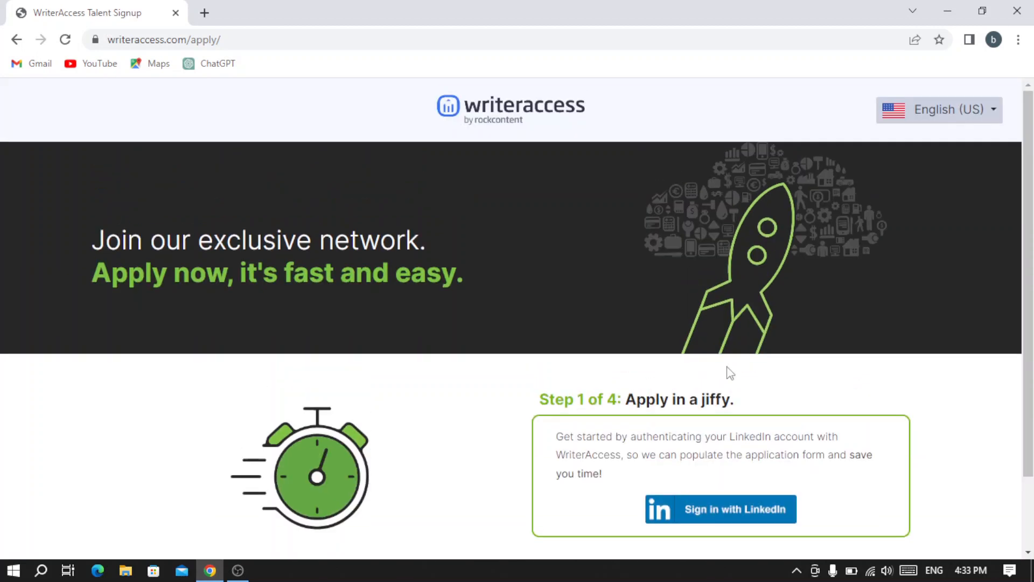
{"action": "scroll", "scroll_direction": "down", "scroll_amount": 3}
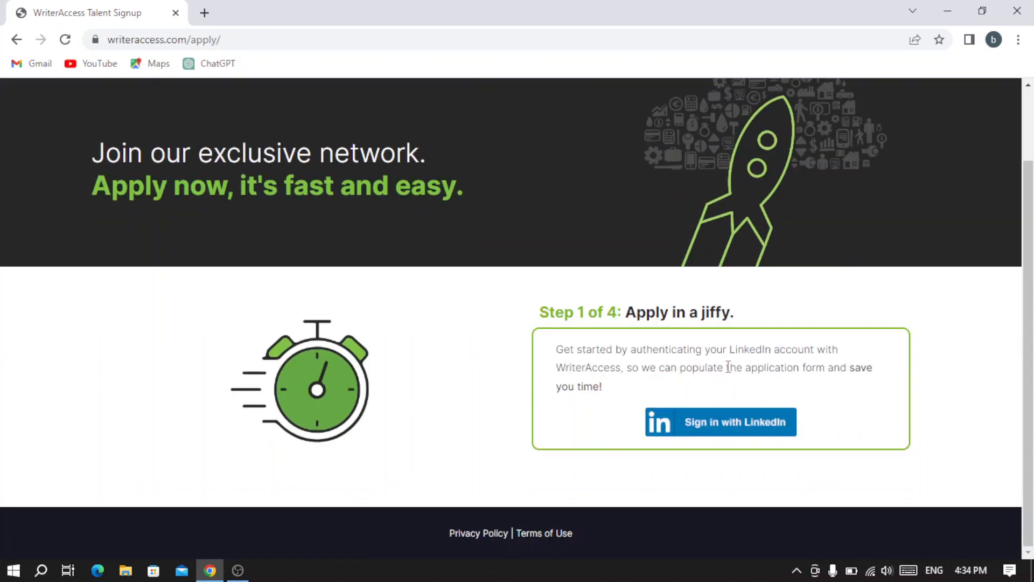
{"action": "scroll", "scroll_direction": "up", "scroll_amount": 3}
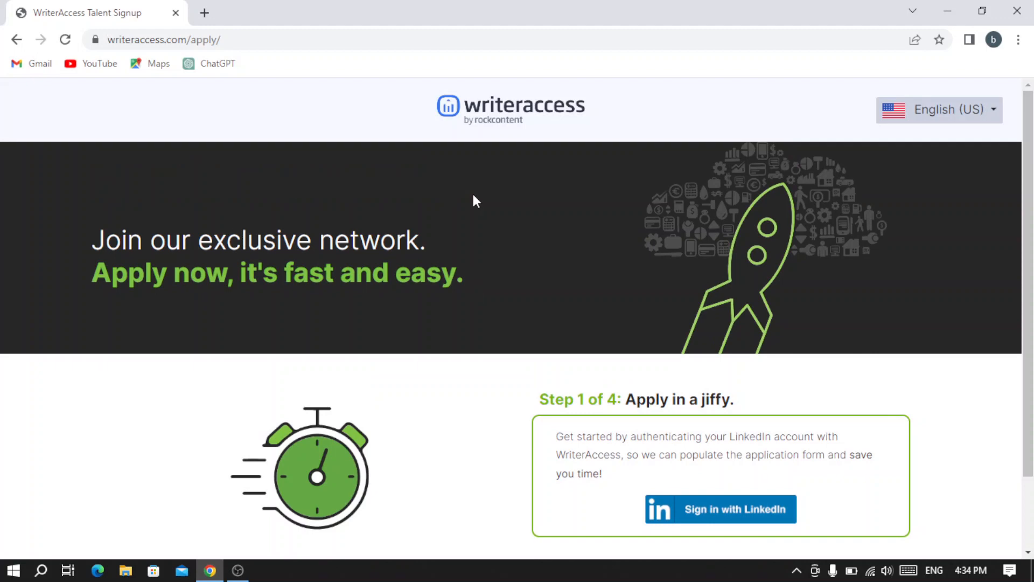
{"action": "scroll", "scroll_direction": "down", "scroll_amount": 3}
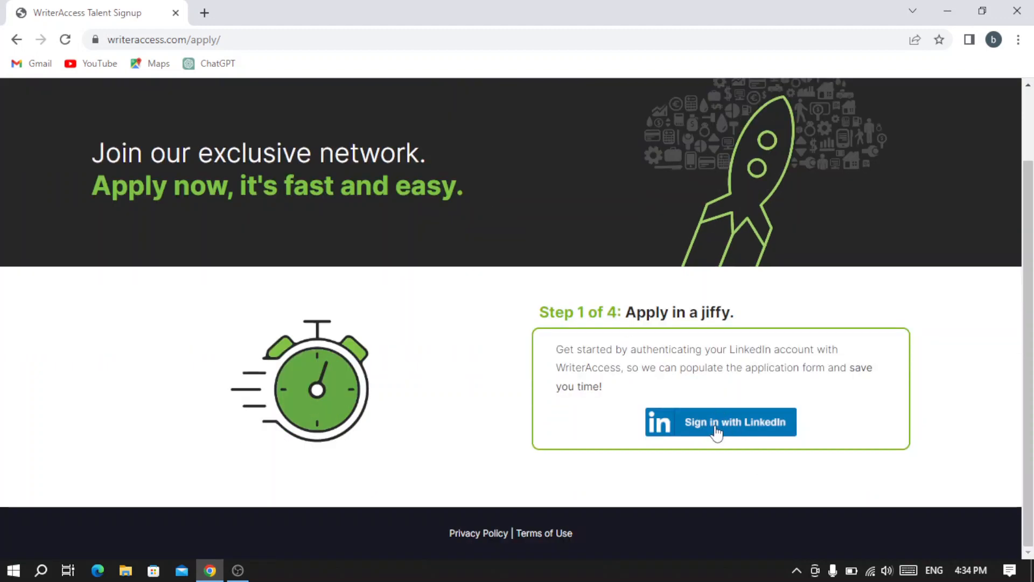
{"action": "mouse_move", "coordinate": [719, 422]}
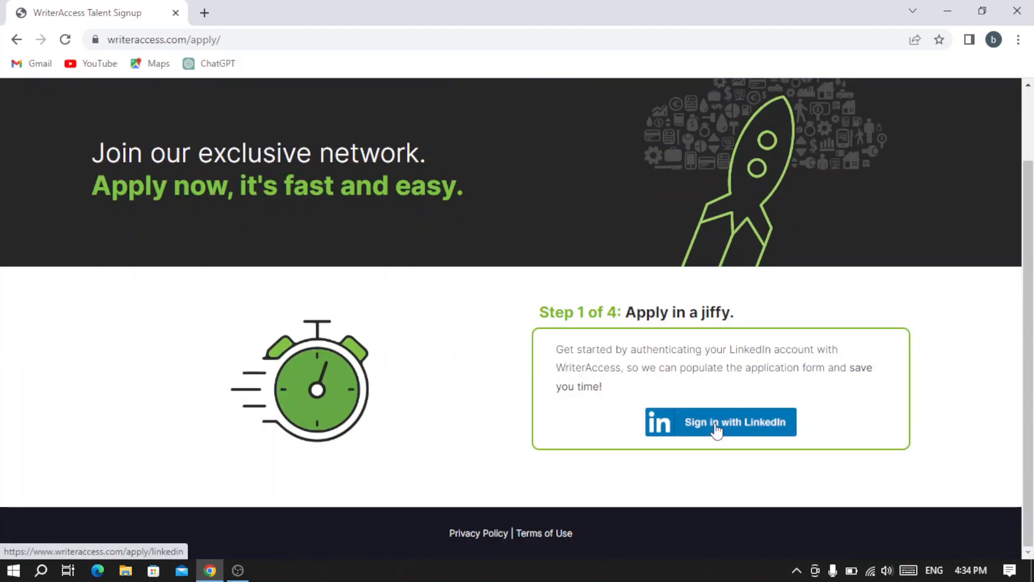
{"action": "mouse_move", "coordinate": [576, 336]}
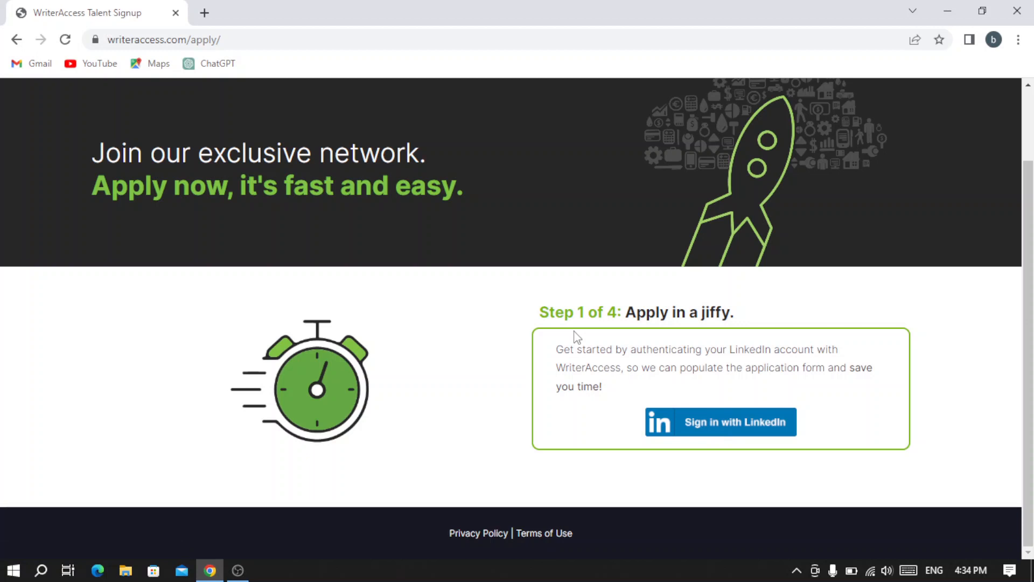
{"action": "mouse_move", "coordinate": [718, 433]}
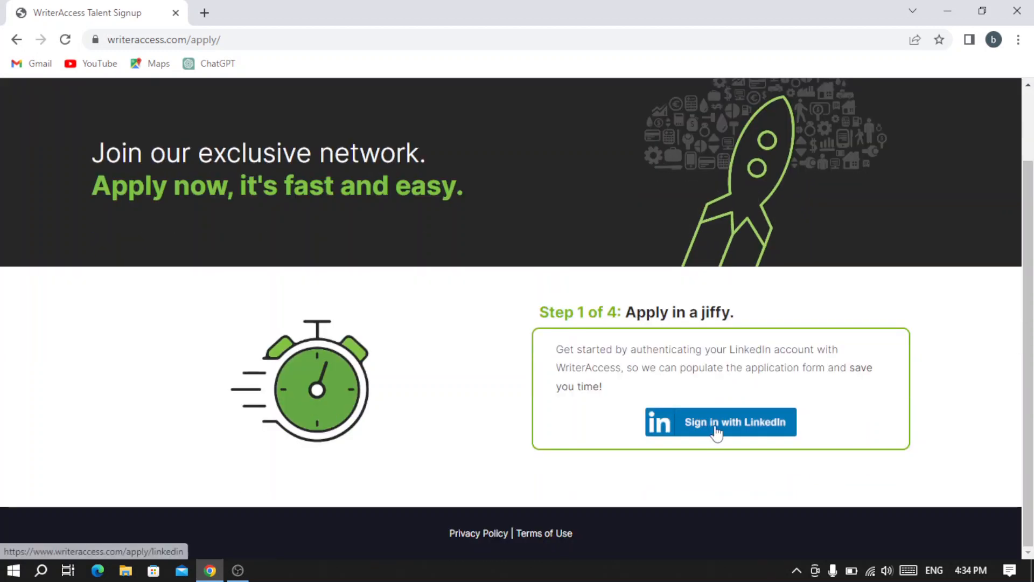
{"action": "left_click", "coordinate": [720, 423]}
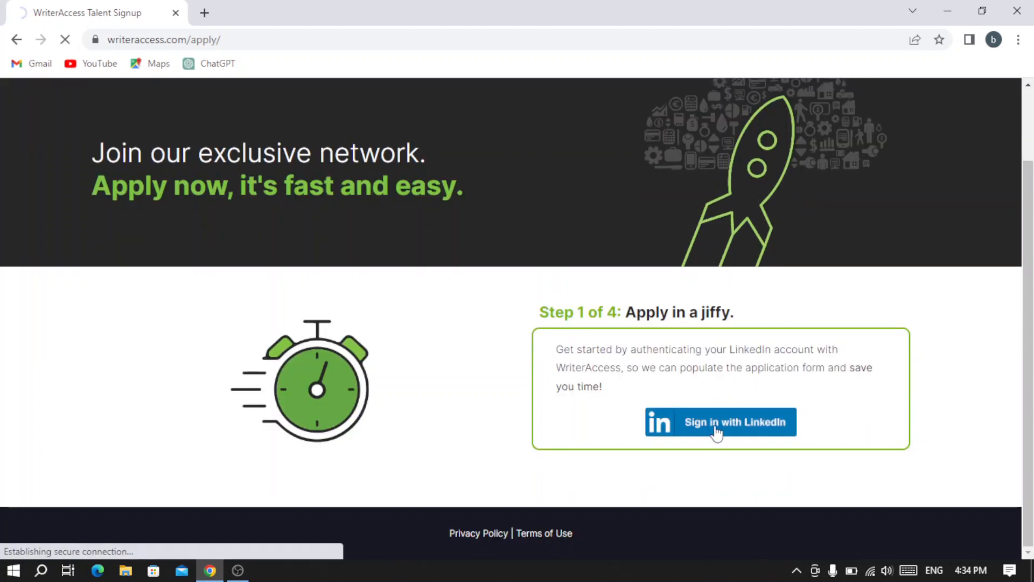
- Load LinkedIn's Welcome Back sign-in page, leaving email and password empty
{"action": "left_click", "coordinate": [720, 423]}
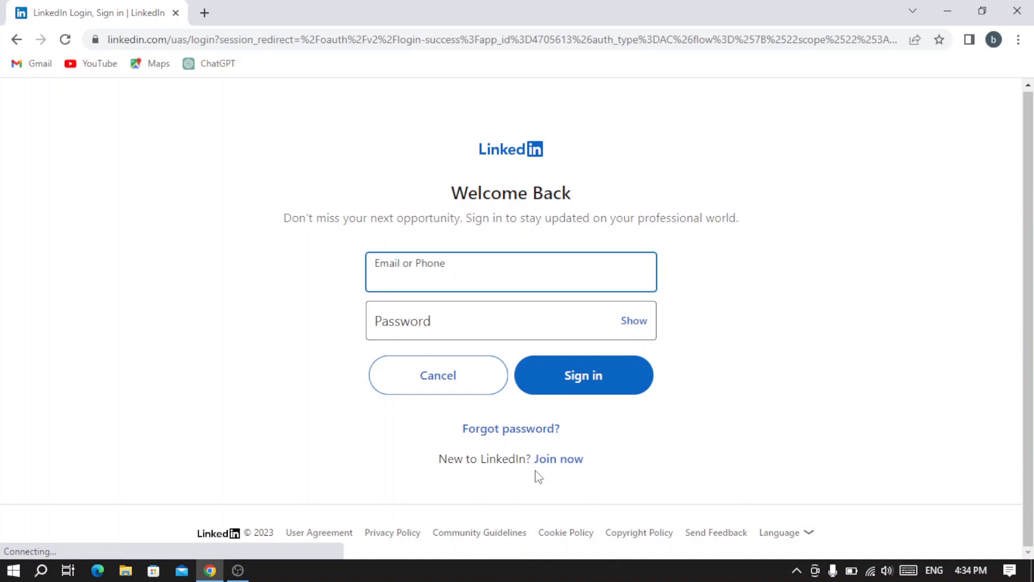
{"action": "mouse_move", "coordinate": [558, 459]}
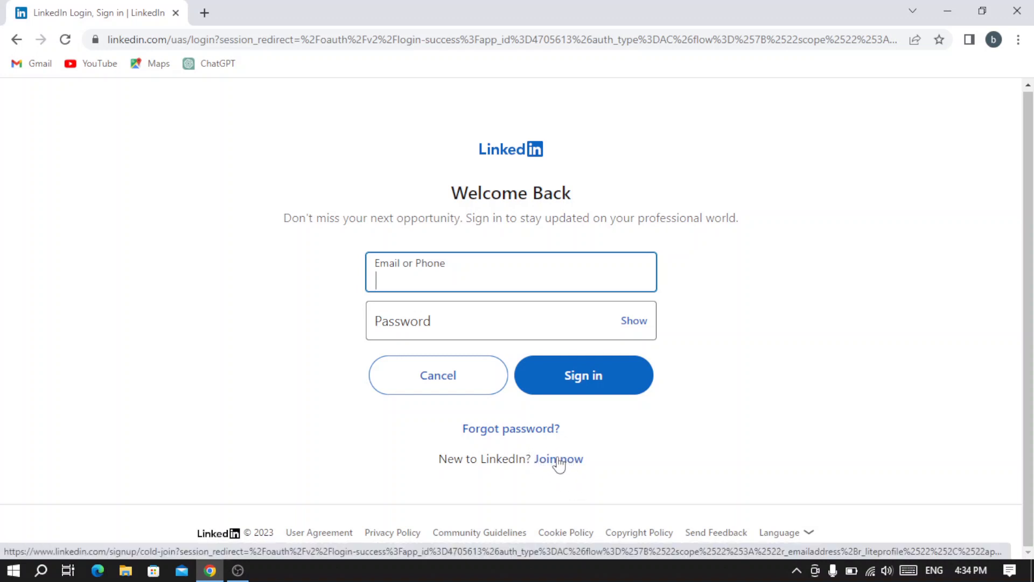
{"action": "mouse_move", "coordinate": [299, 396]}
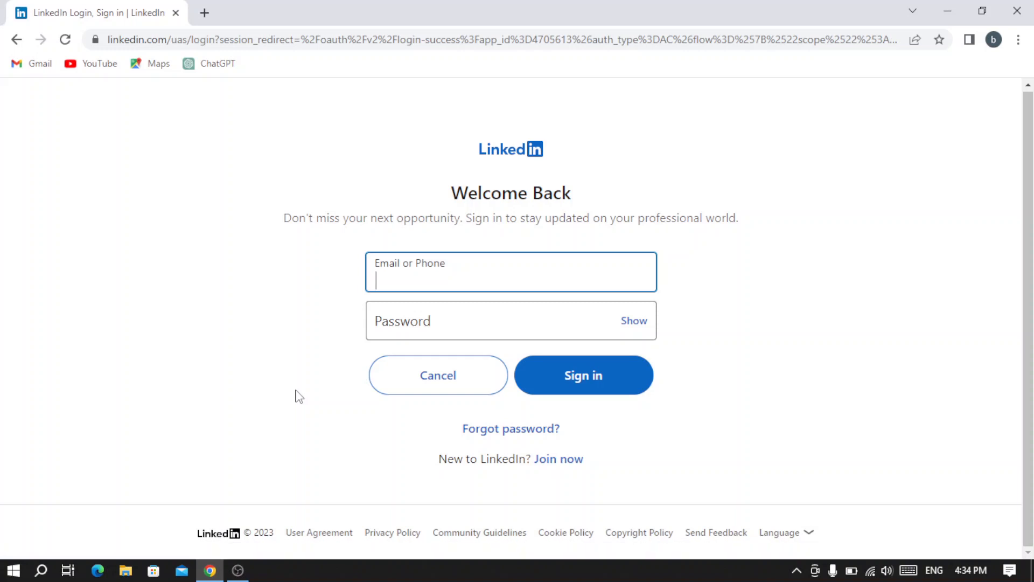
{"action": "mouse_move", "coordinate": [314, 332]}
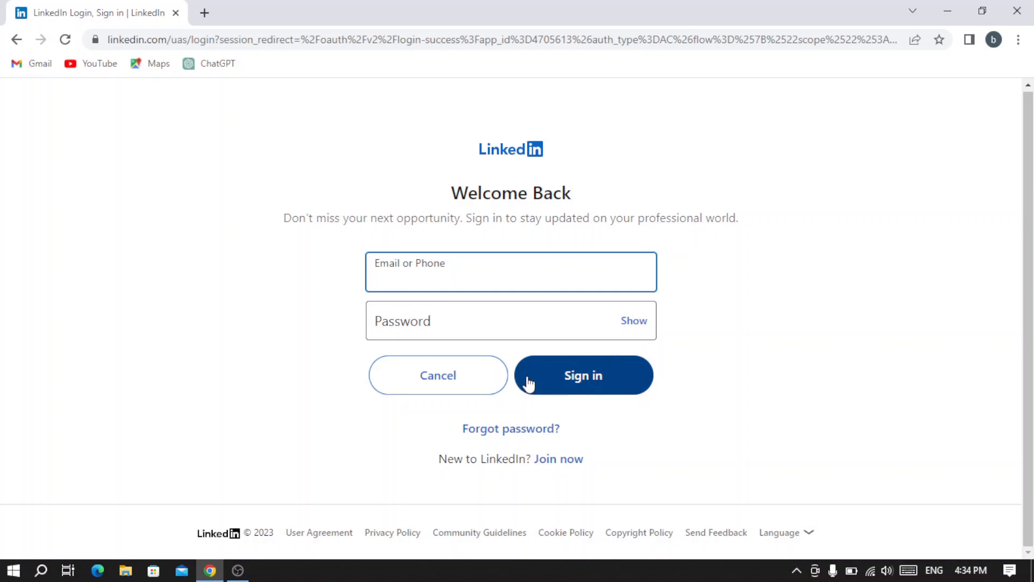
{"action": "mouse_move", "coordinate": [18, 39]}
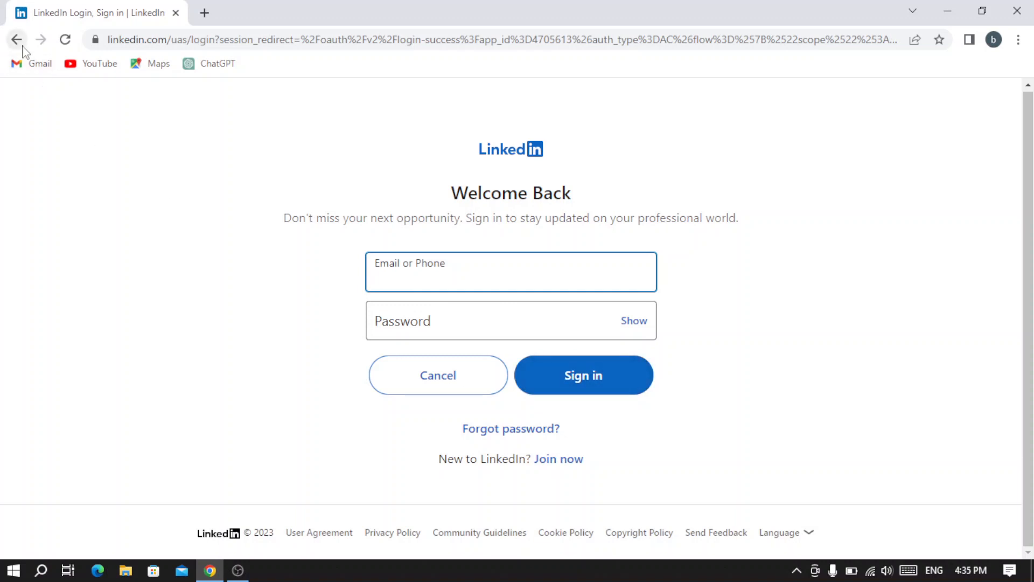
- Go back through the talent signup and Join Our Workforce pages to the homepage
{"action": "left_click", "coordinate": [17, 40]}
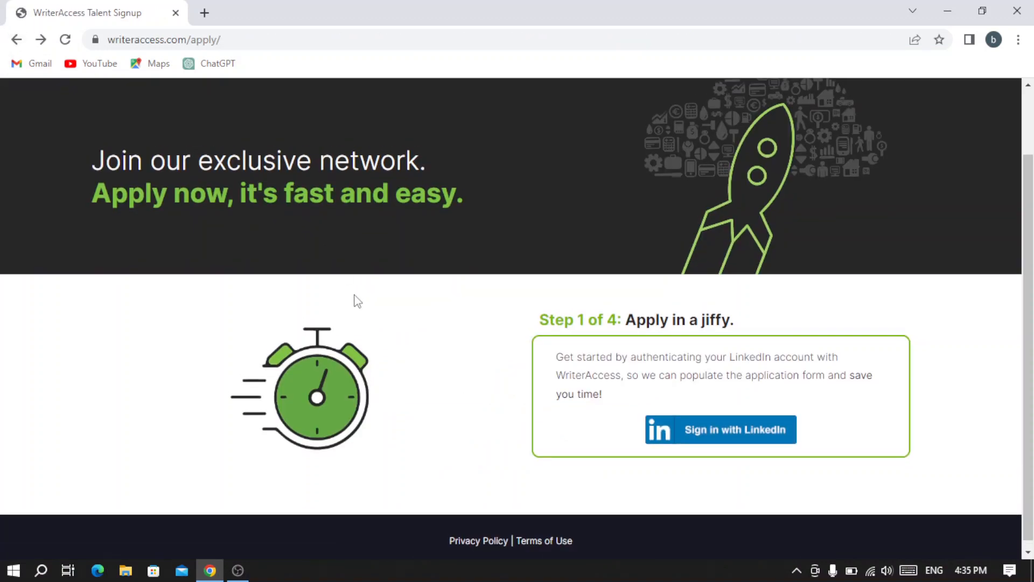
{"action": "scroll", "scroll_direction": "up", "scroll_amount": 3}
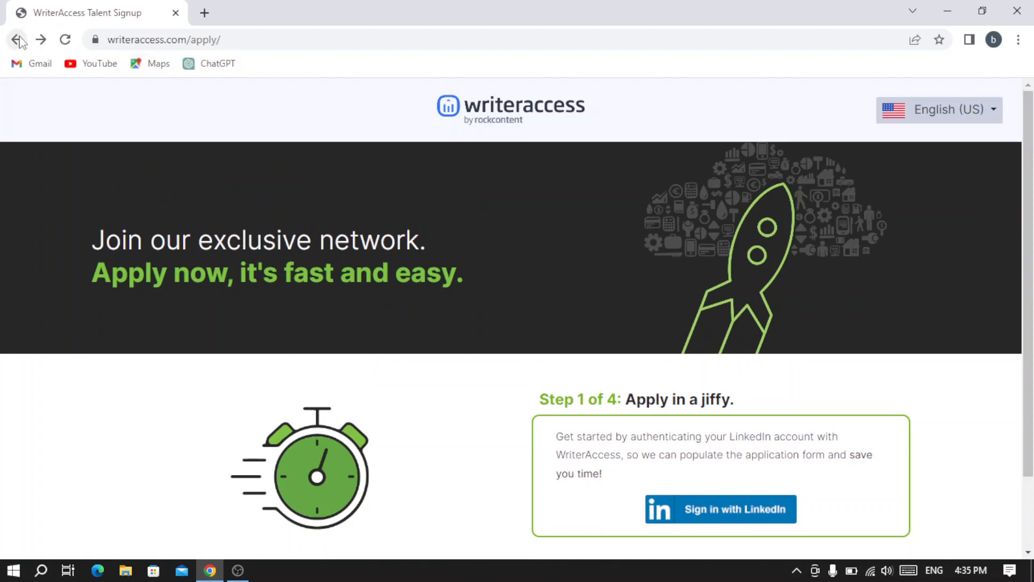
{"action": "left_click", "coordinate": [18, 39]}
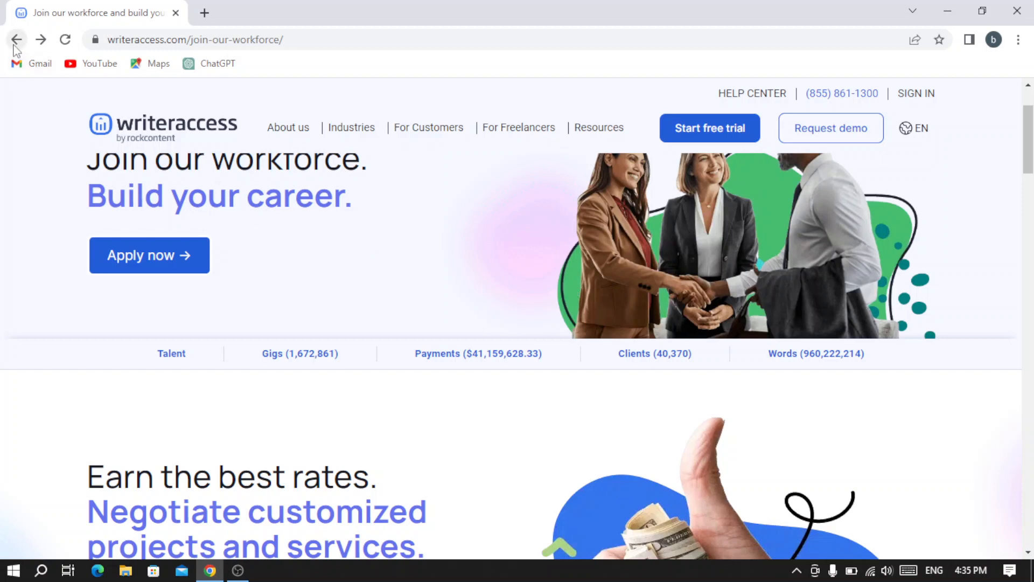
{"action": "left_click", "coordinate": [16, 39]}
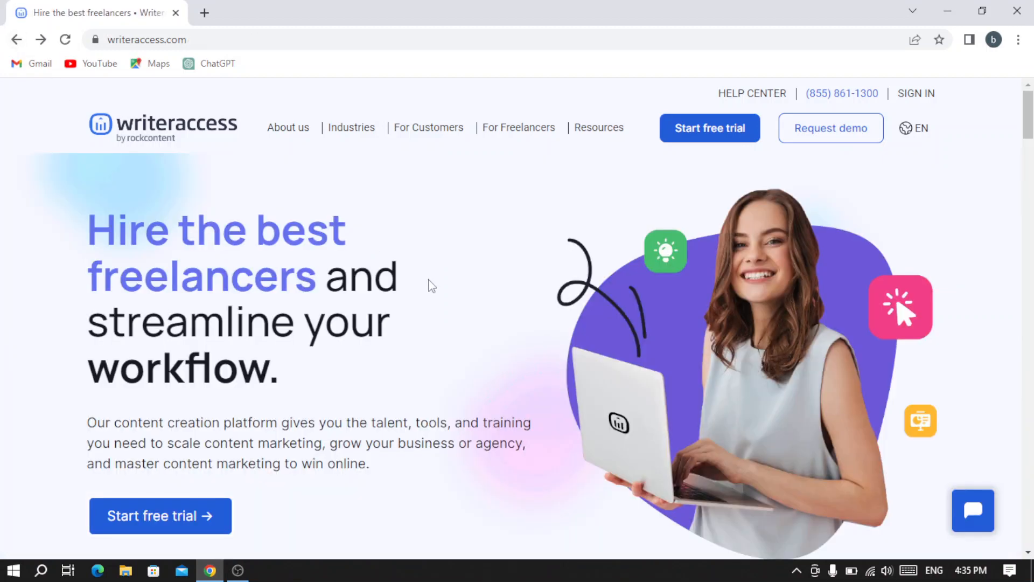
- Scroll past the triad of power to the writers, editors and designers talent figures
{"action": "scroll", "scroll_direction": "down", "scroll_amount": 3}
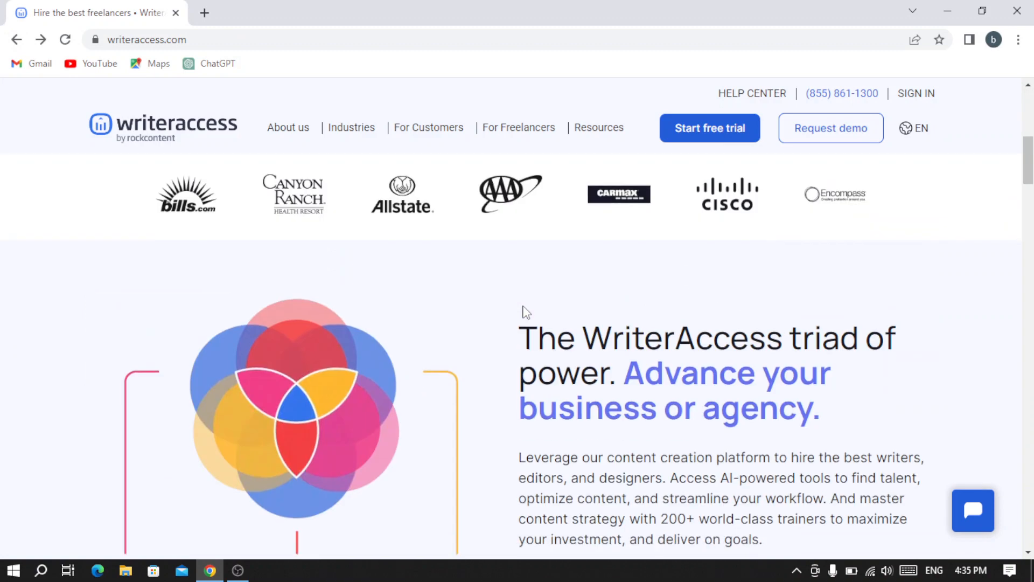
{"action": "scroll", "scroll_direction": "down", "scroll_amount": 3}
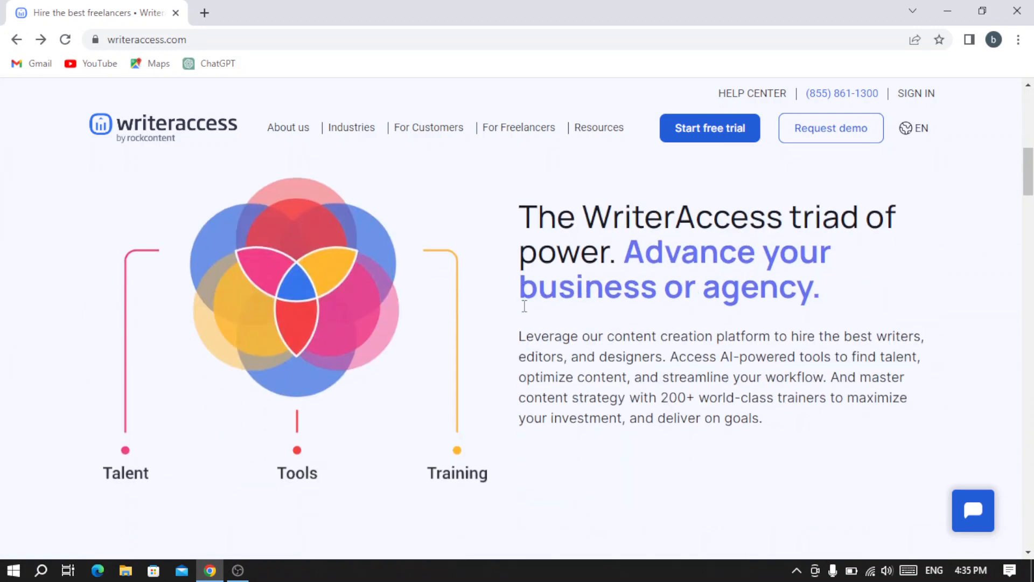
{"action": "scroll", "scroll_direction": "down", "scroll_amount": 3}
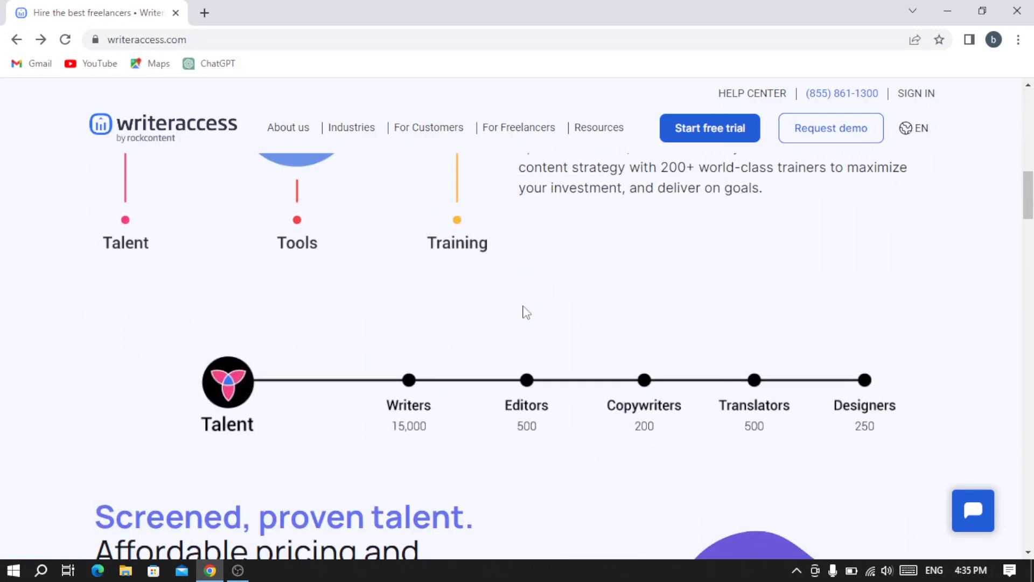
{"action": "scroll", "scroll_direction": "down", "scroll_amount": 3}
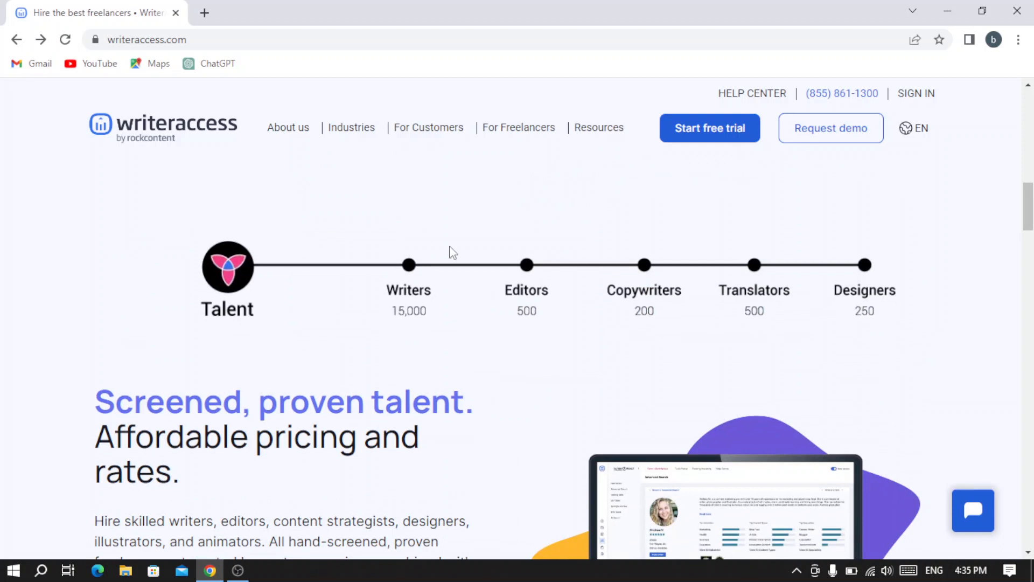
{"action": "mouse_move", "coordinate": [440, 318]}
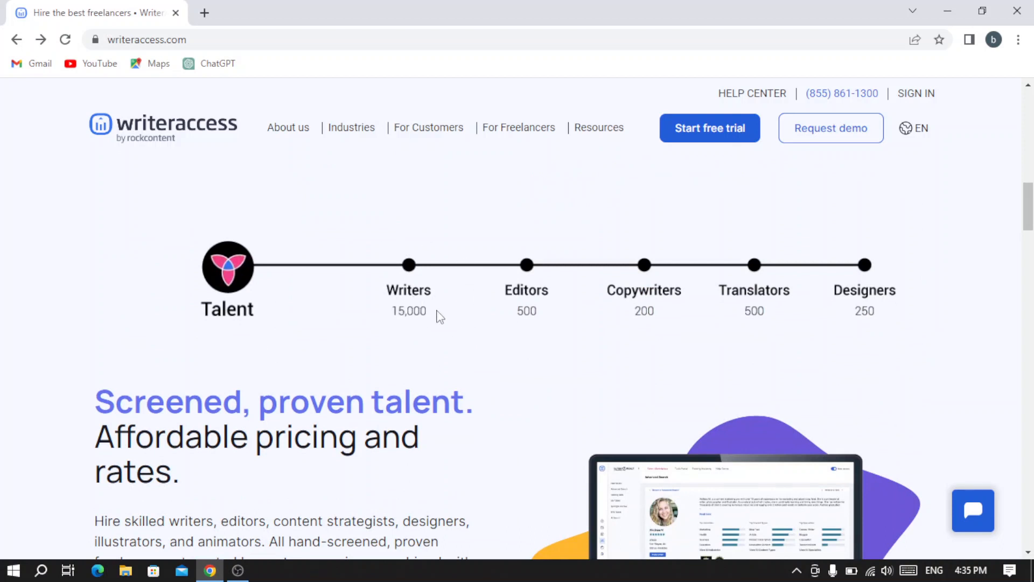
{"action": "mouse_move", "coordinate": [540, 308]}
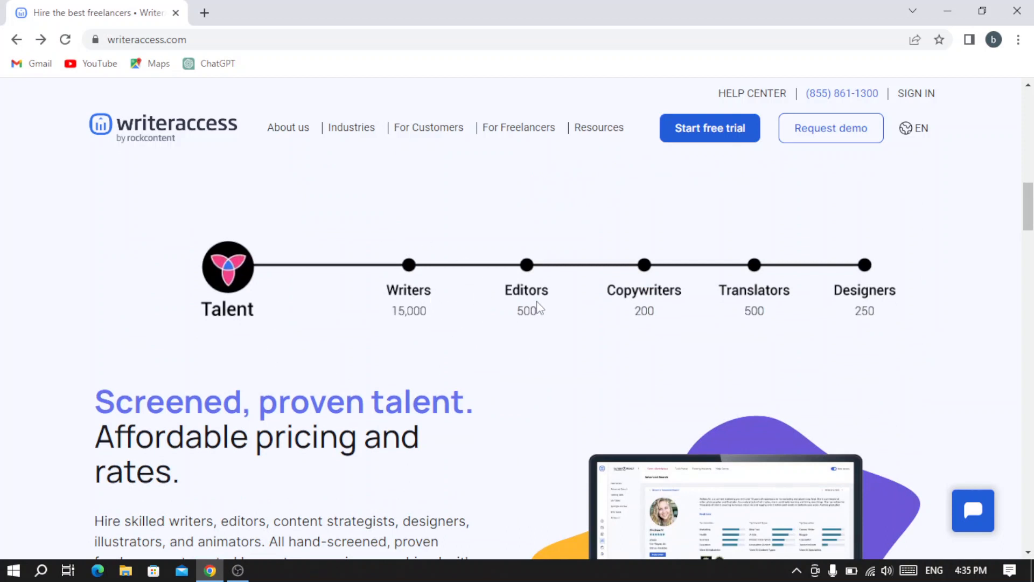
{"action": "mouse_move", "coordinate": [558, 290]}
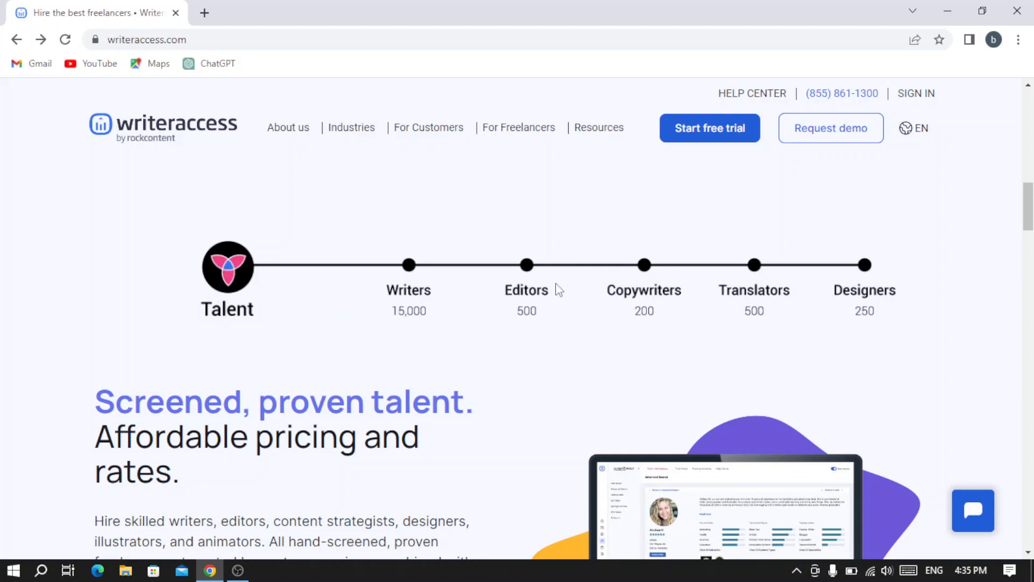
{"action": "mouse_move", "coordinate": [669, 298]}
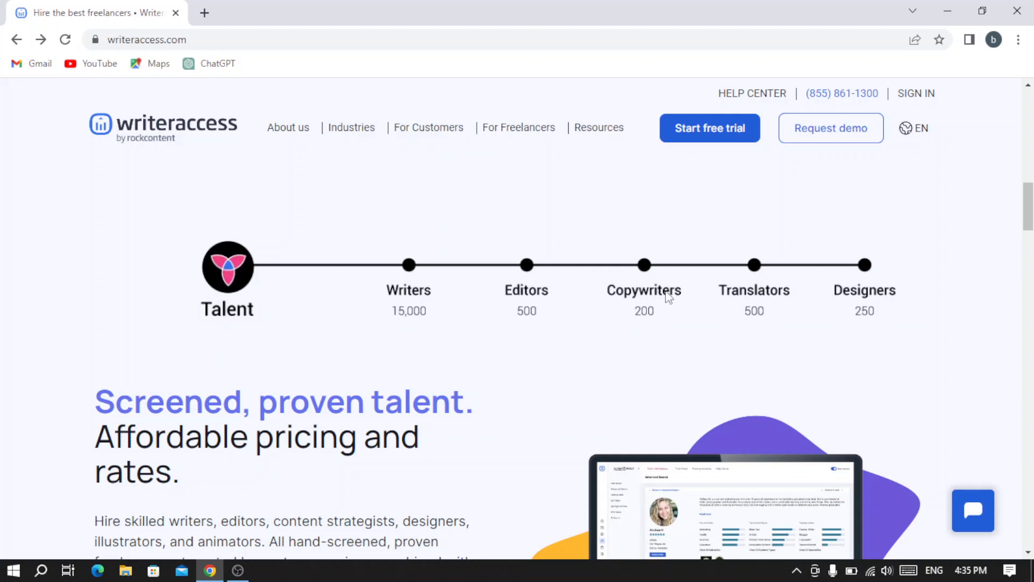
{"action": "mouse_move", "coordinate": [779, 297]}
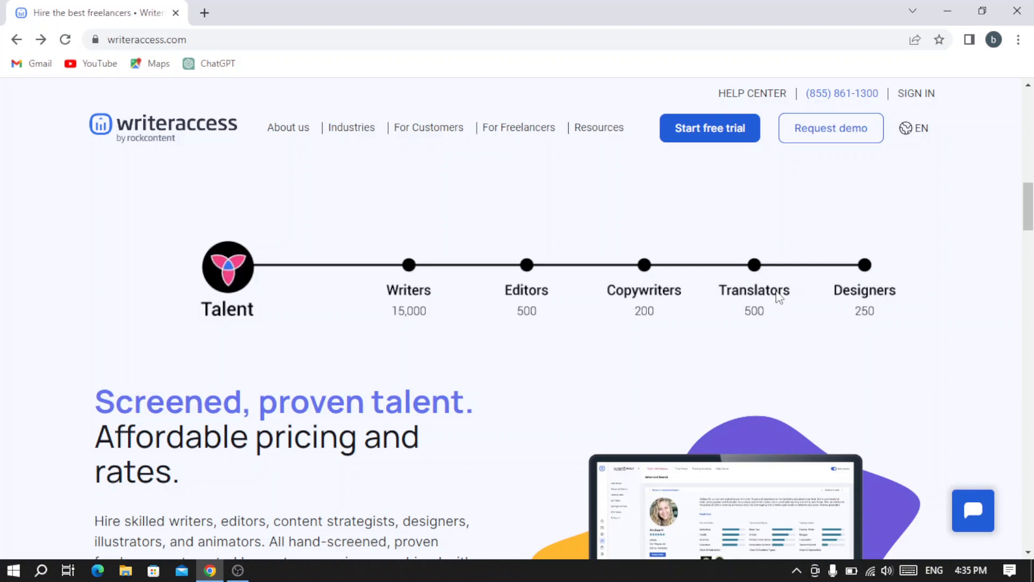
{"action": "mouse_move", "coordinate": [890, 316]}
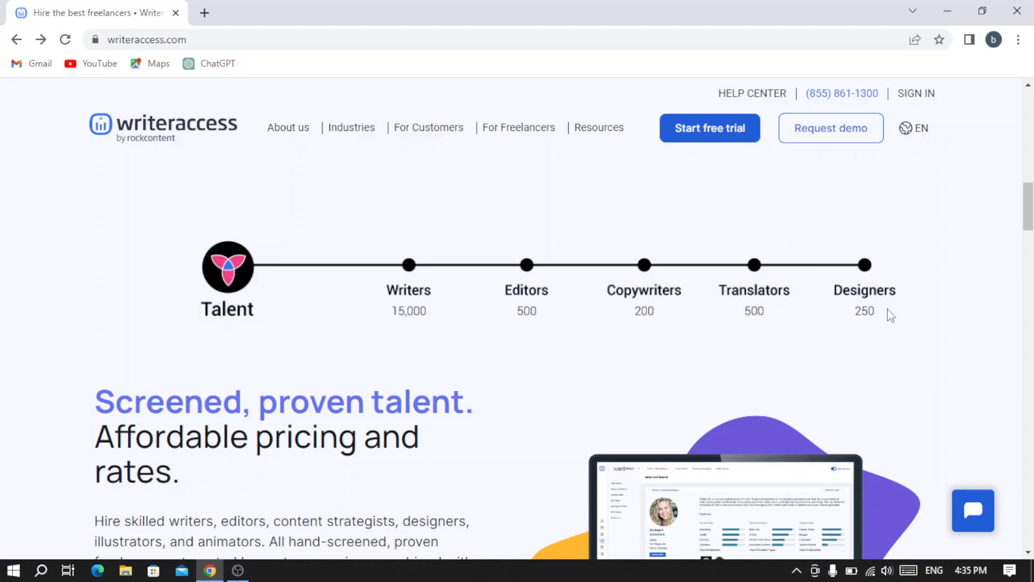
{"action": "mouse_move", "coordinate": [950, 323]}
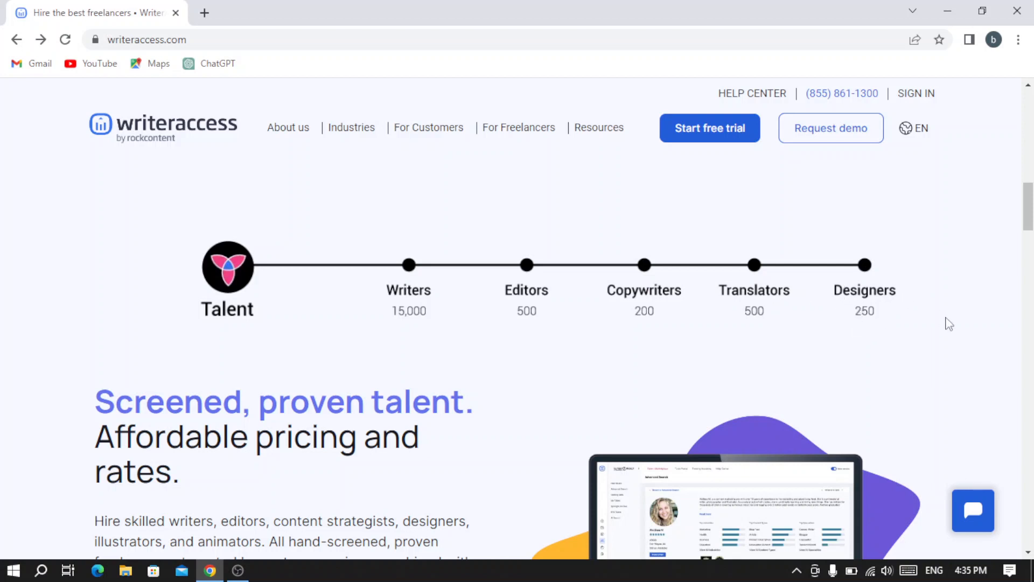
- Scroll through the training, free trial and testimonial sections down to the footer link columns
{"action": "scroll", "scroll_direction": "down", "scroll_amount": 3}
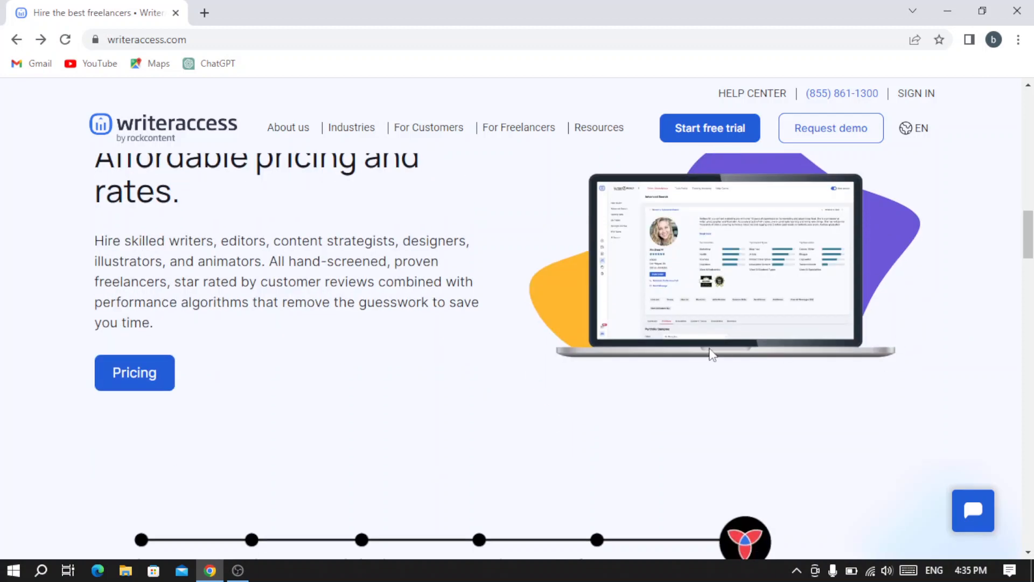
{"action": "scroll", "scroll_direction": "up", "scroll_amount": 3}
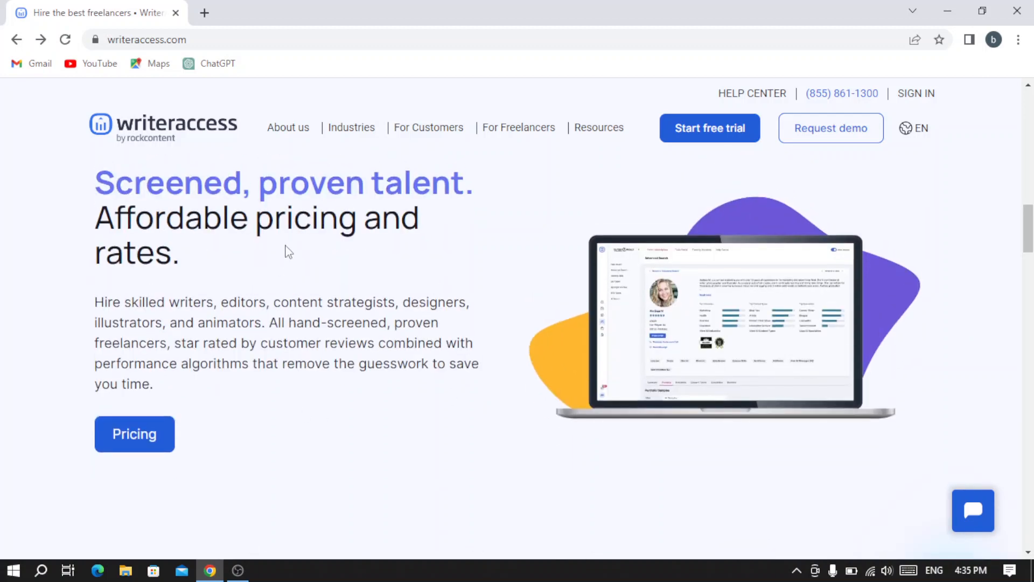
{"action": "scroll", "scroll_direction": "down", "scroll_amount": 3}
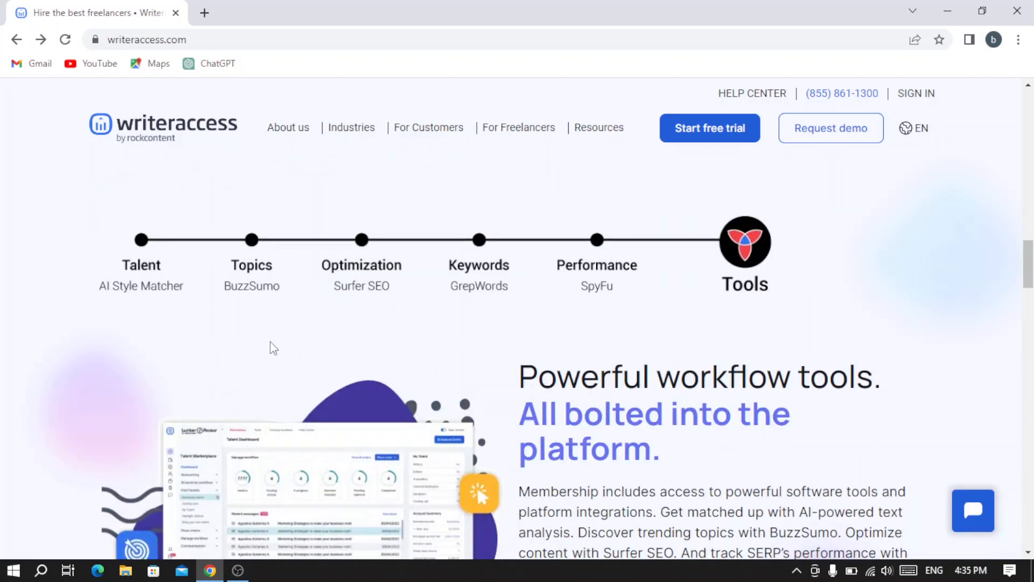
{"action": "scroll", "scroll_direction": "down", "scroll_amount": 3}
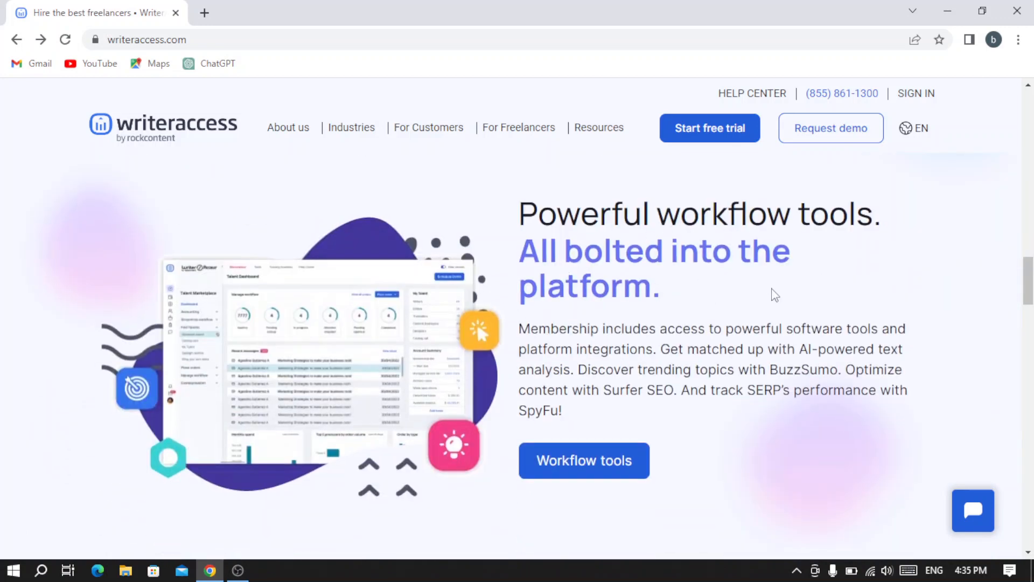
{"action": "scroll", "scroll_direction": "down", "scroll_amount": 3}
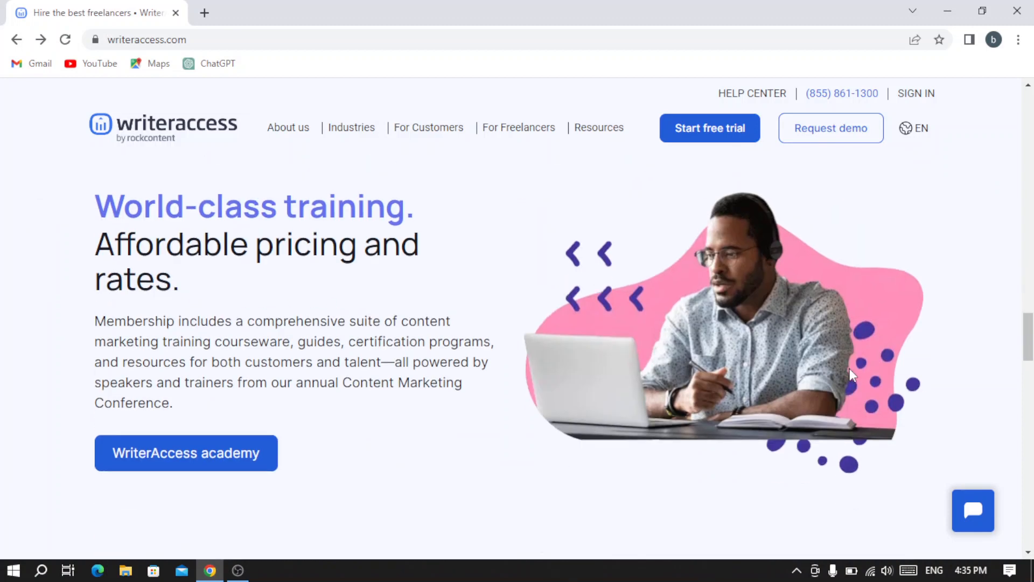
{"action": "scroll", "scroll_direction": "down", "scroll_amount": 3}
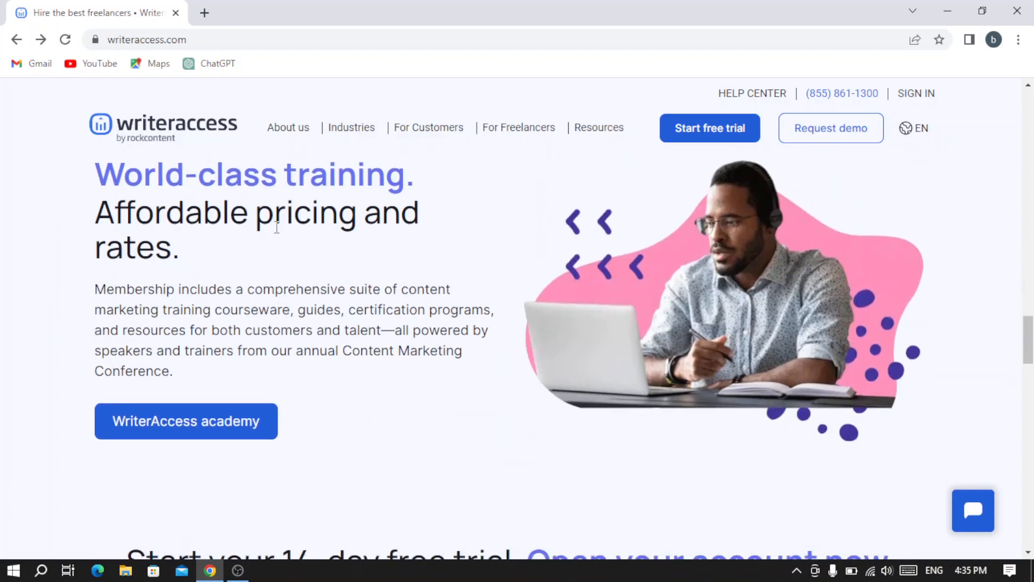
{"action": "mouse_move", "coordinate": [335, 282]}
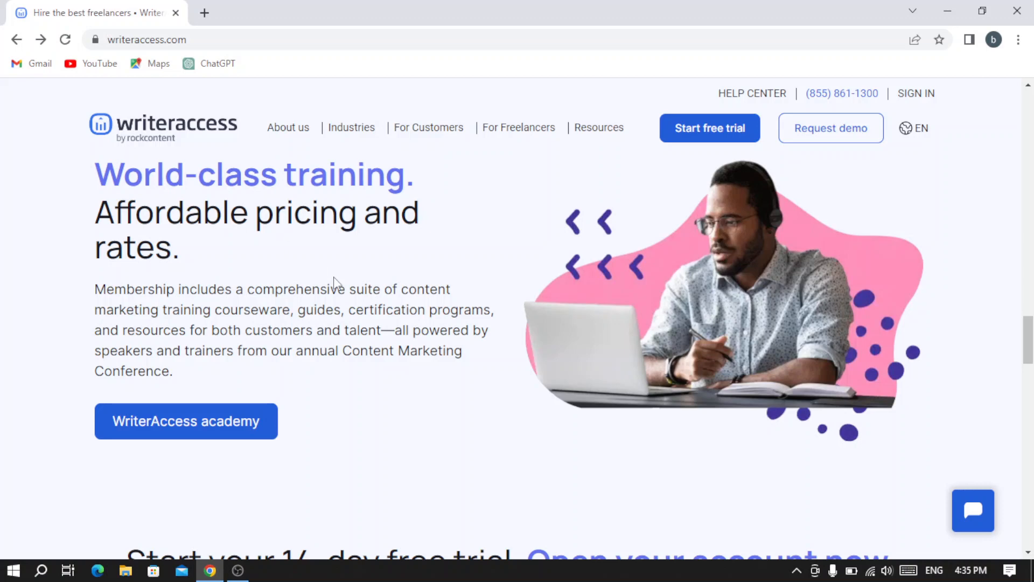
{"action": "mouse_move", "coordinate": [472, 305]}
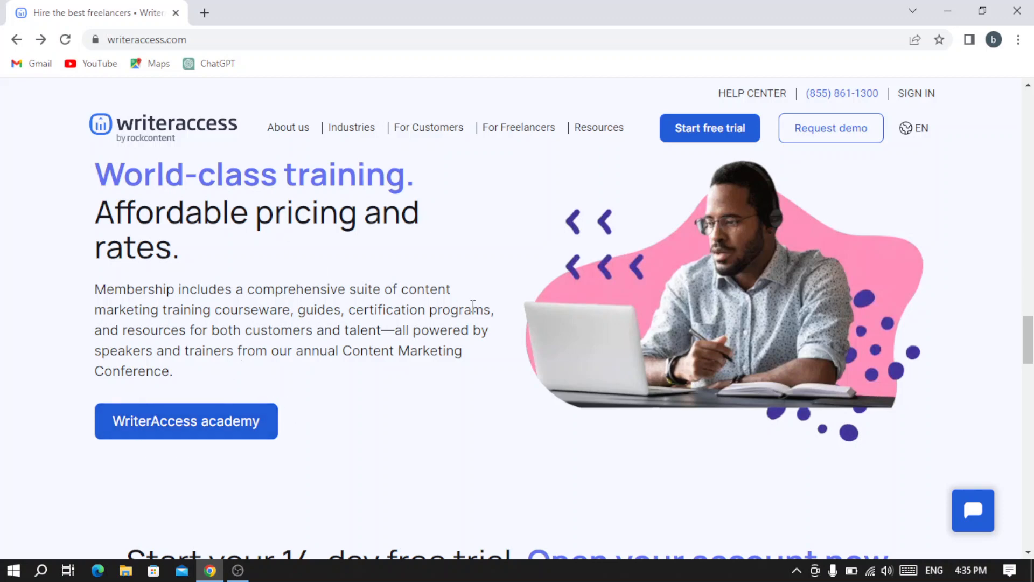
{"action": "scroll", "scroll_direction": "down", "scroll_amount": 3}
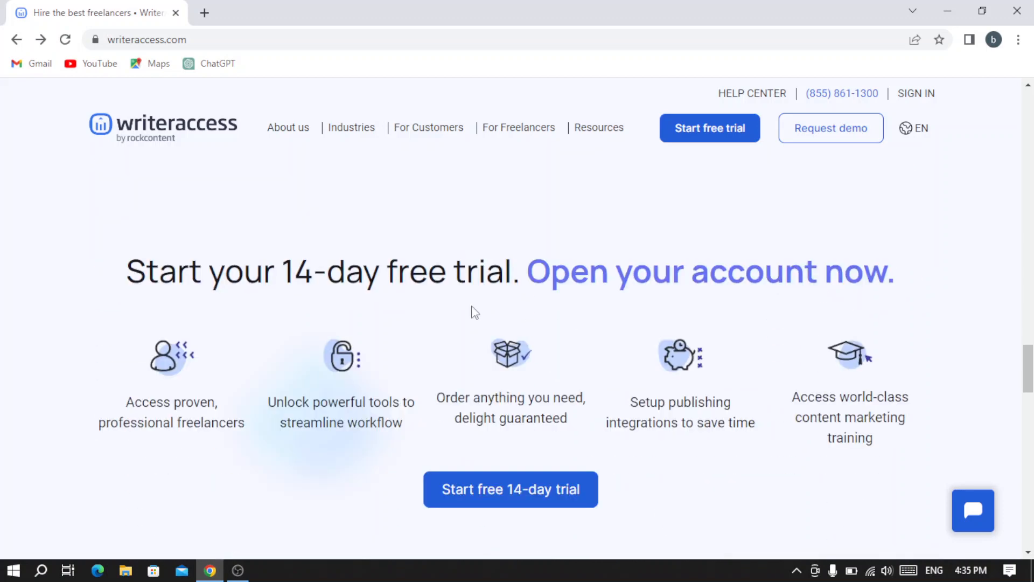
{"action": "scroll", "scroll_direction": "down", "scroll_amount": 3}
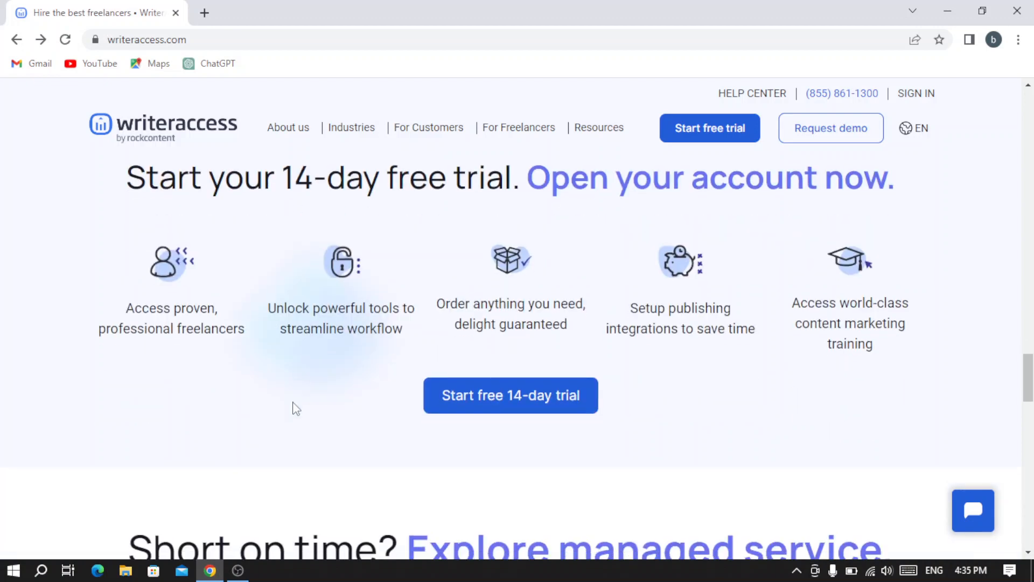
{"action": "scroll", "scroll_direction": "down", "scroll_amount": 3}
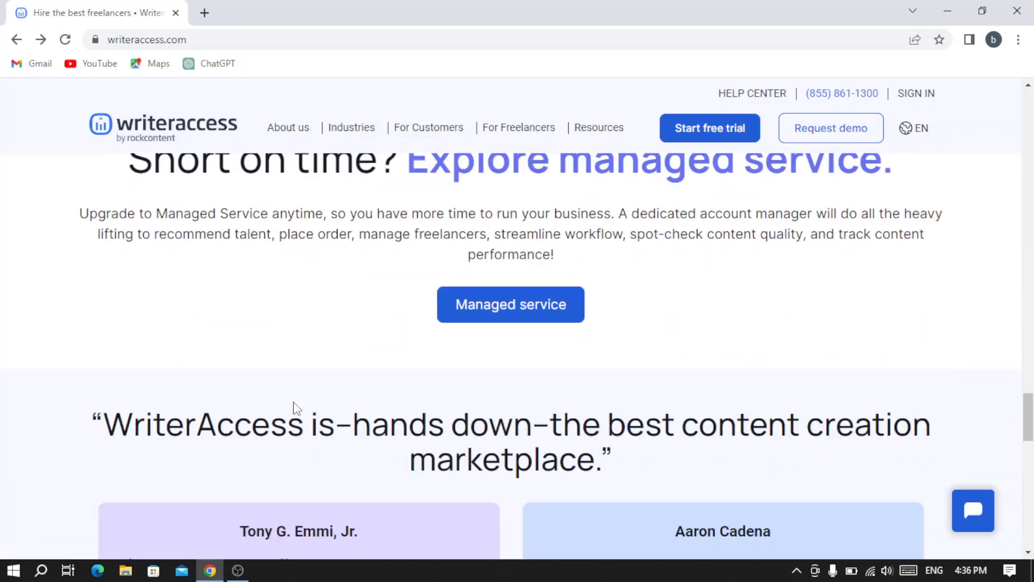
{"action": "scroll", "scroll_direction": "up", "scroll_amount": 3}
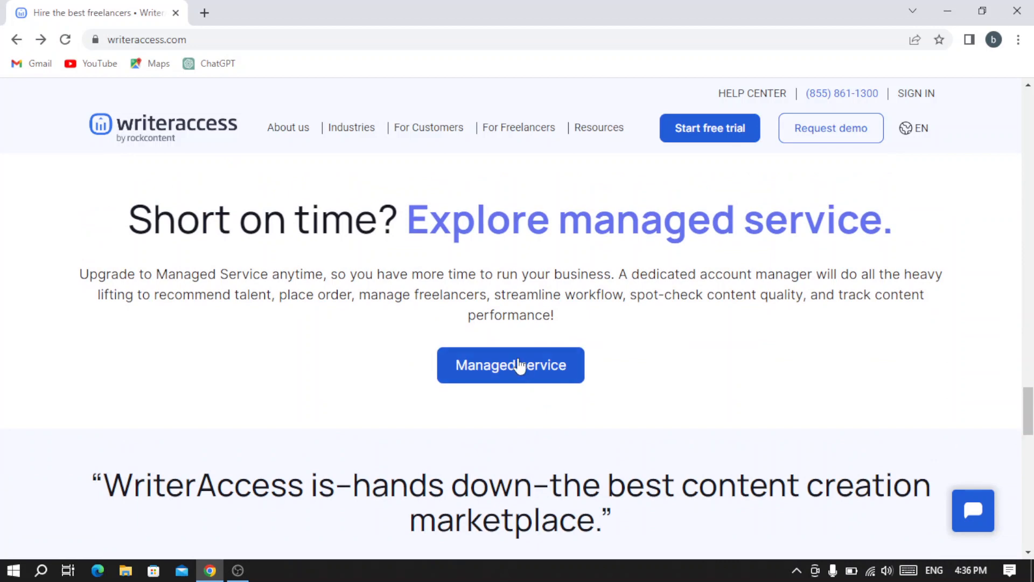
{"action": "mouse_move", "coordinate": [649, 377]}
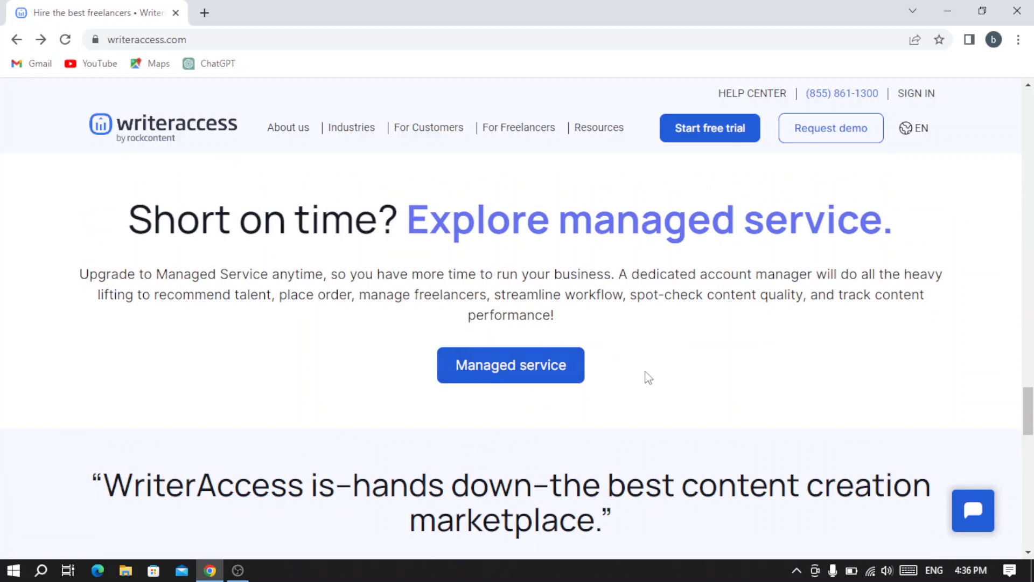
{"action": "scroll", "scroll_direction": "down", "scroll_amount": 3}
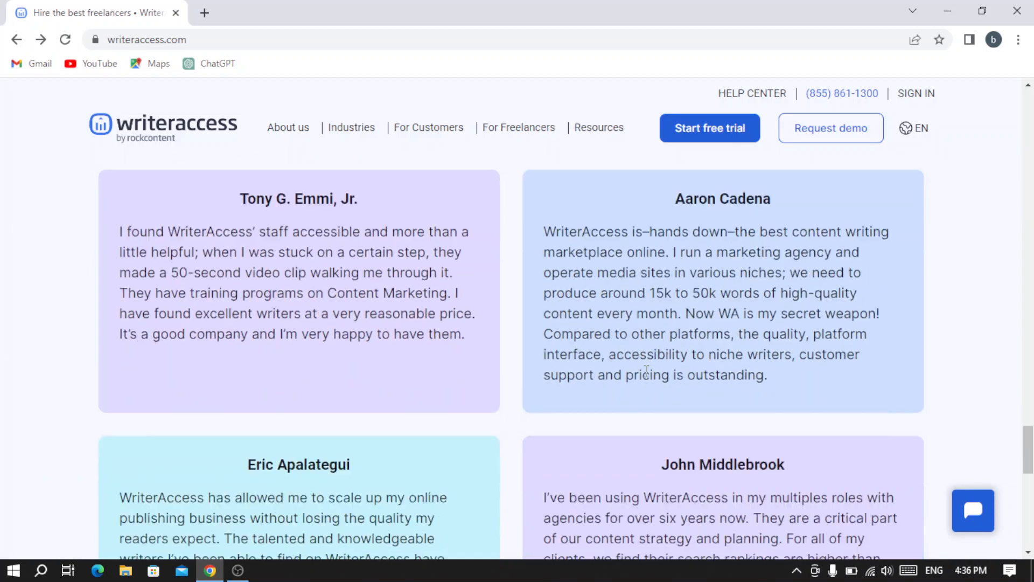
{"action": "scroll", "scroll_direction": "up", "scroll_amount": 3}
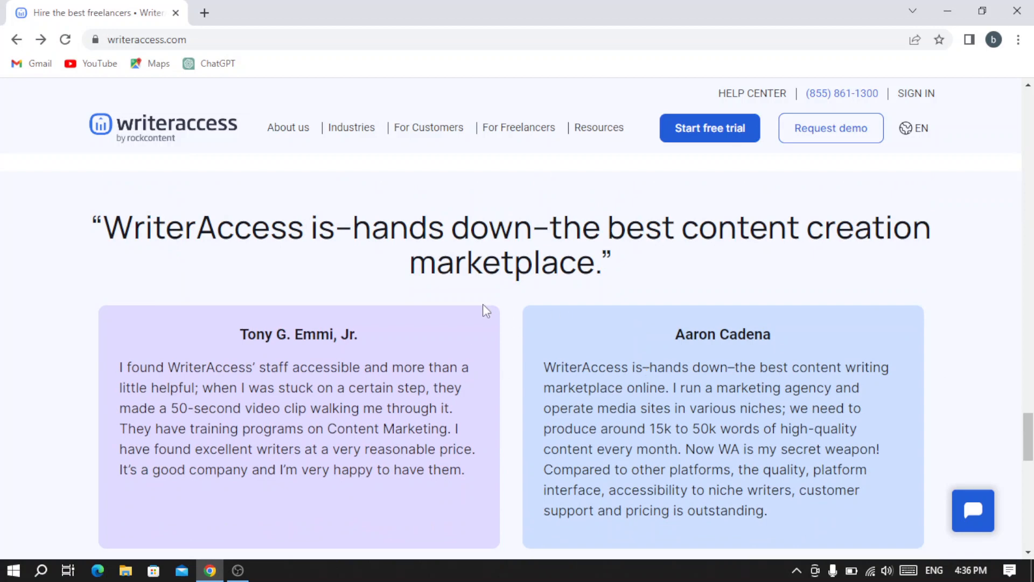
{"action": "mouse_move", "coordinate": [401, 232]}
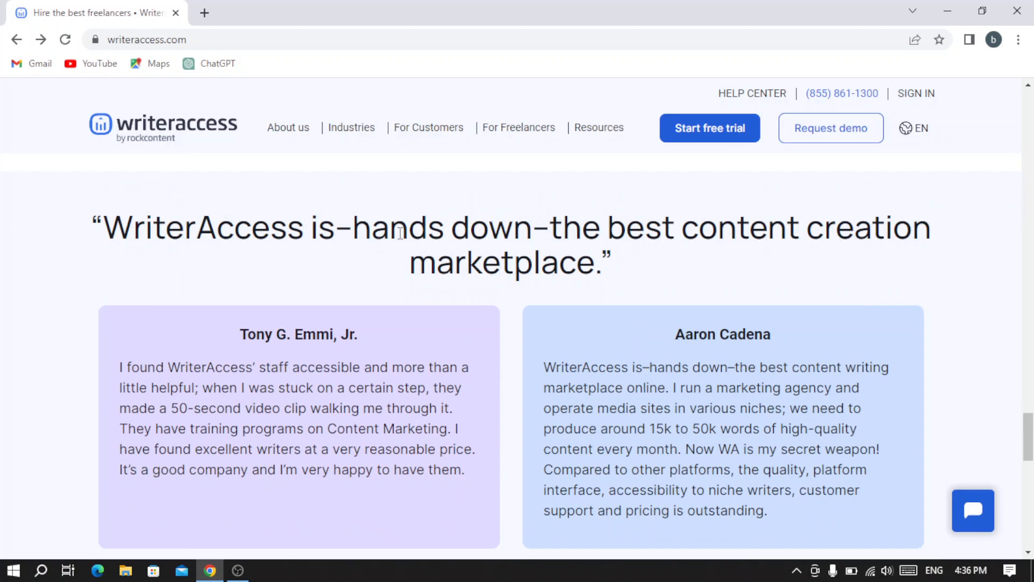
{"action": "mouse_move", "coordinate": [538, 273]}
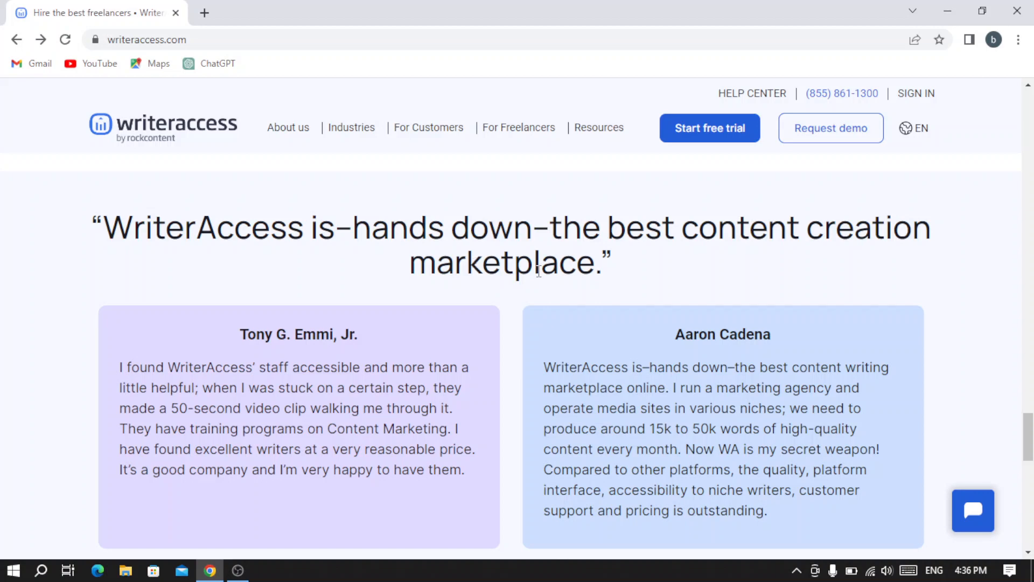
{"action": "scroll", "scroll_direction": "down", "scroll_amount": 3}
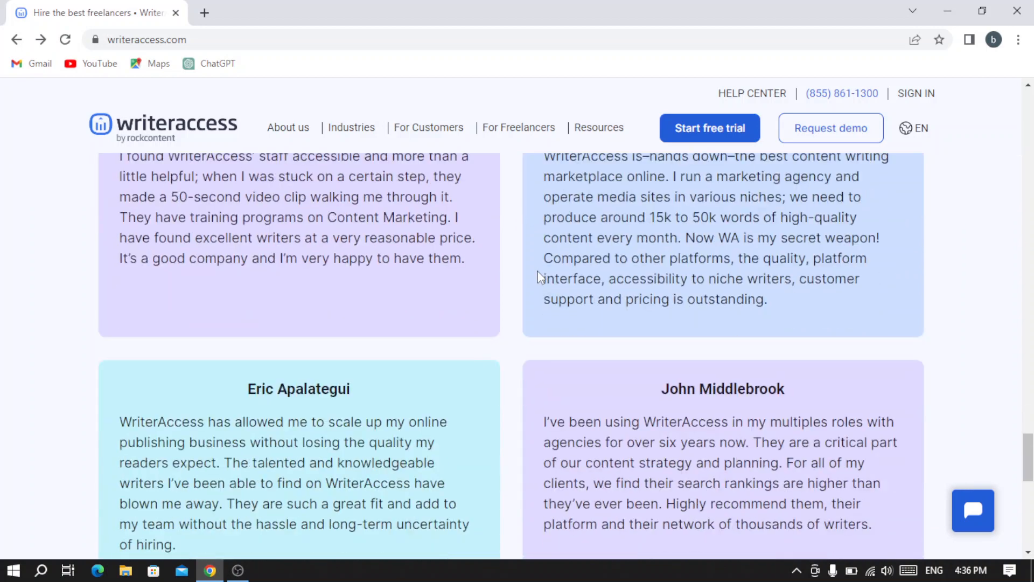
{"action": "scroll", "scroll_direction": "down", "scroll_amount": 3}
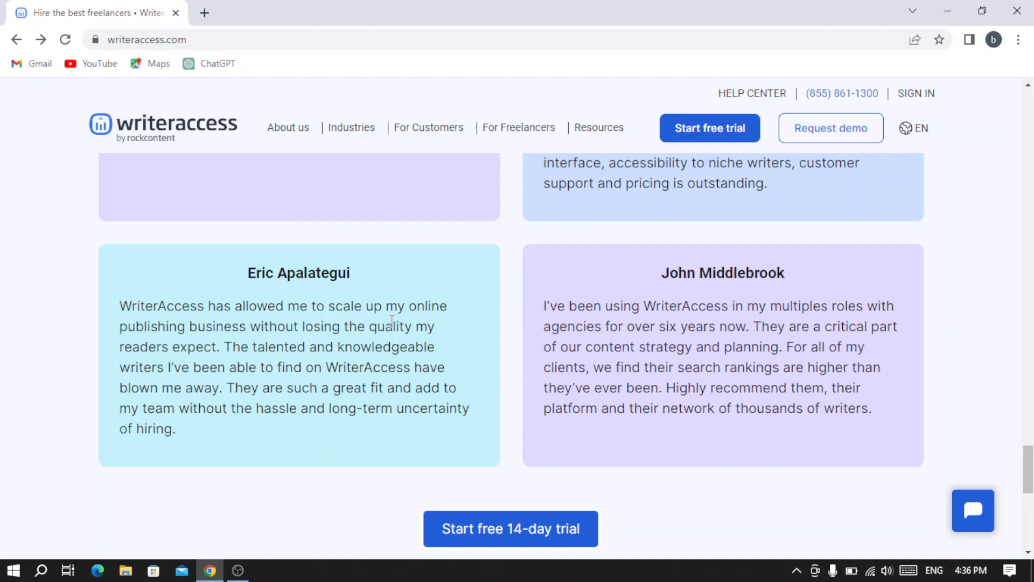
{"action": "scroll", "scroll_direction": "down", "scroll_amount": 3}
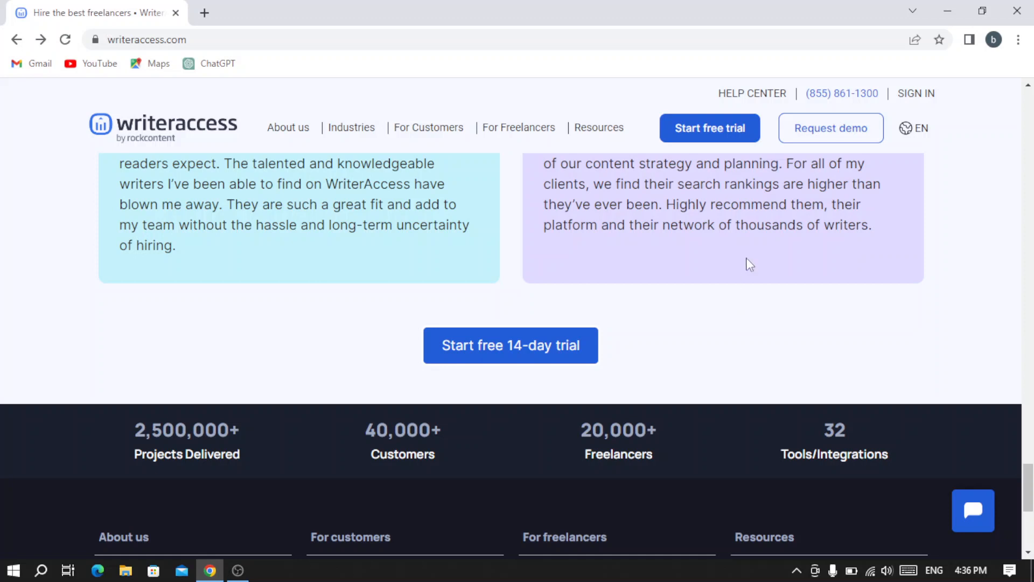
{"action": "scroll", "scroll_direction": "down", "scroll_amount": 3}
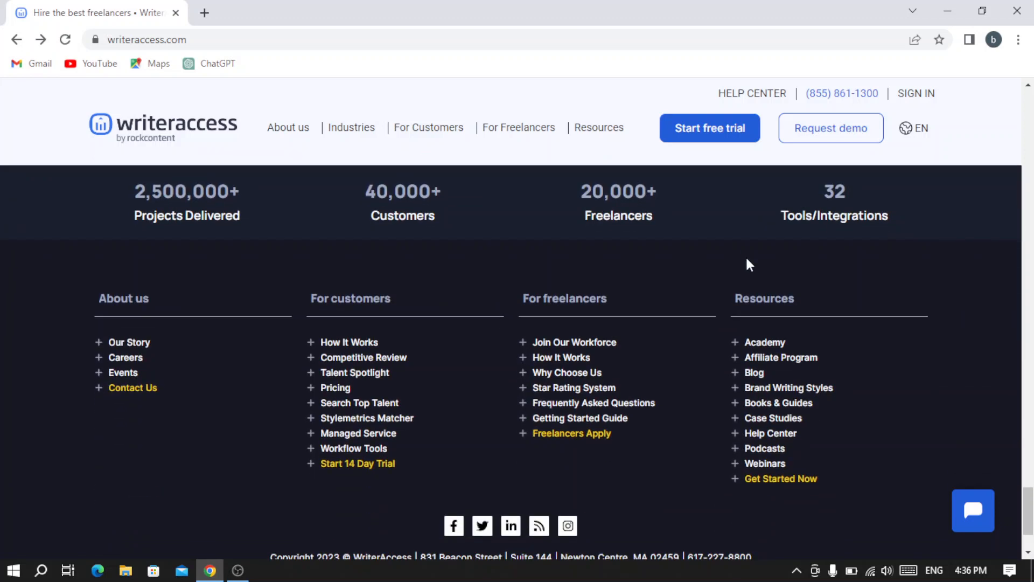
{"action": "mouse_move", "coordinate": [553, 208]}
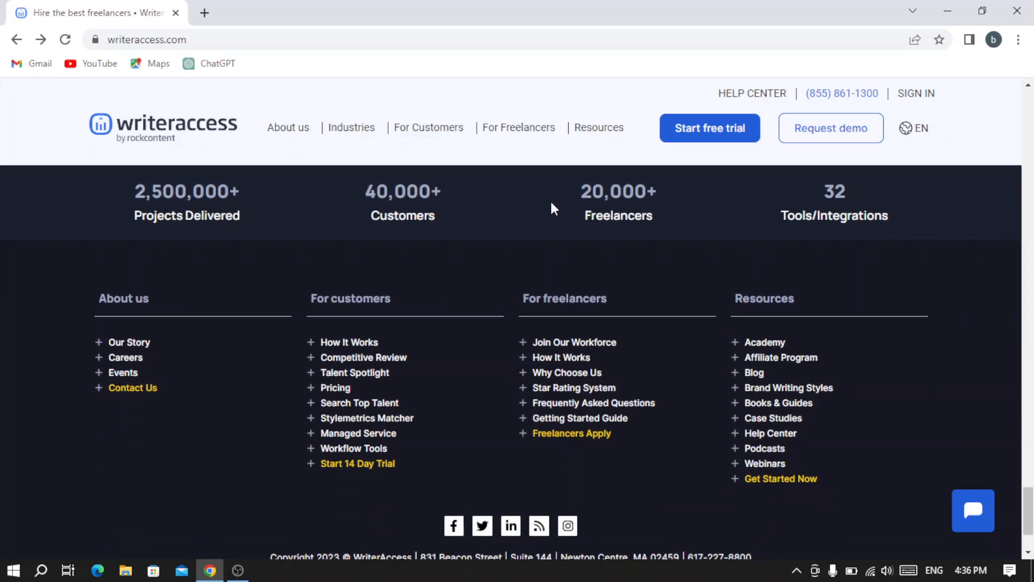
{"action": "mouse_move", "coordinate": [781, 358]}
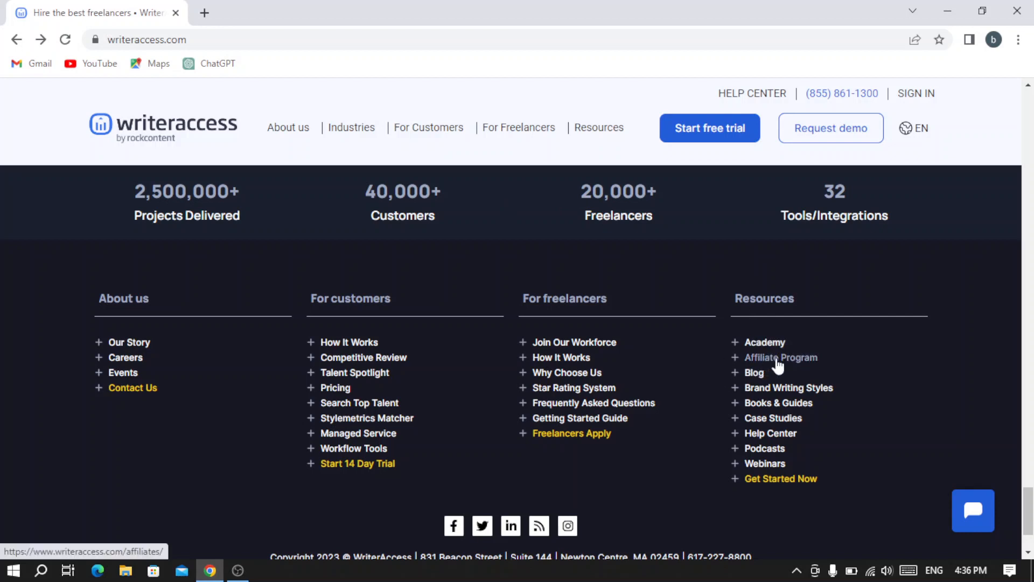
{"action": "left_click", "coordinate": [782, 357]}
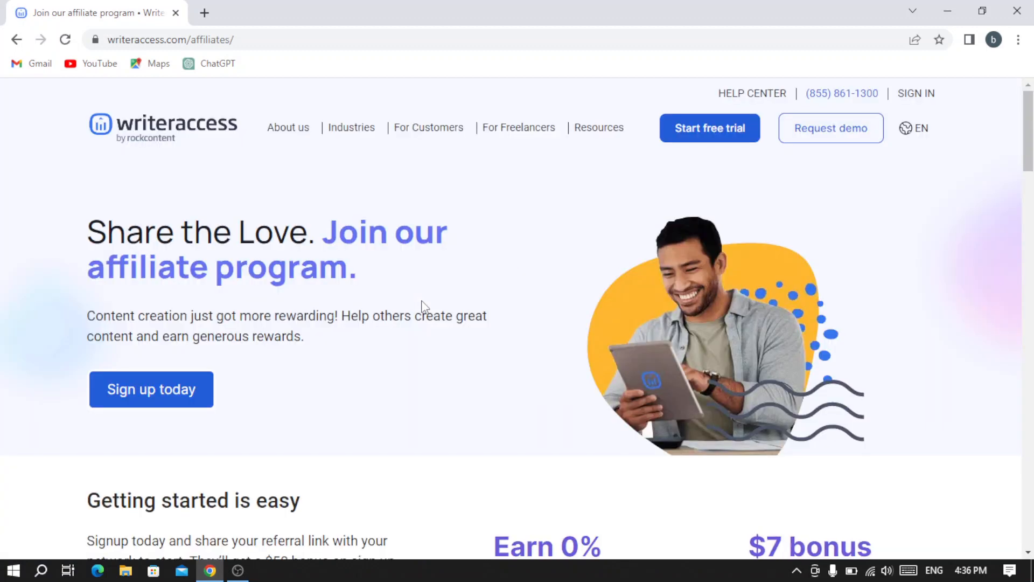
{"action": "scroll", "scroll_direction": "down", "scroll_amount": 3}
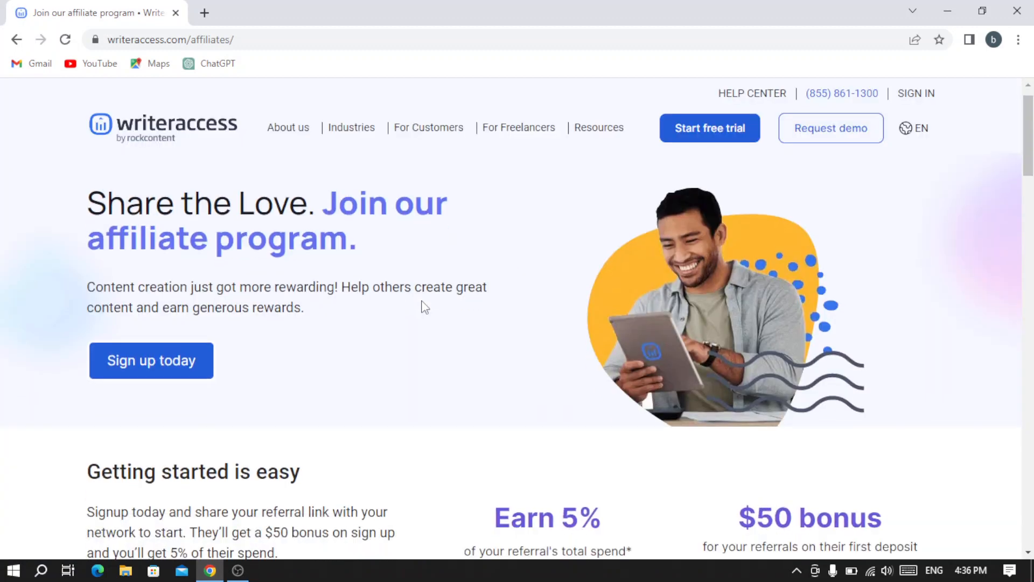
{"action": "scroll", "scroll_direction": "down", "scroll_amount": 3}
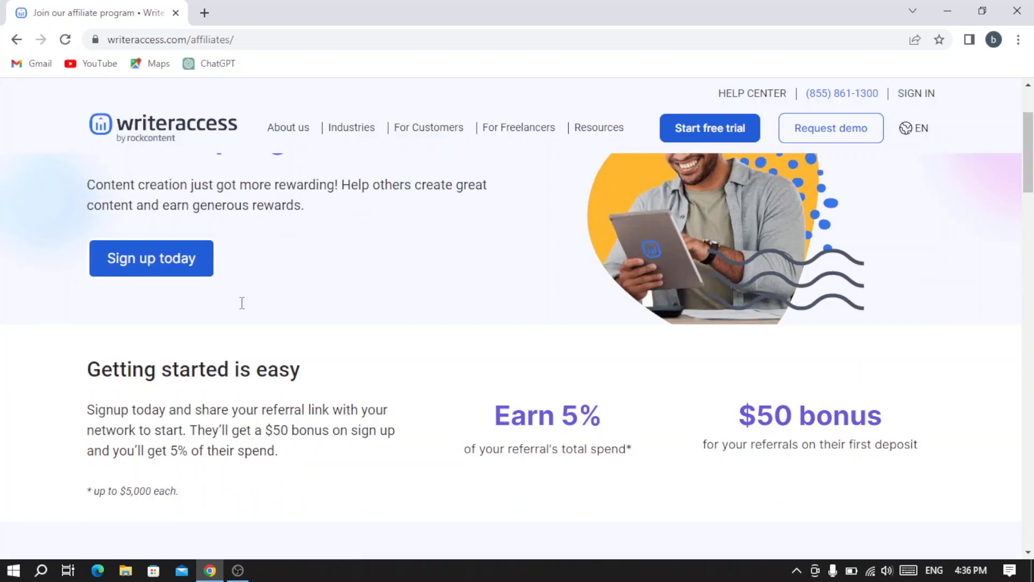
{"action": "scroll", "scroll_direction": "up", "scroll_amount": 3}
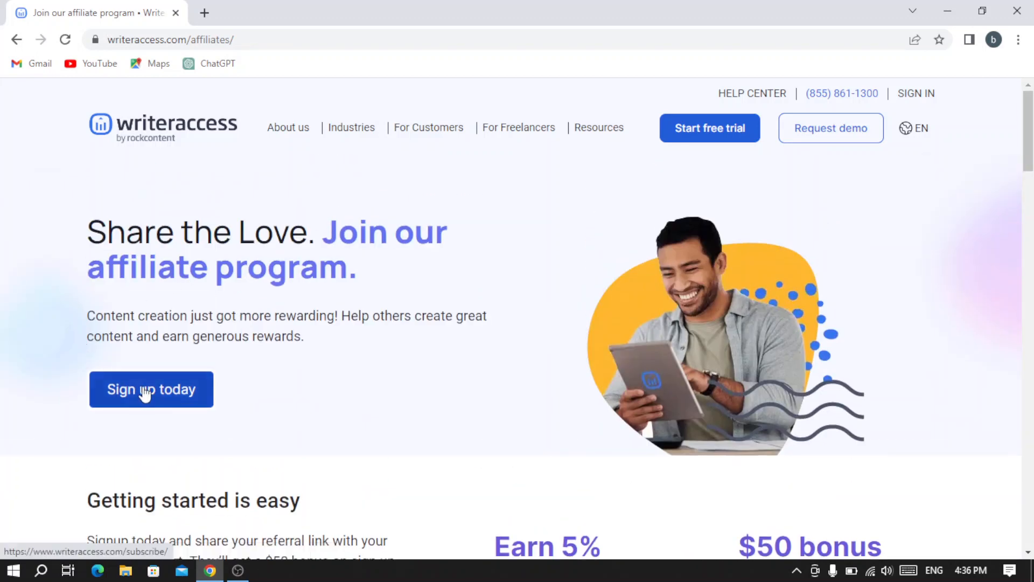
{"action": "scroll", "scroll_direction": "down", "scroll_amount": 3}
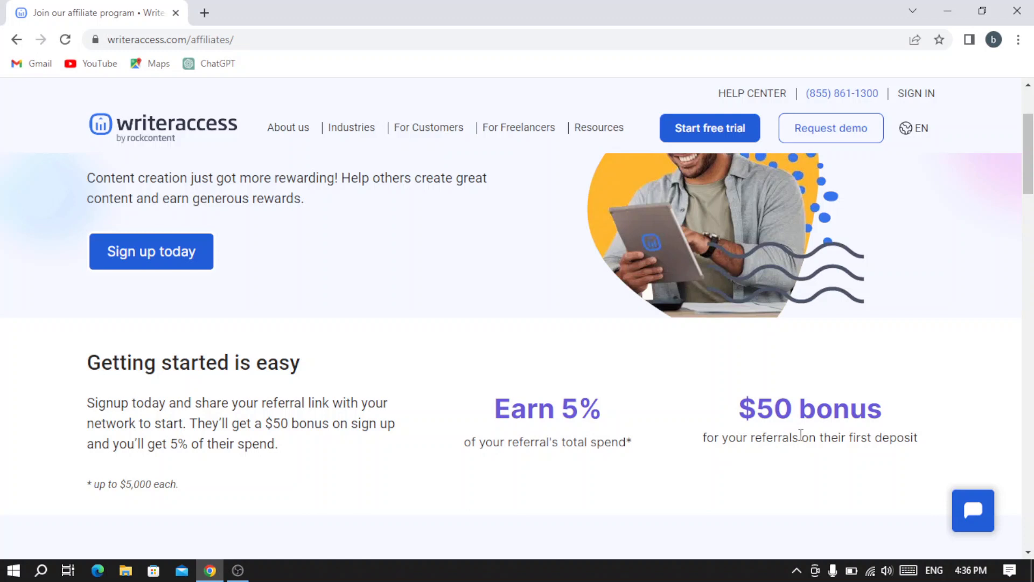
{"action": "mouse_move", "coordinate": [517, 384]}
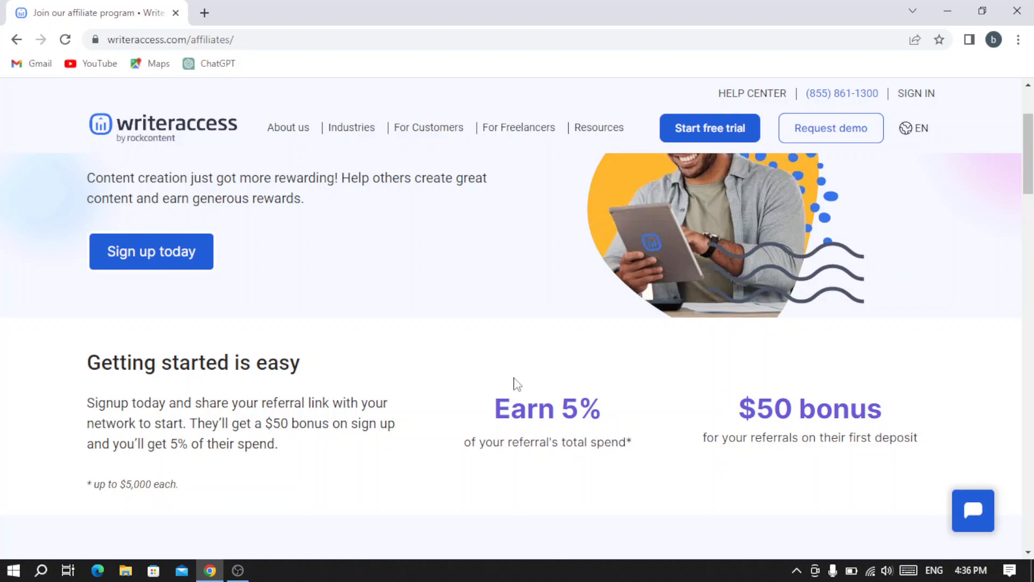
{"action": "mouse_move", "coordinate": [462, 437]}
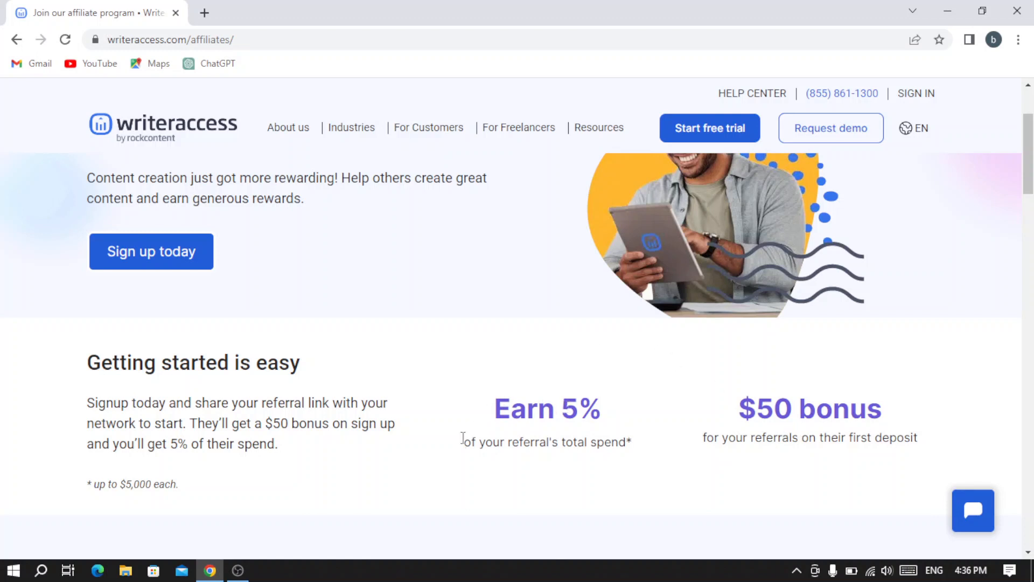
{"action": "scroll", "scroll_direction": "up", "scroll_amount": 3}
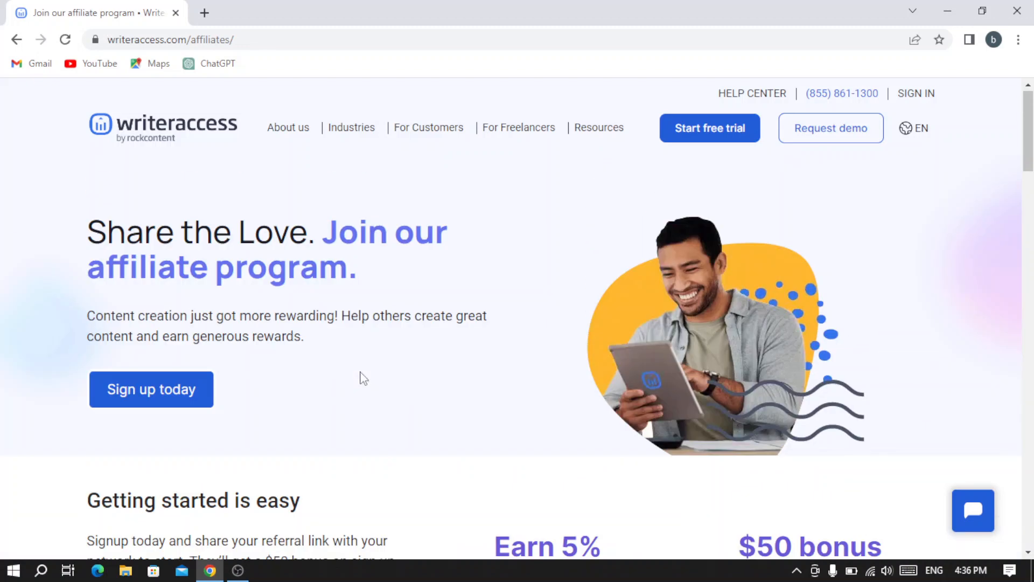
{"action": "mouse_move", "coordinate": [151, 389]}
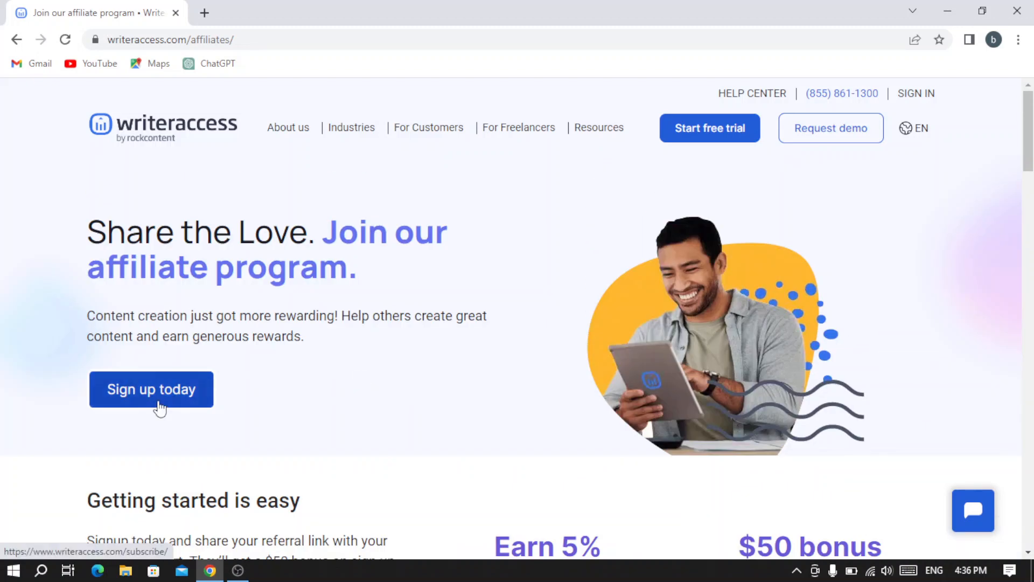
- Go from the affiliate offer to the subscribe page and compare the hire-talent and join-talent-pool options
{"action": "left_click", "coordinate": [151, 389]}
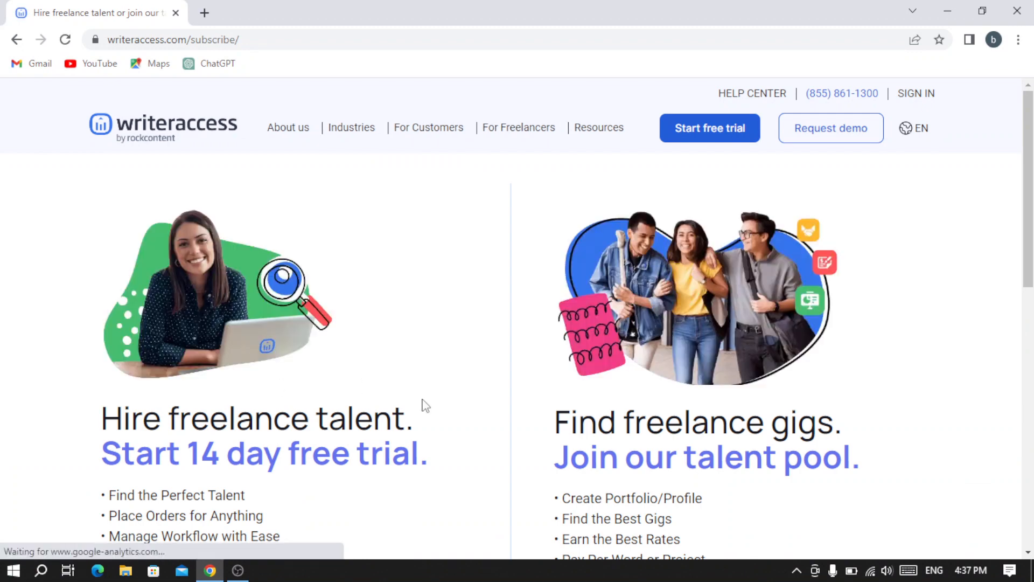
{"action": "scroll", "scroll_direction": "down", "scroll_amount": 3}
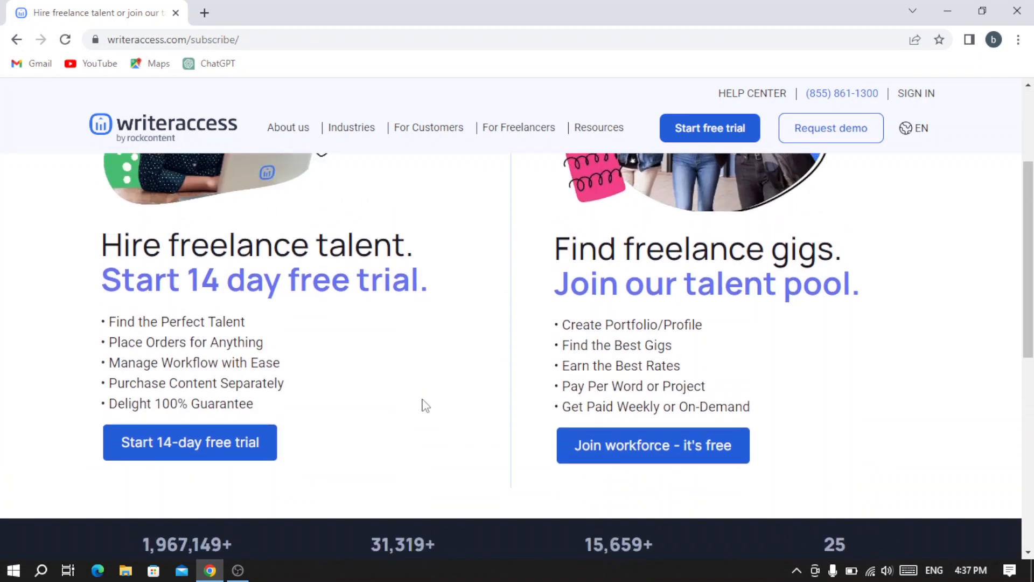
{"action": "scroll", "scroll_direction": "up", "scroll_amount": 3}
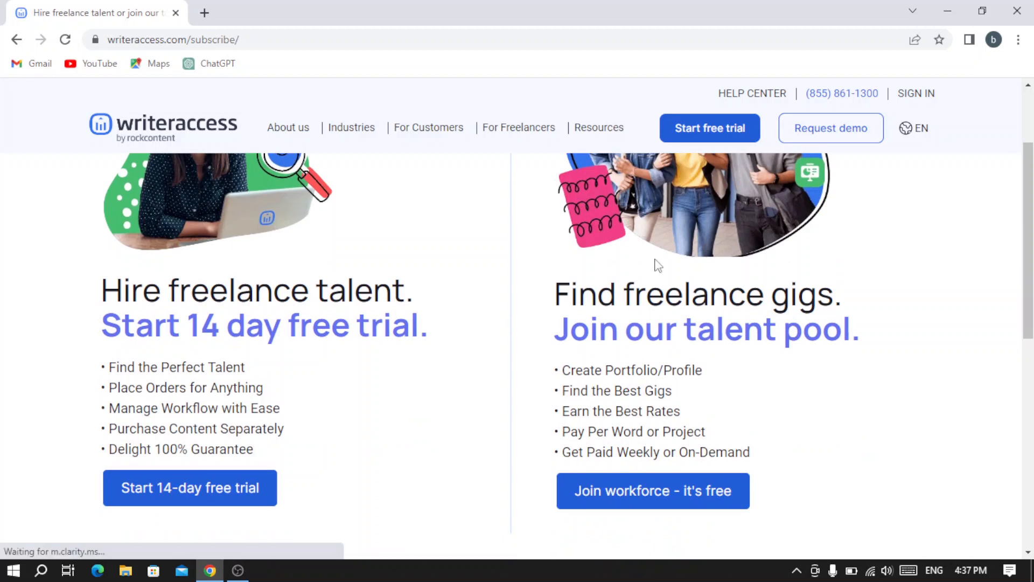
{"action": "mouse_move", "coordinate": [775, 399]}
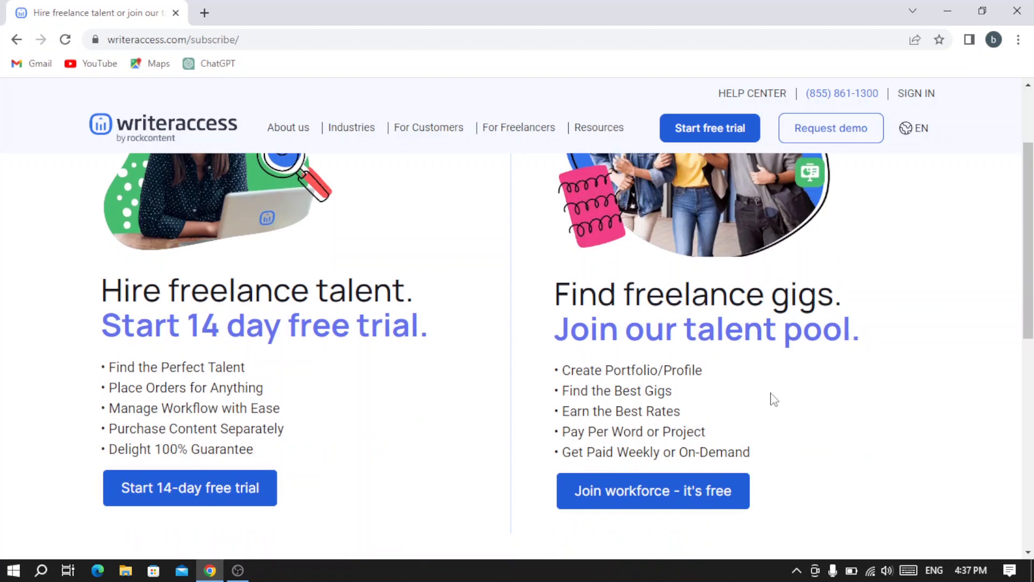
{"action": "mouse_move", "coordinate": [790, 485]}
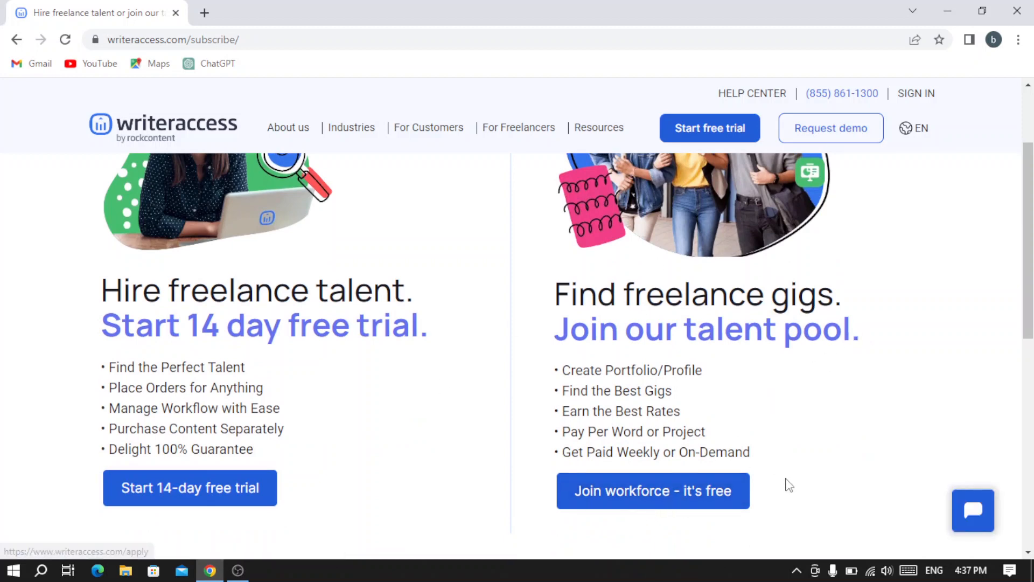
{"action": "mouse_move", "coordinate": [542, 418]}
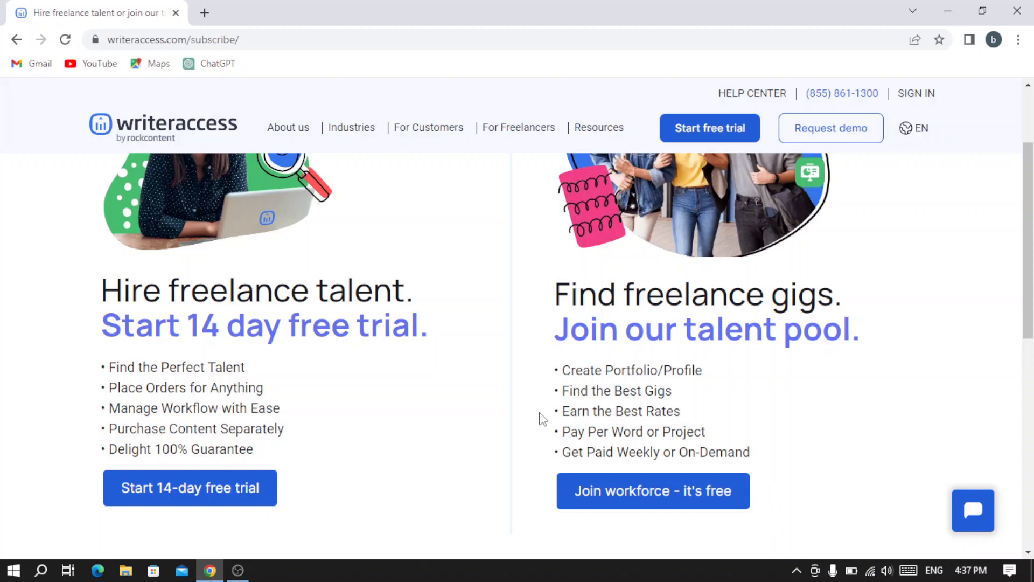
{"action": "mouse_move", "coordinate": [647, 394]}
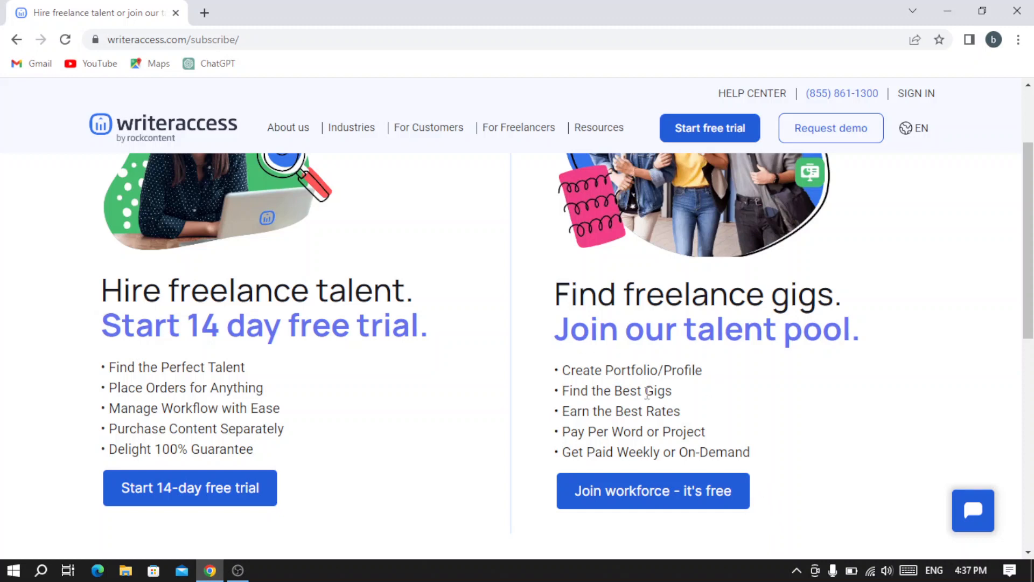
{"action": "mouse_move", "coordinate": [575, 430]}
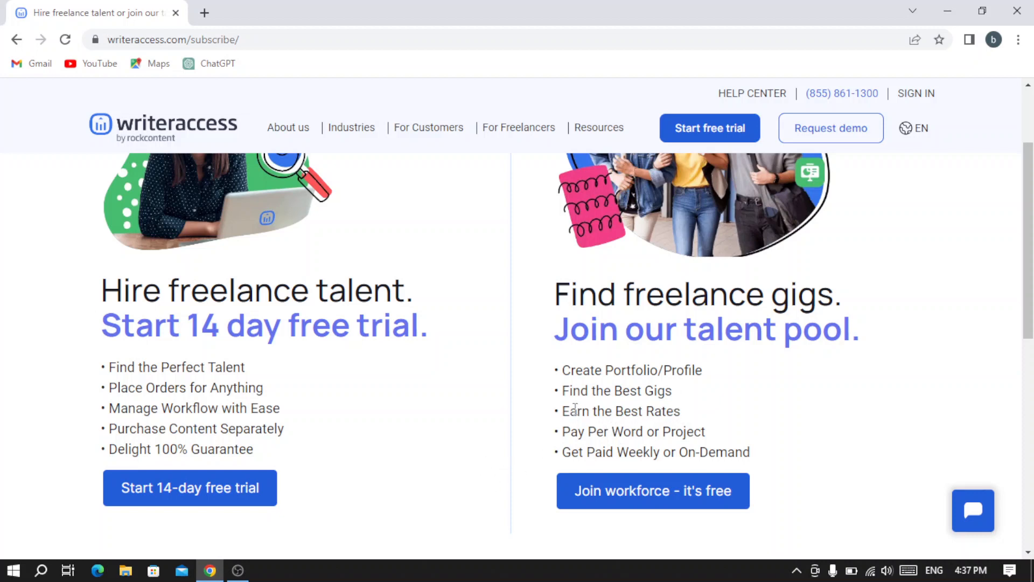
{"action": "mouse_move", "coordinate": [641, 430]}
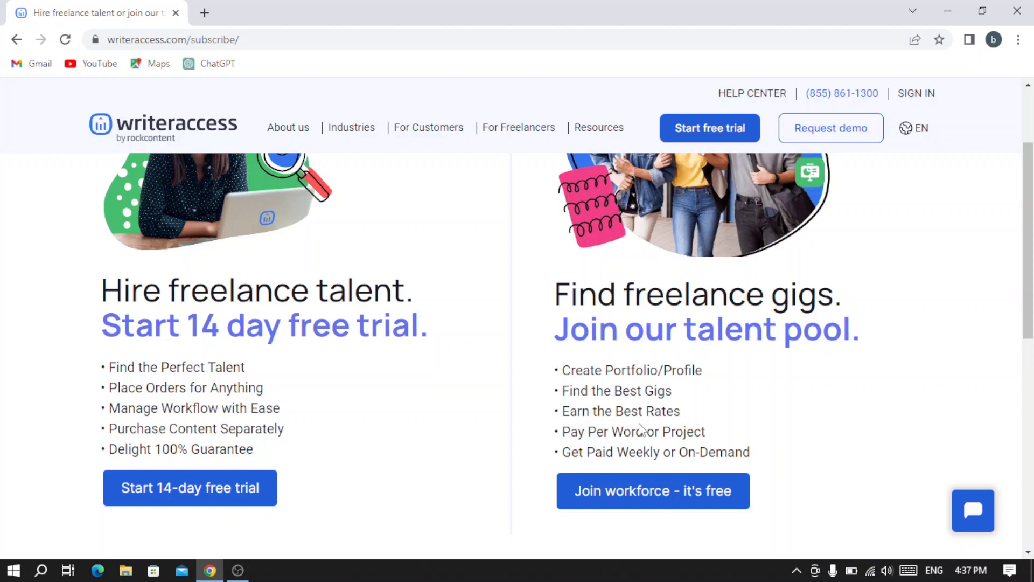
{"action": "mouse_move", "coordinate": [582, 448]}
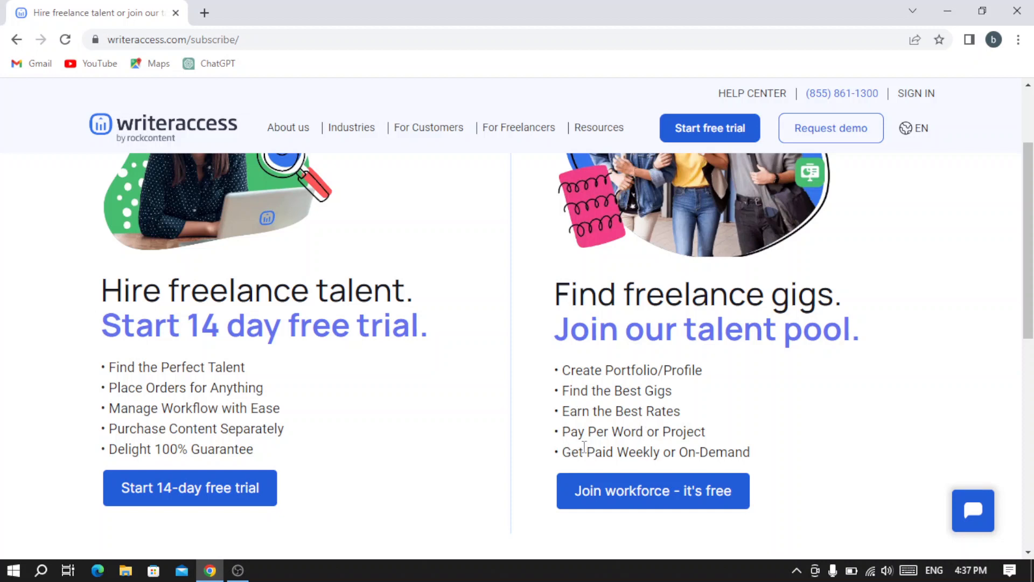
{"action": "mouse_move", "coordinate": [217, 300]}
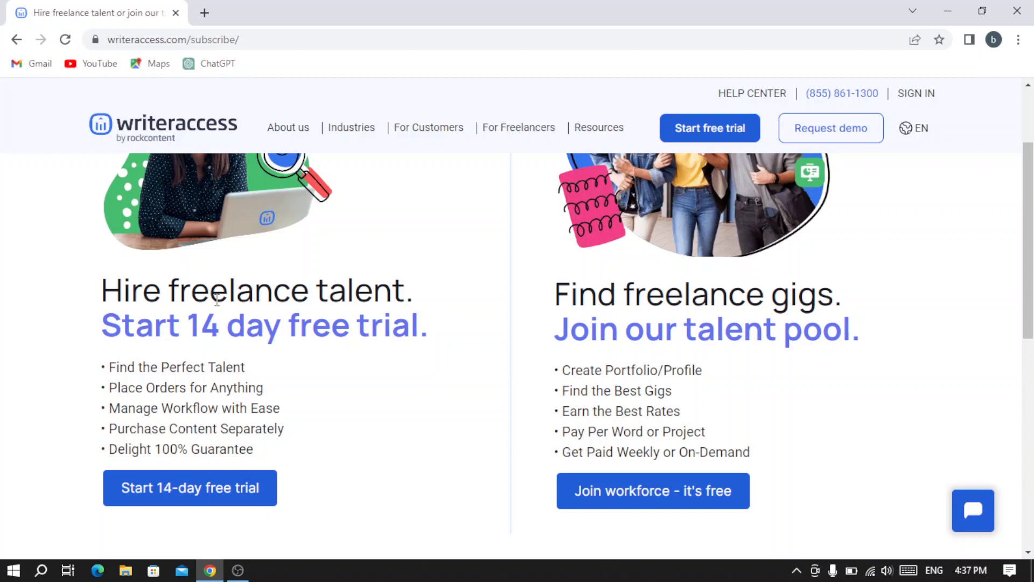
{"action": "scroll", "scroll_direction": "down", "scroll_amount": 3}
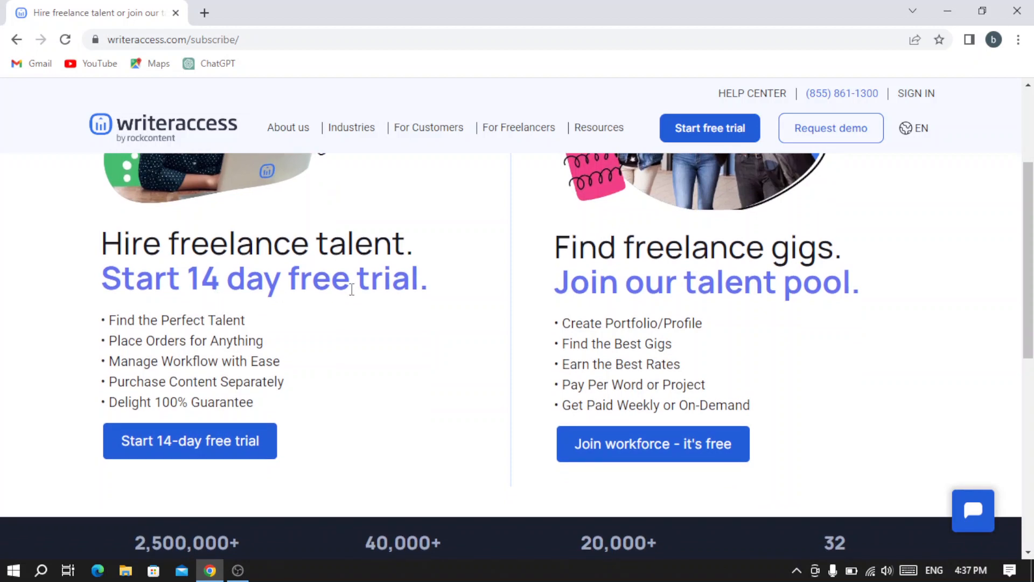
{"action": "scroll", "scroll_direction": "up", "scroll_amount": 3}
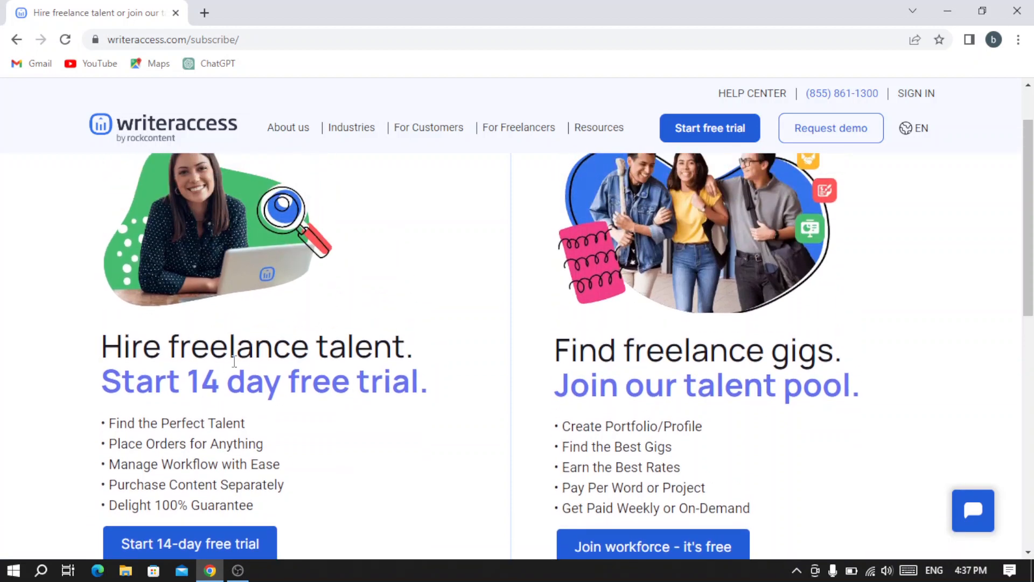
{"action": "scroll", "scroll_direction": "up", "scroll_amount": 3}
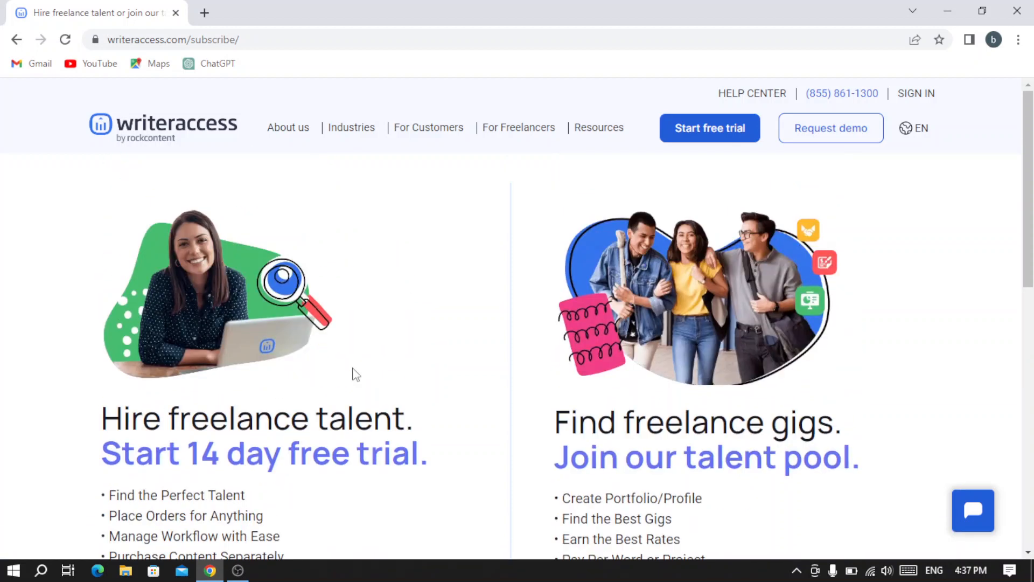
{"action": "scroll", "scroll_direction": "down", "scroll_amount": 3}
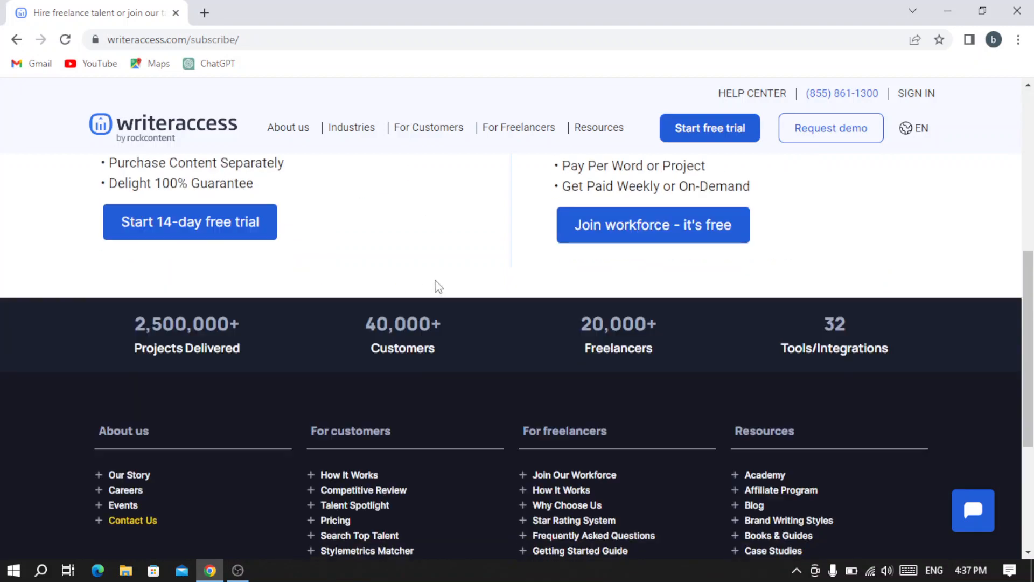
{"action": "scroll", "scroll_direction": "up", "scroll_amount": 3}
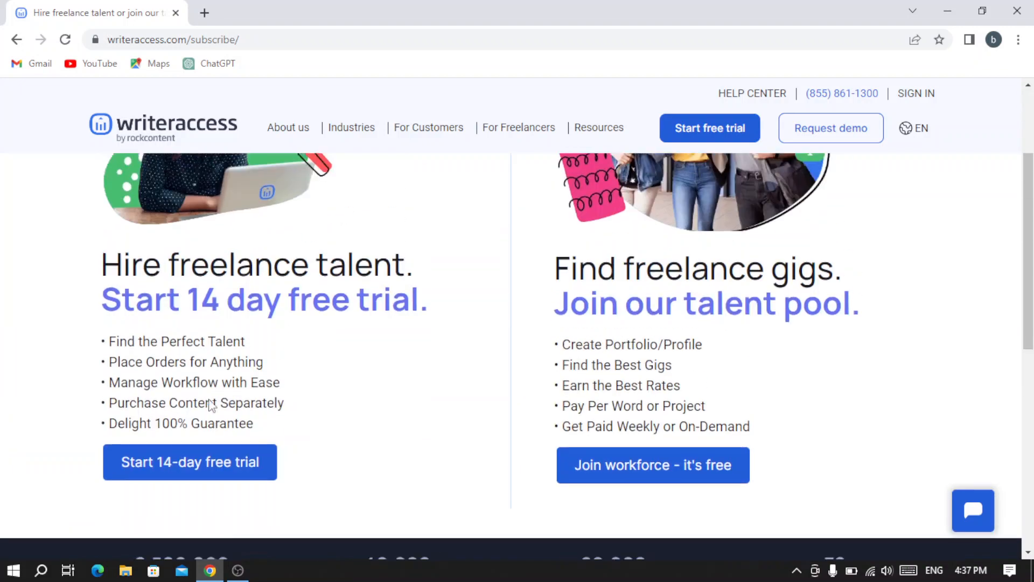
{"action": "scroll", "scroll_direction": "up", "scroll_amount": 3}
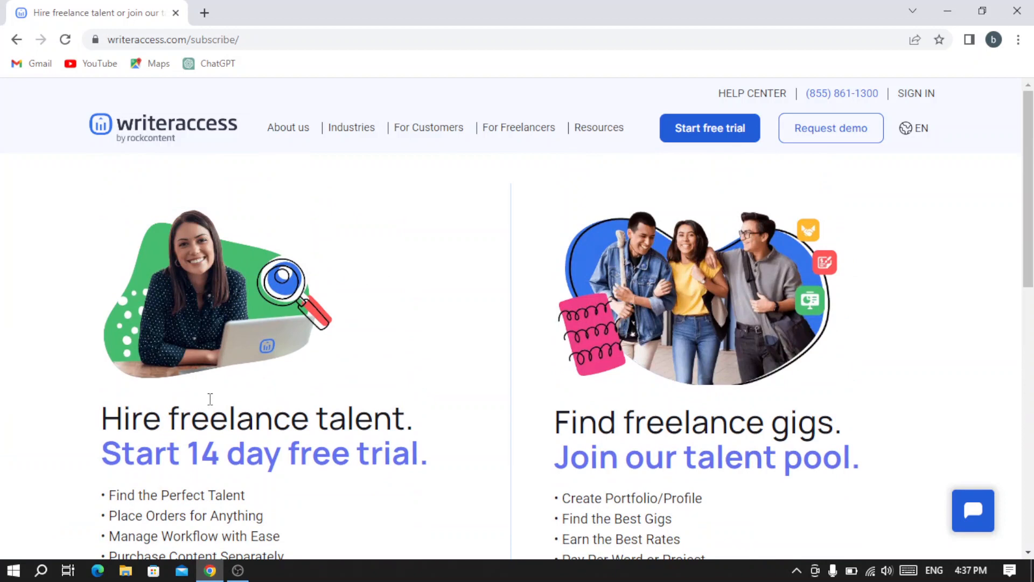
{"action": "mouse_move", "coordinate": [354, 381]}
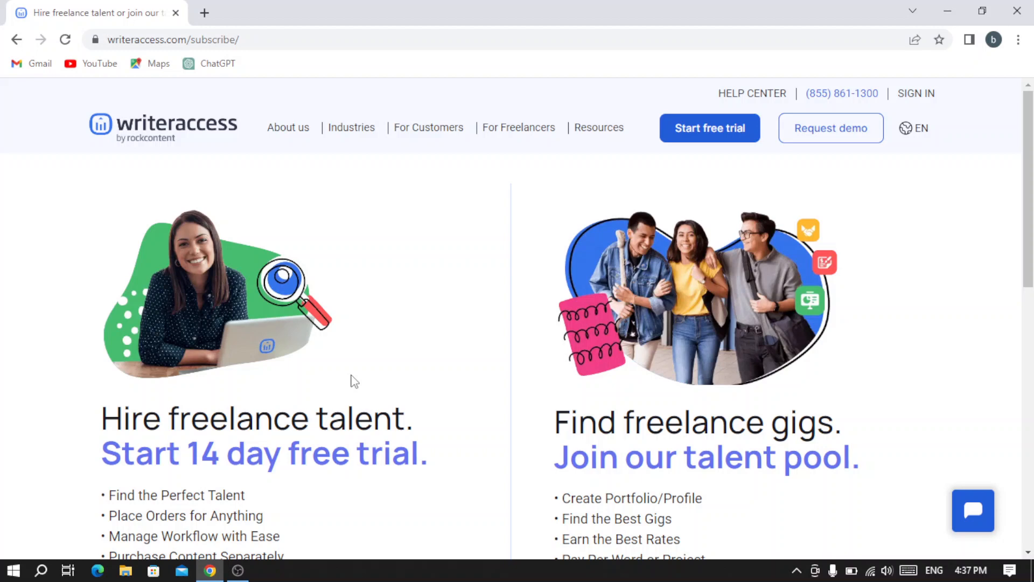
{"action": "mouse_move", "coordinate": [380, 362]}
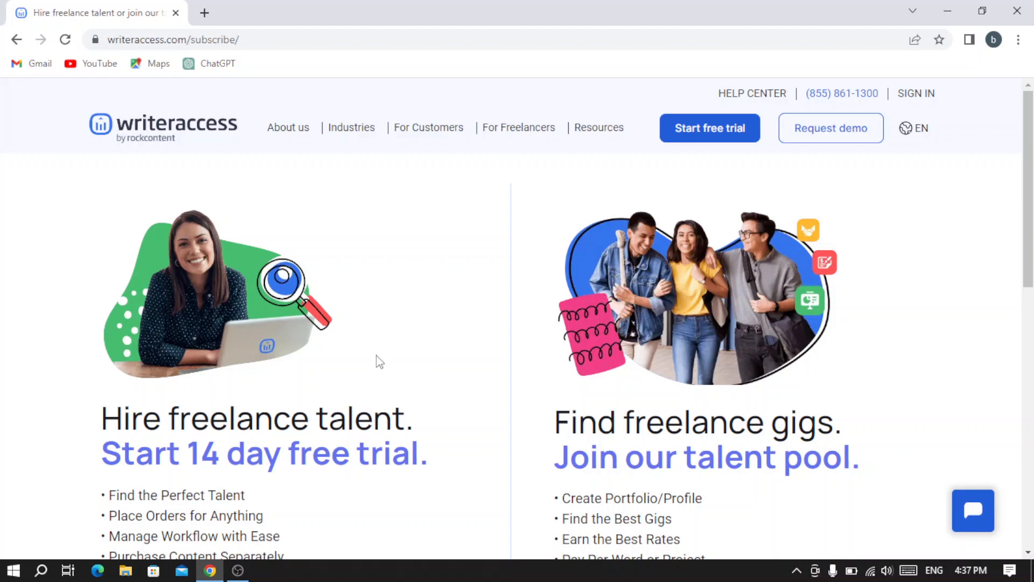
{"action": "mouse_move", "coordinate": [454, 299]}
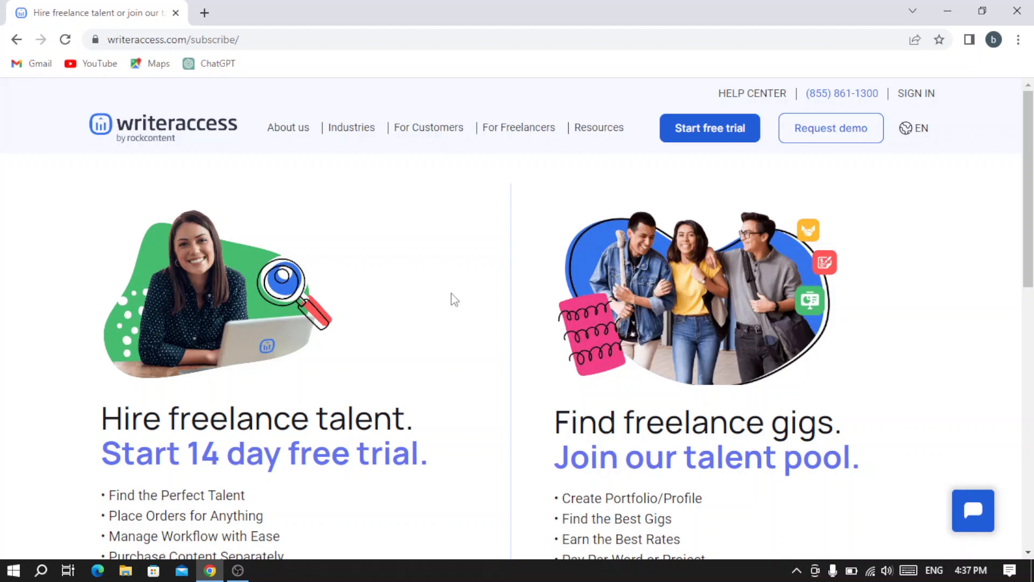